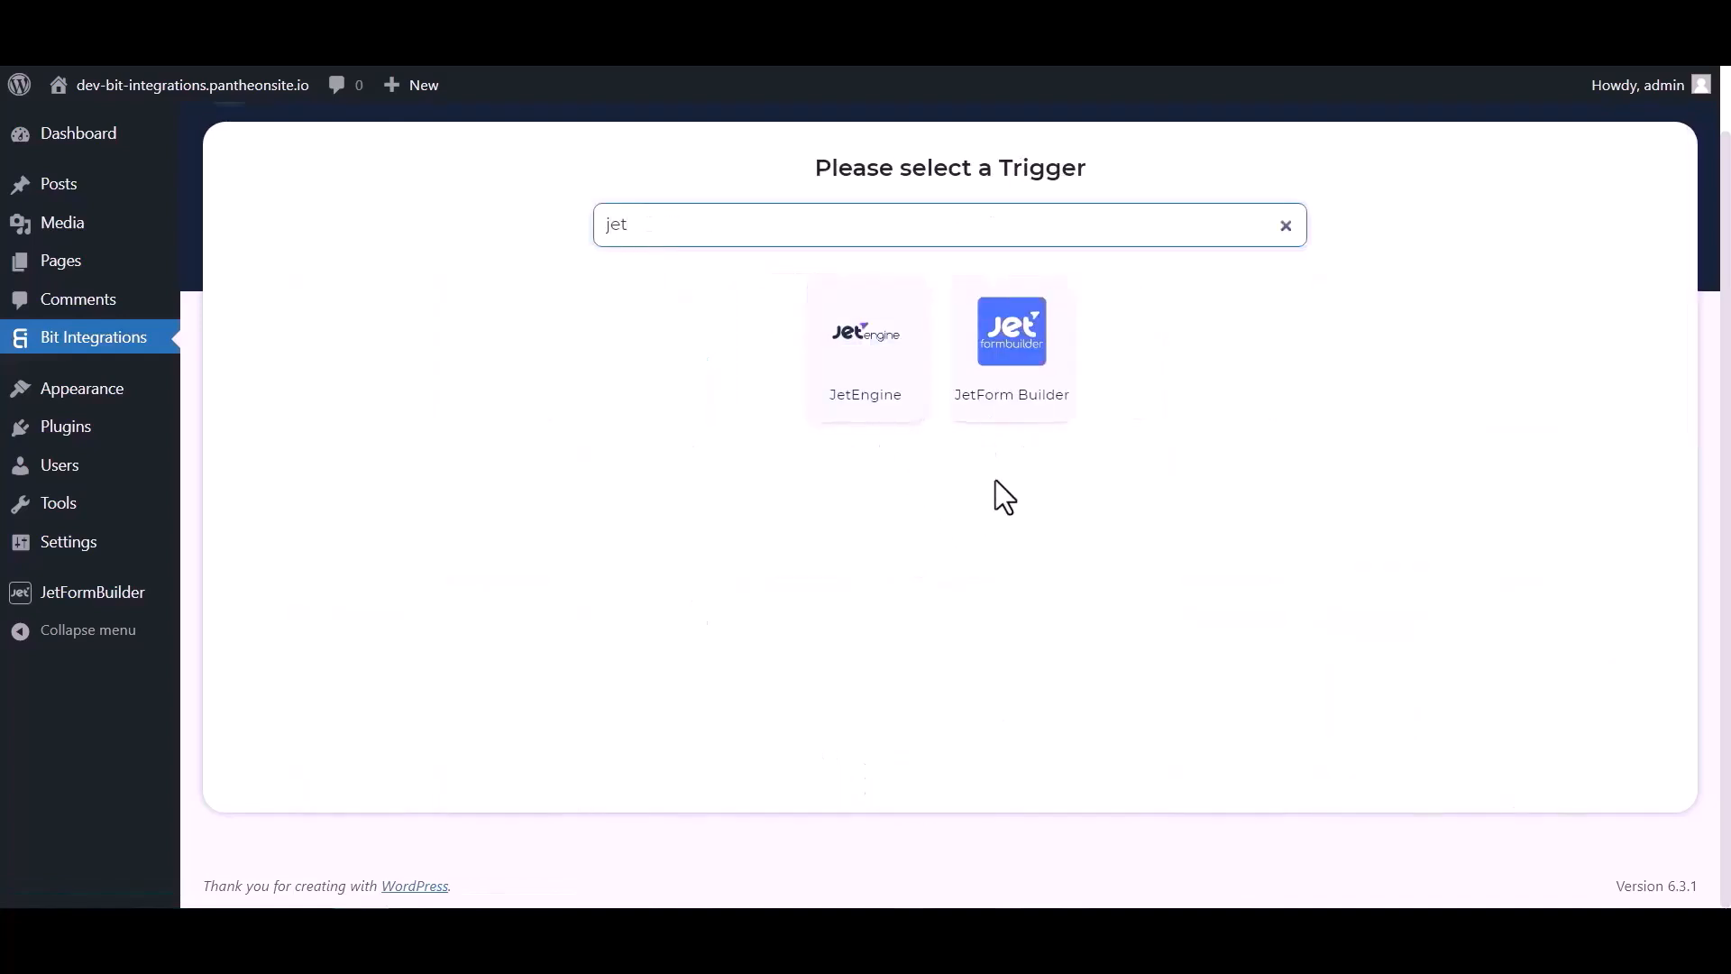
- Choose JetForm Builder as the trigger, generating its webhook URL
click(1010, 331)
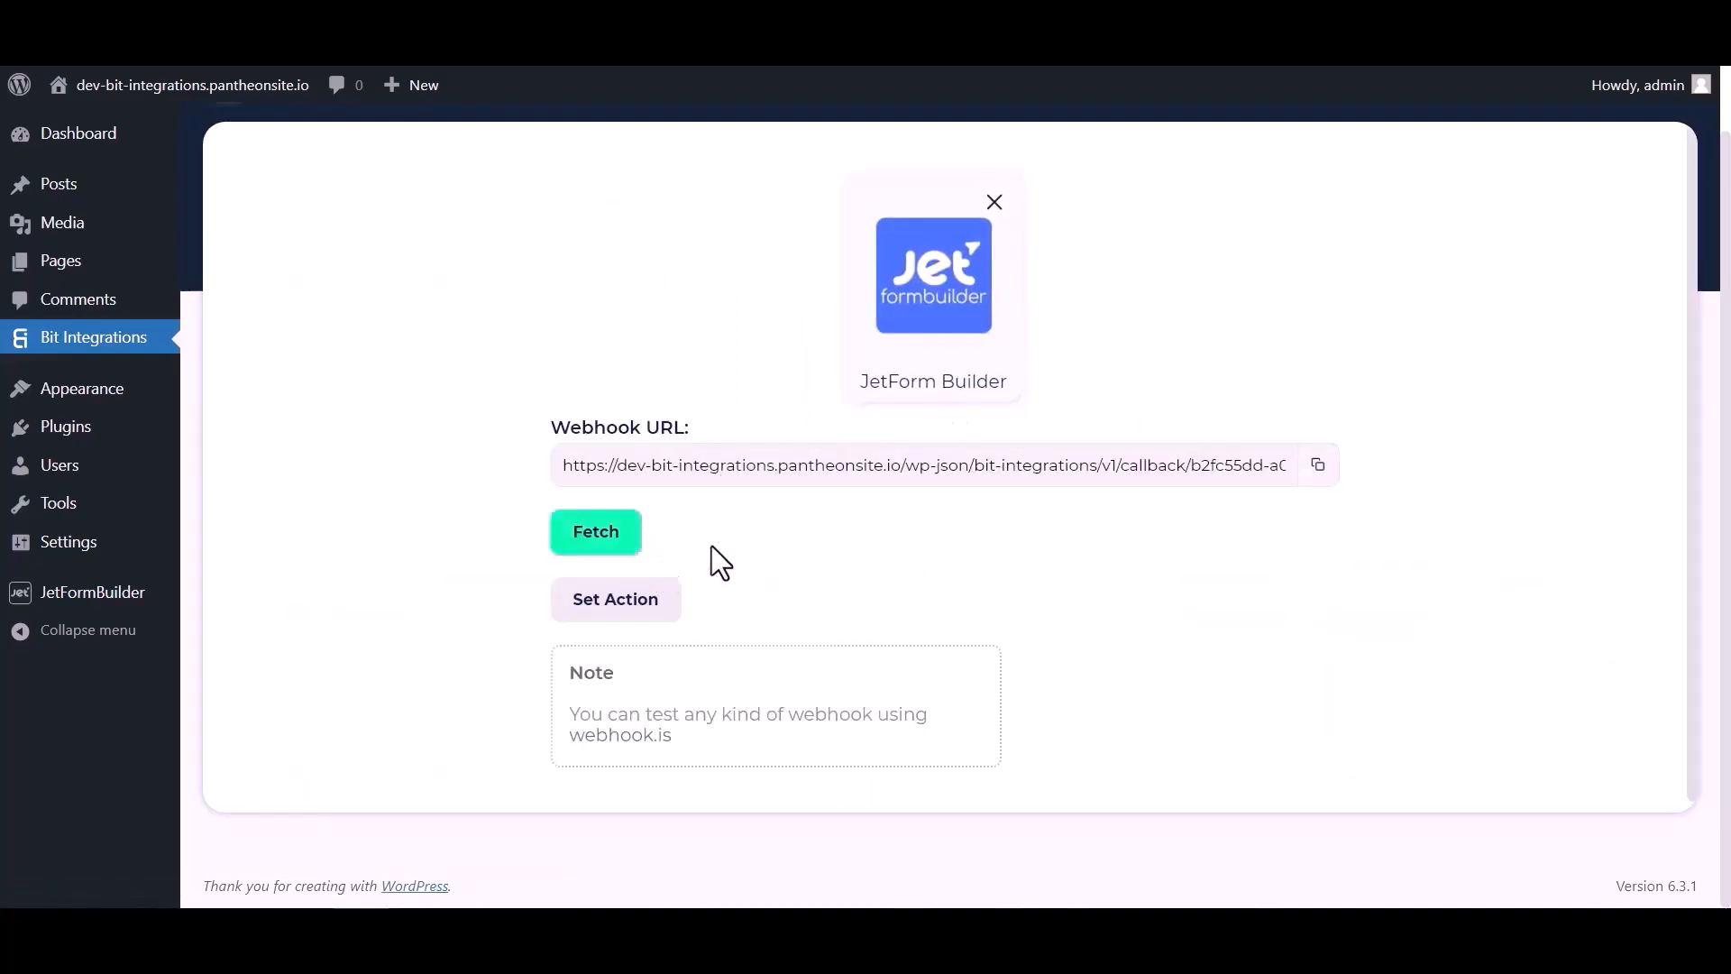
click(1316, 463)
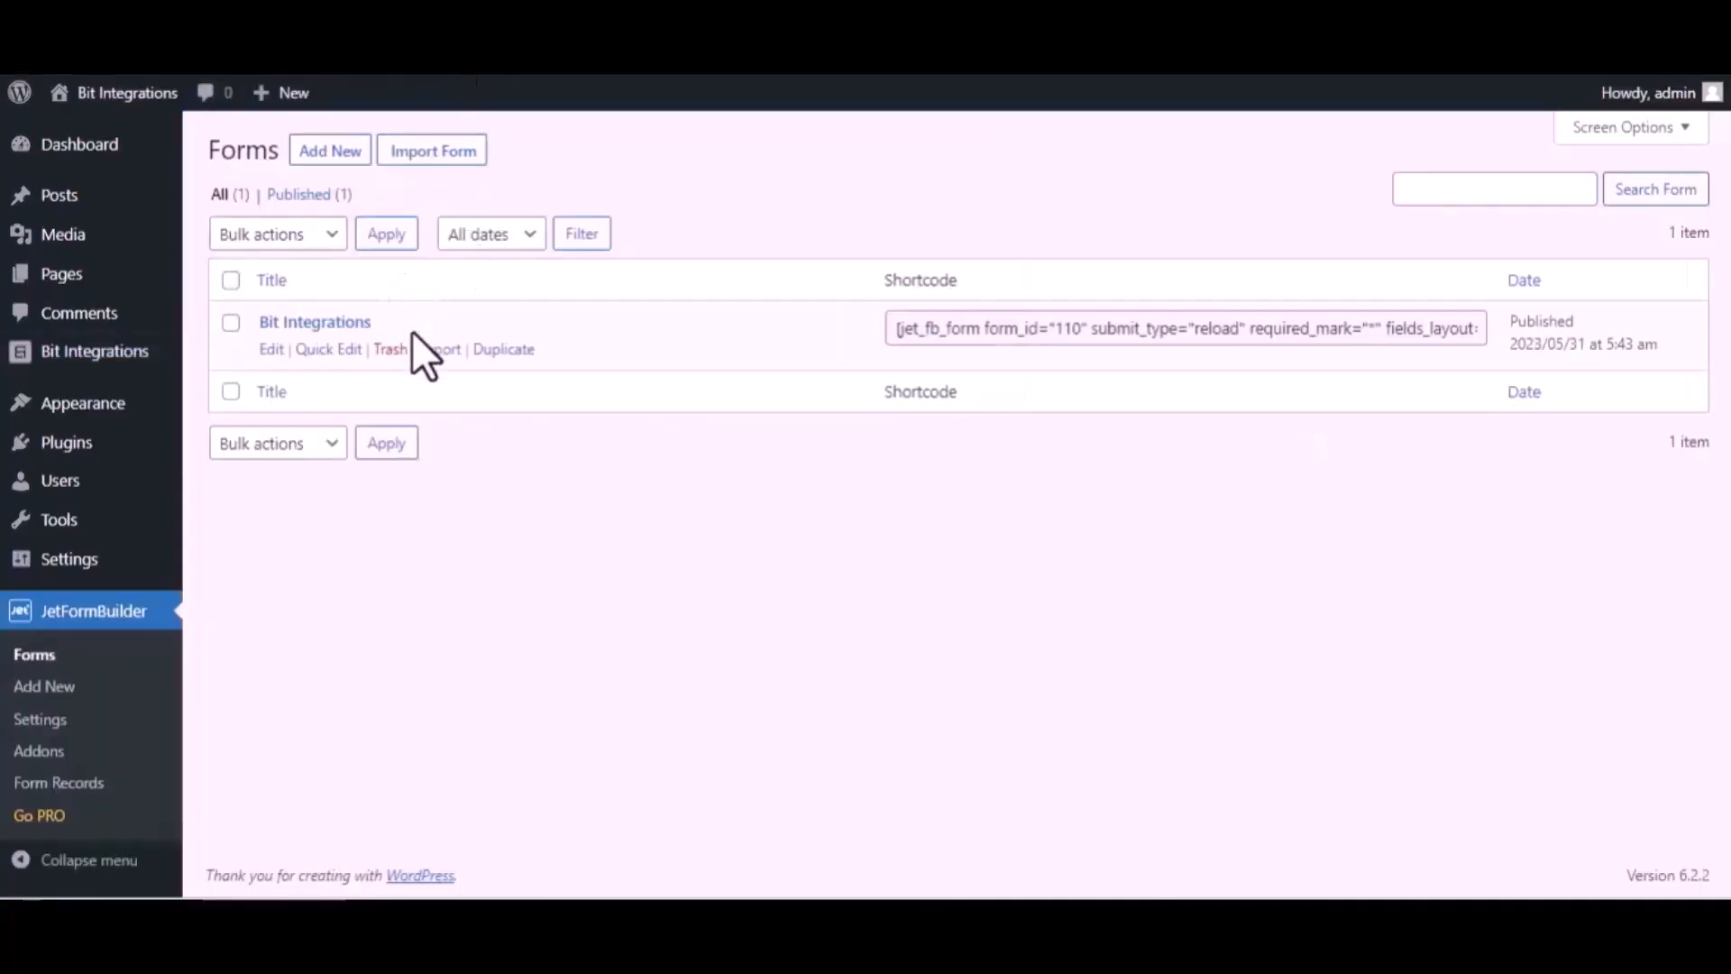
- Open the 'Bit Integrations' form in the JetFormBuilder editor
click(270, 349)
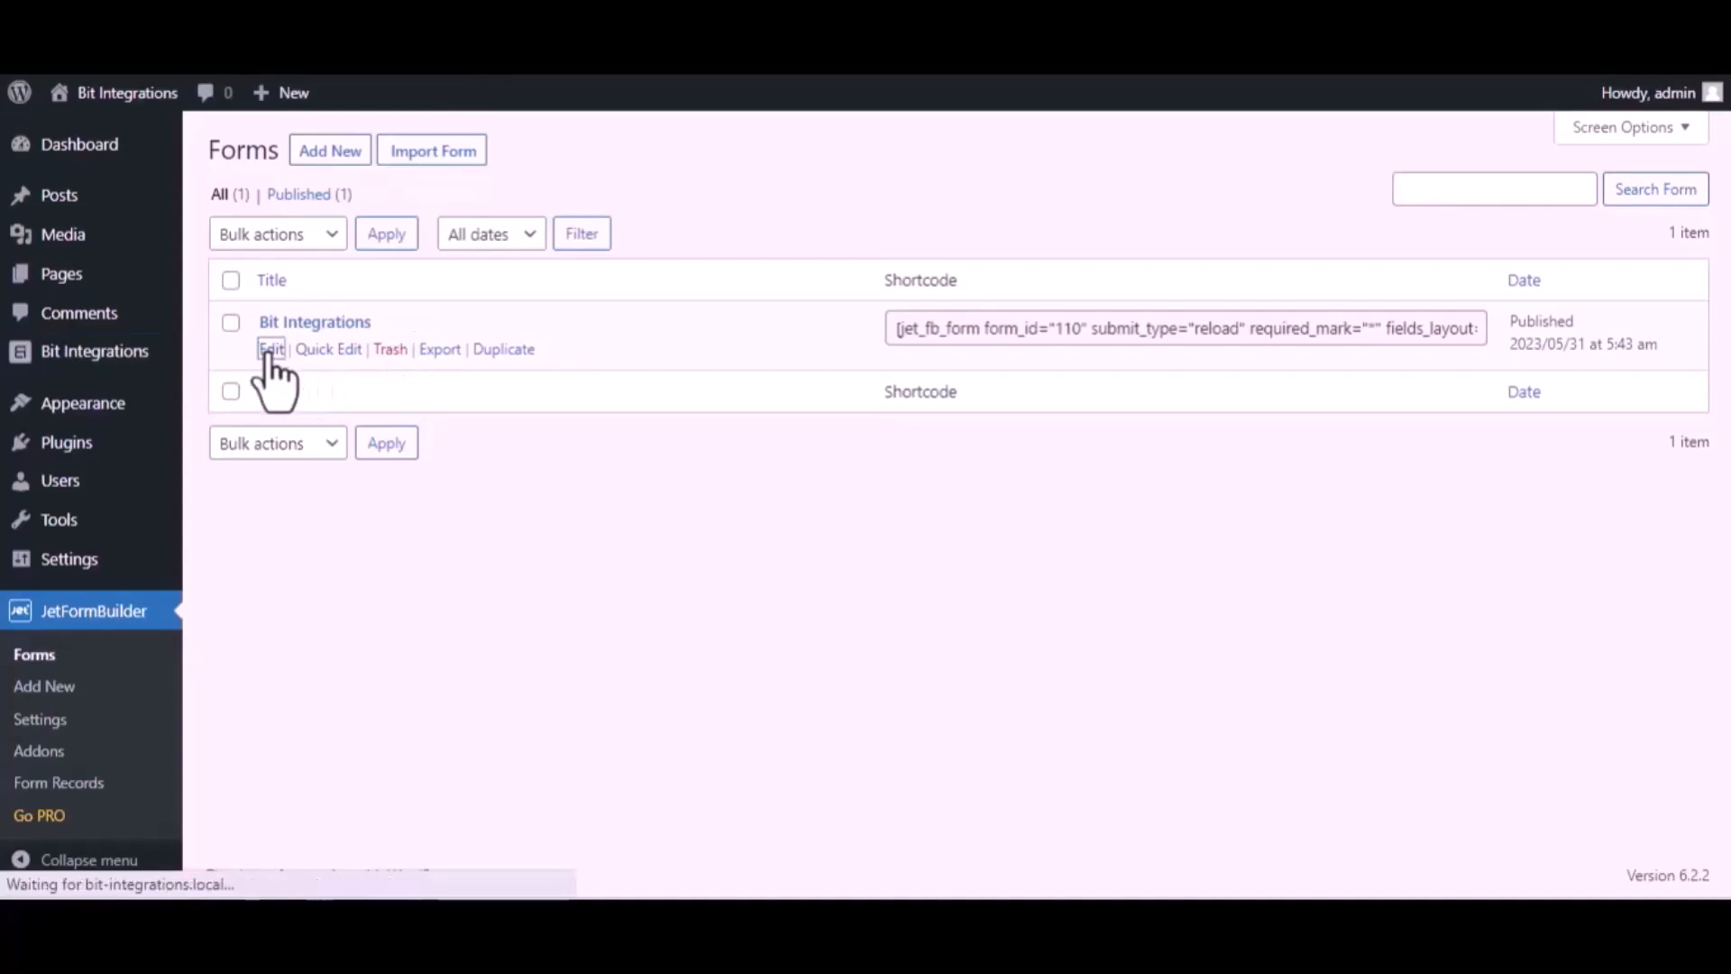
click(271, 349)
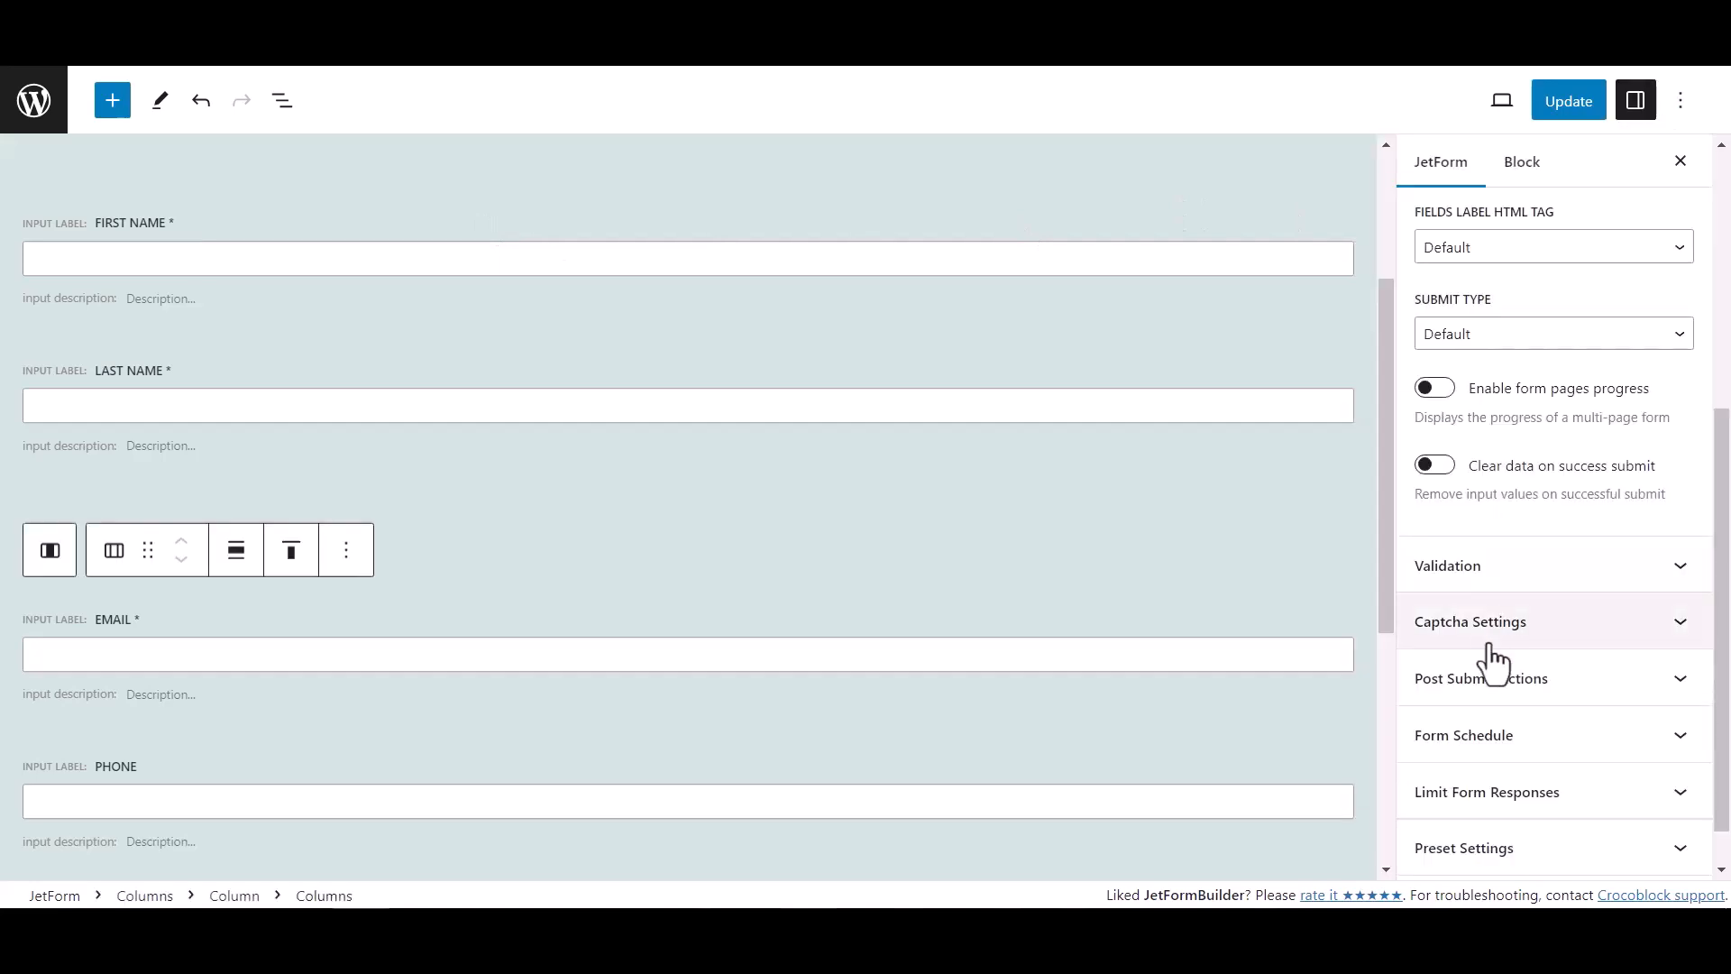
- Set the first post-submit action to Call Webhook with the Bit Integrations URL and update the form
click(1481, 678)
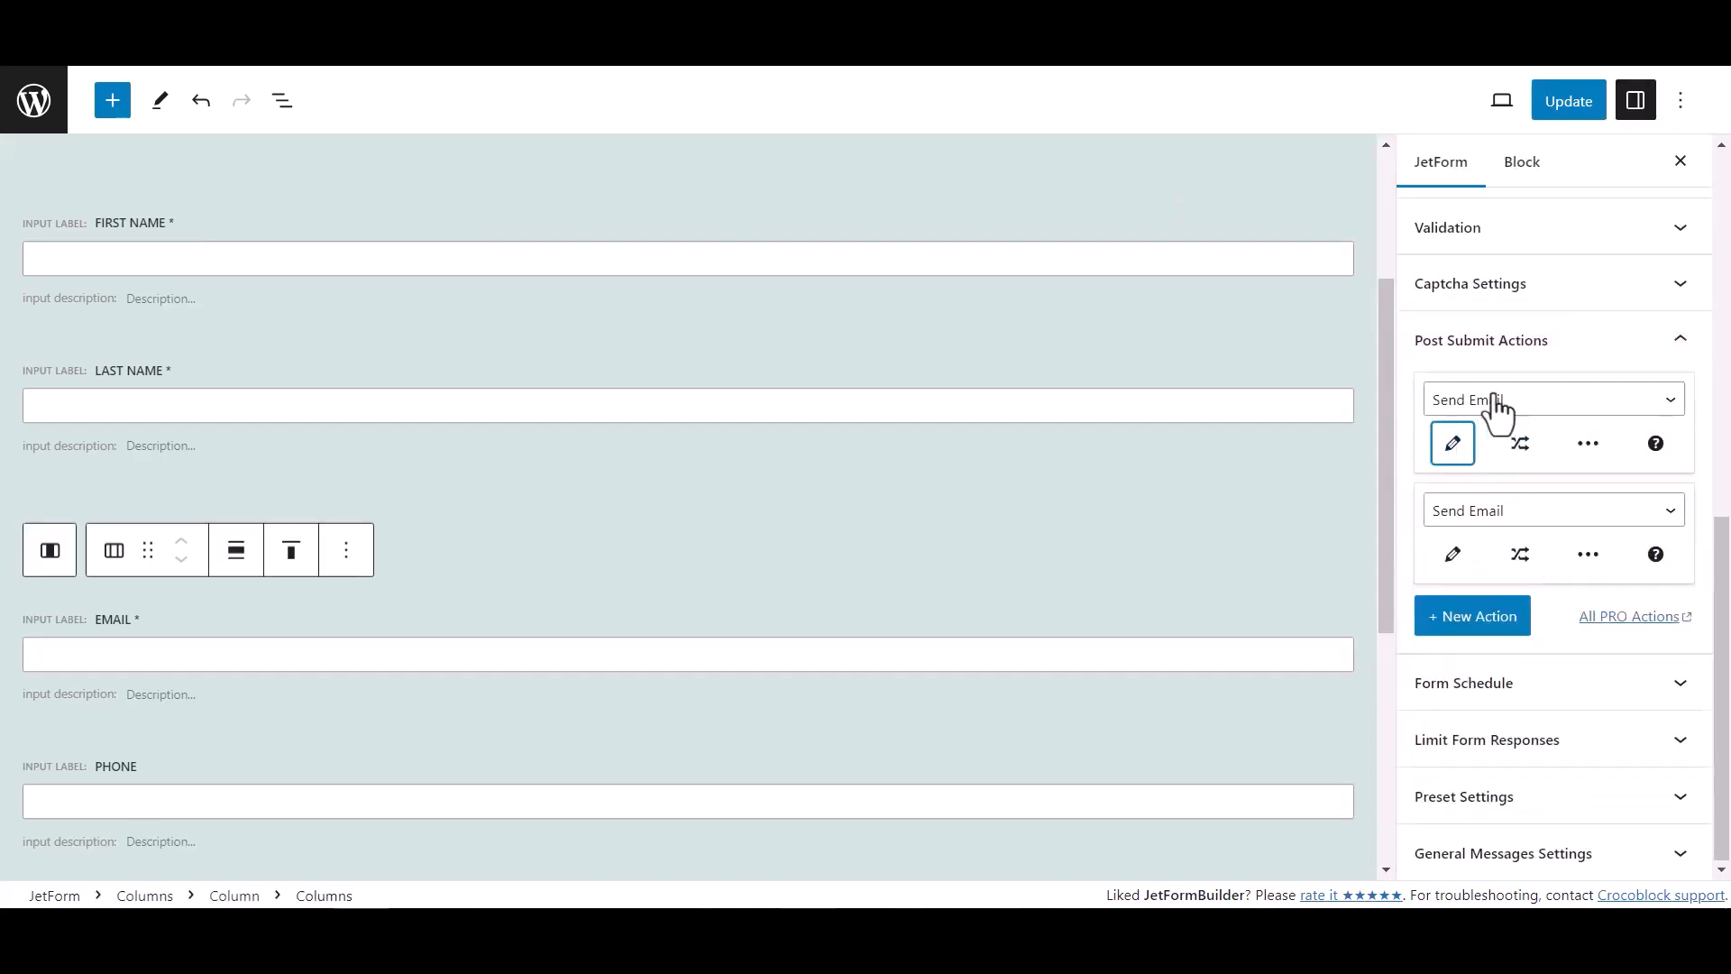
click(1551, 399)
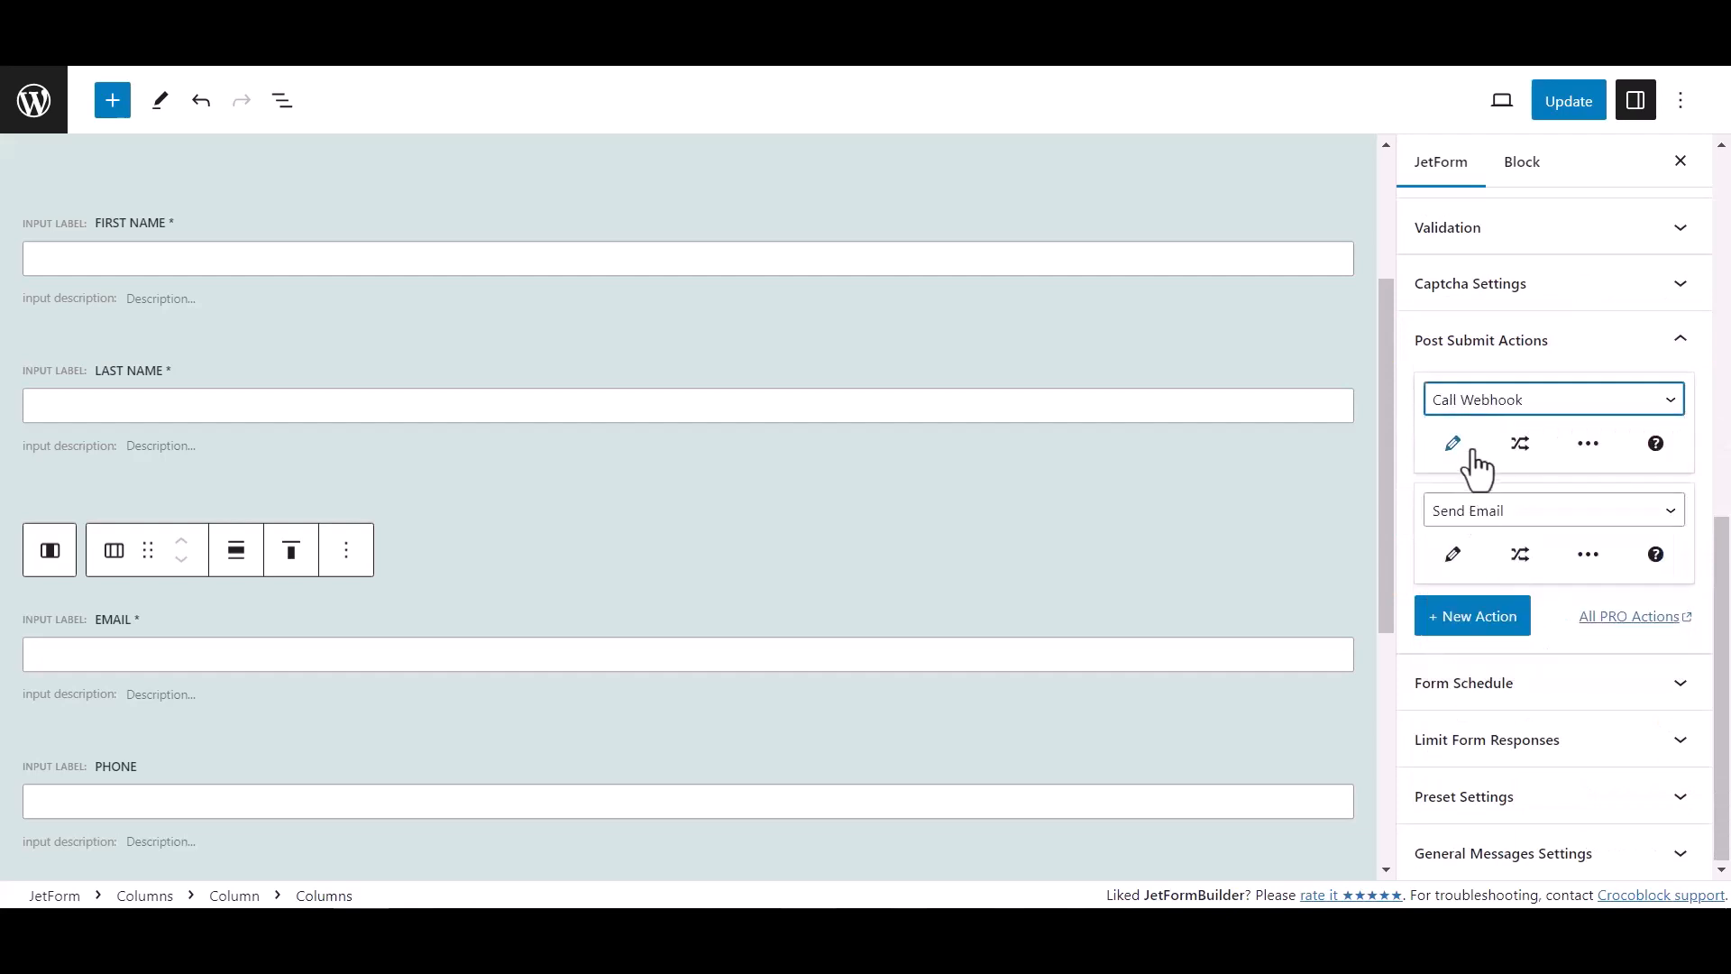
click(1453, 443)
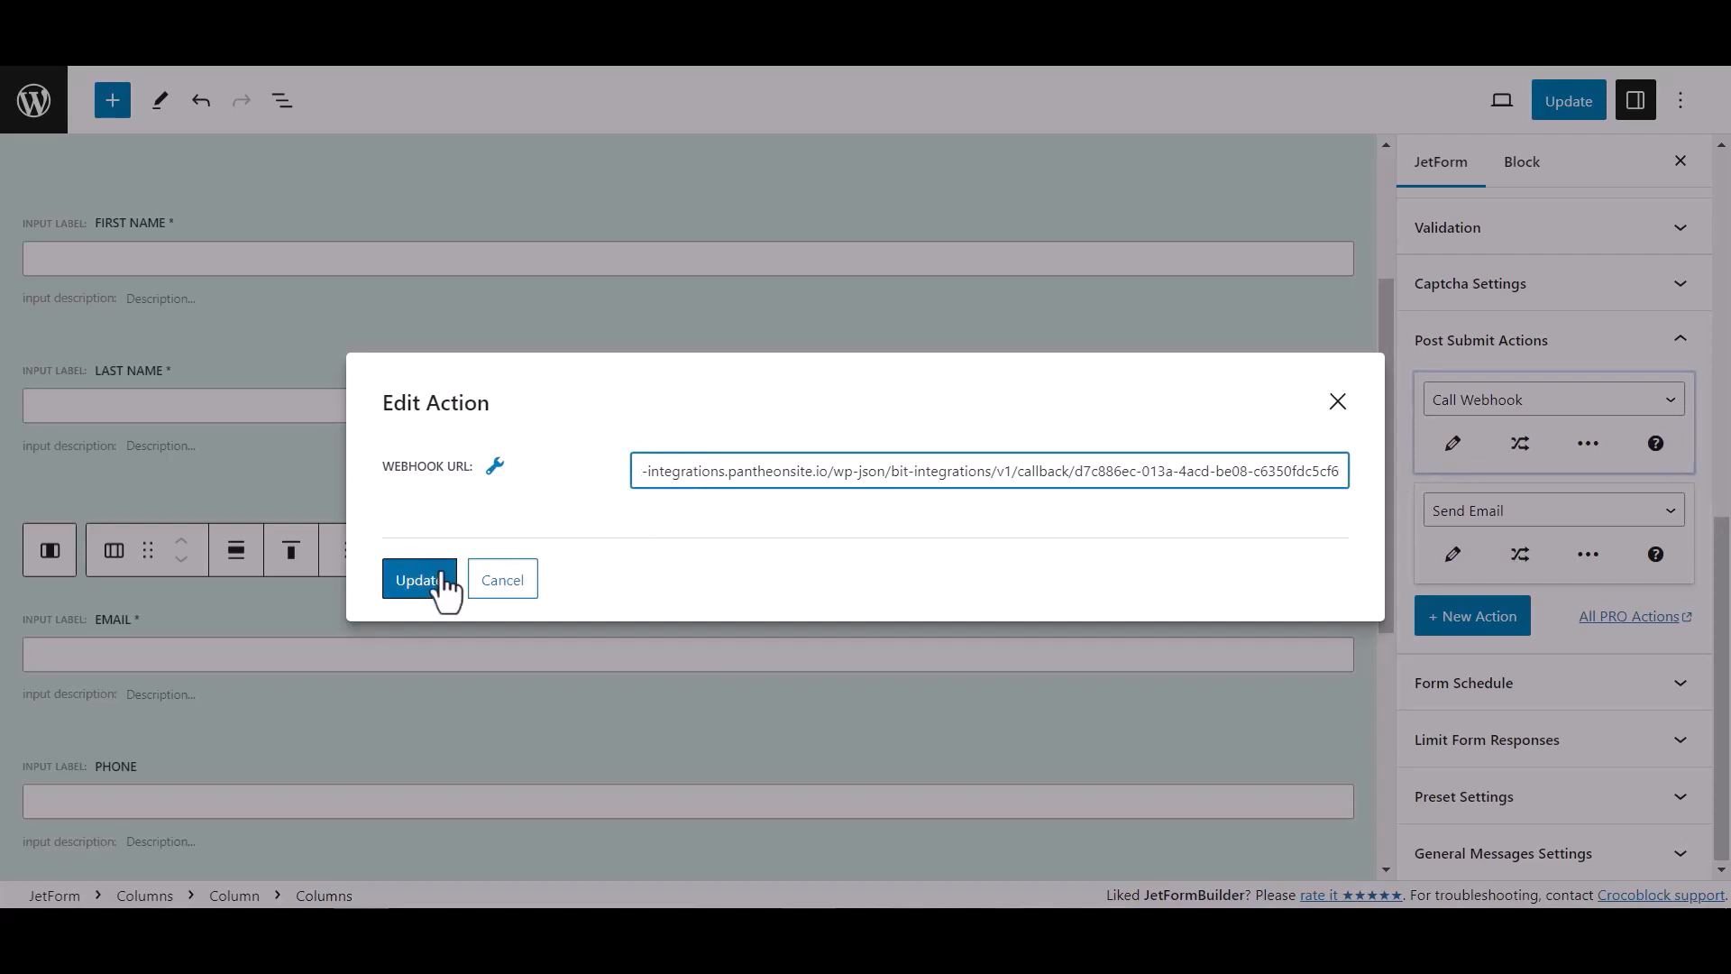
click(418, 580)
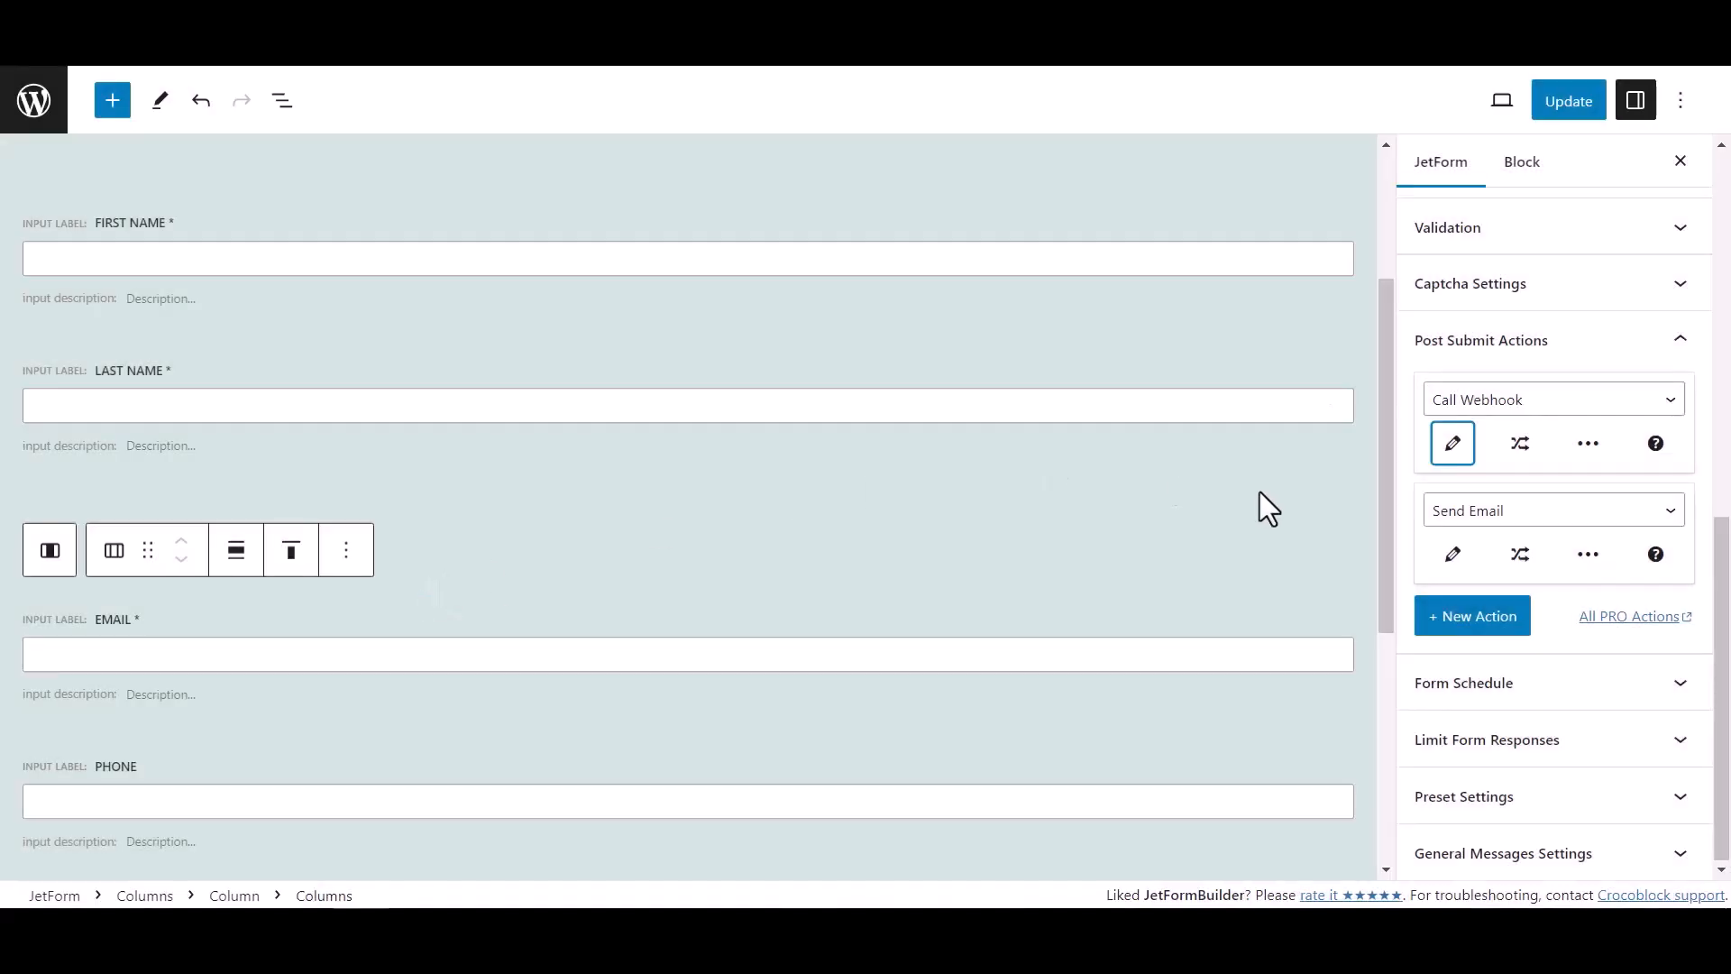
click(1568, 100)
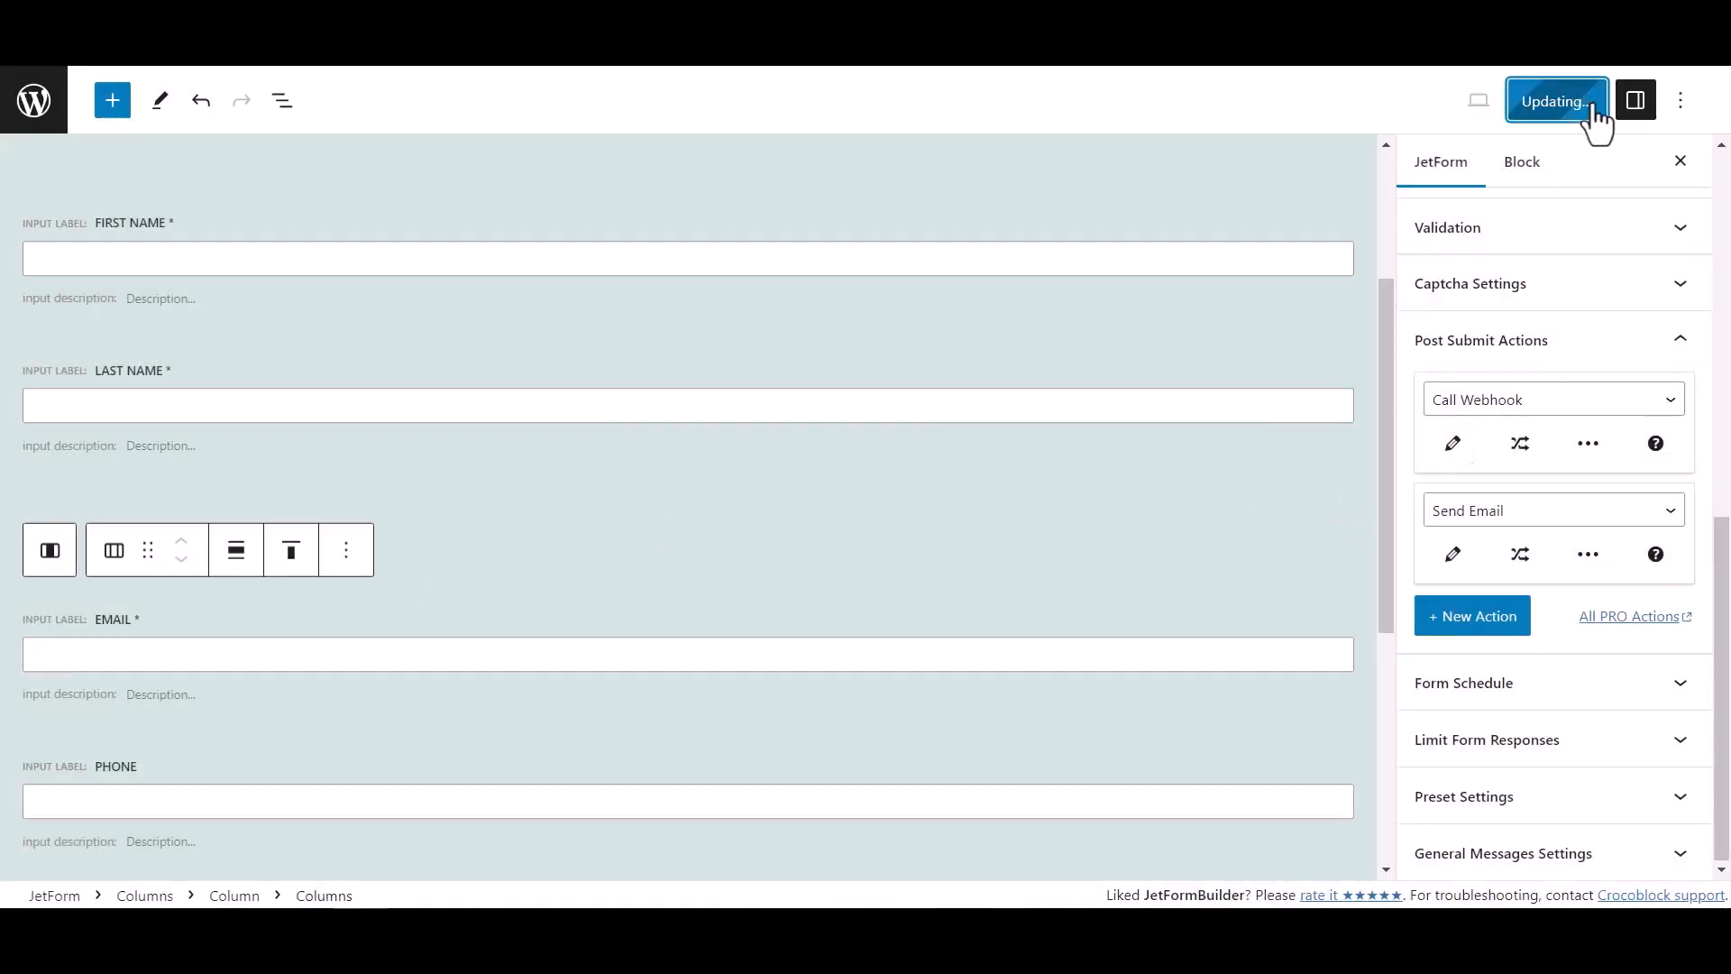
click(1554, 100)
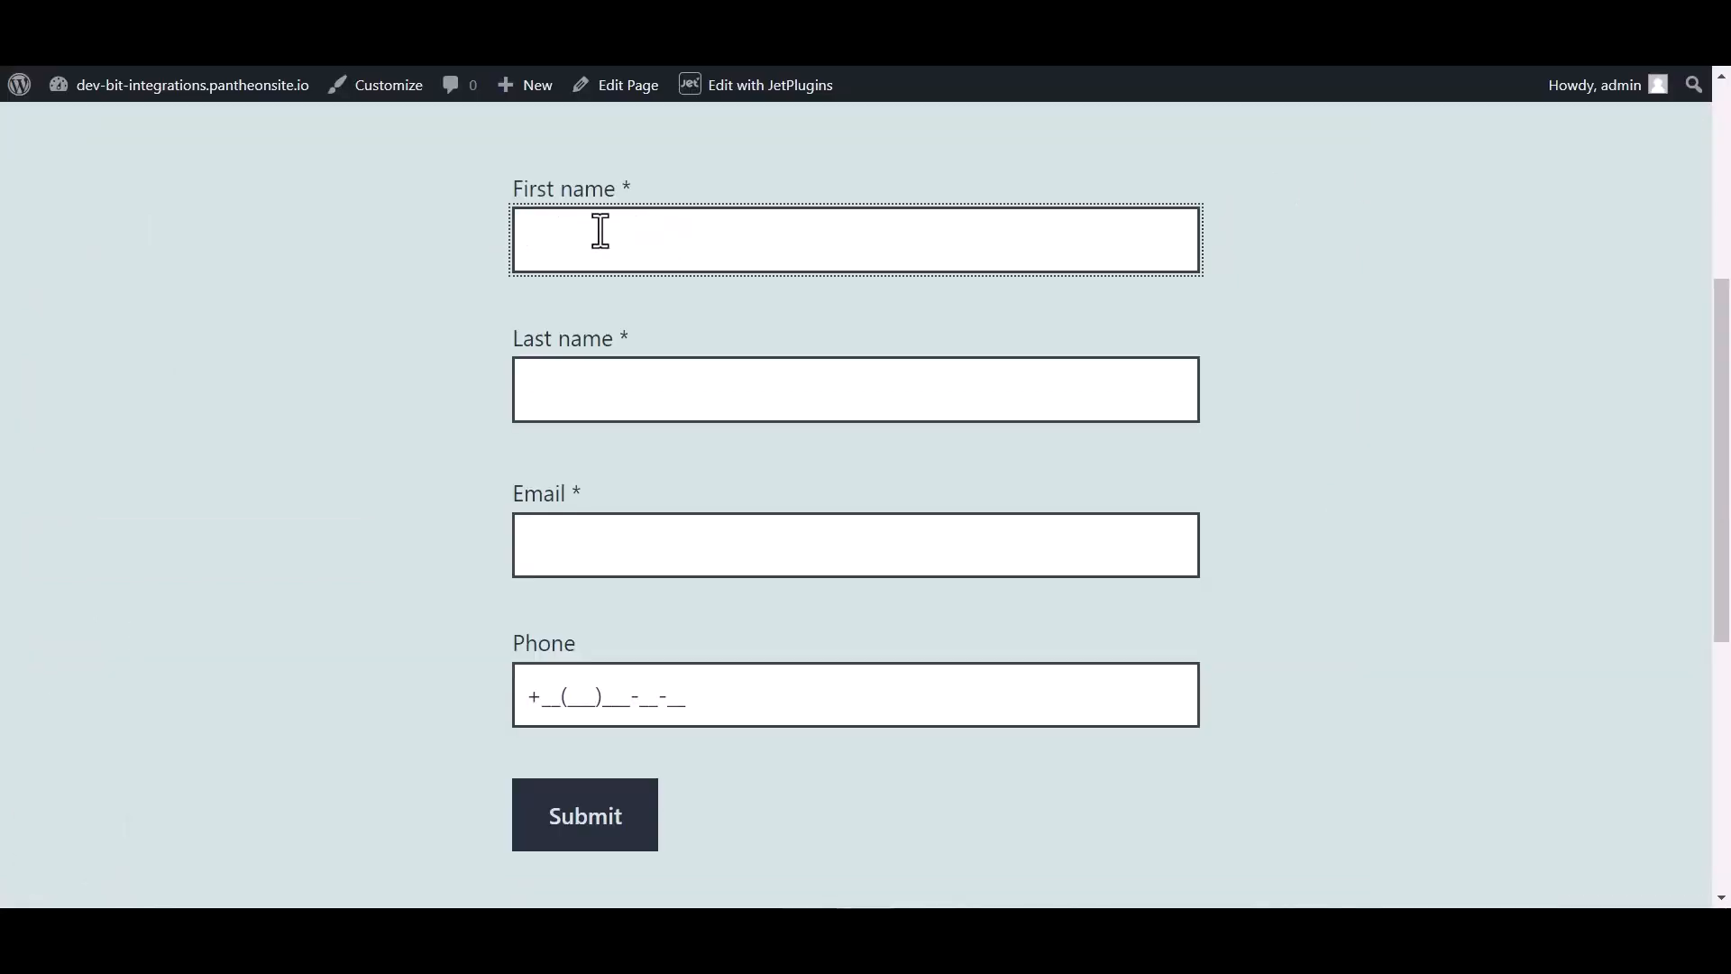
text(Bit)
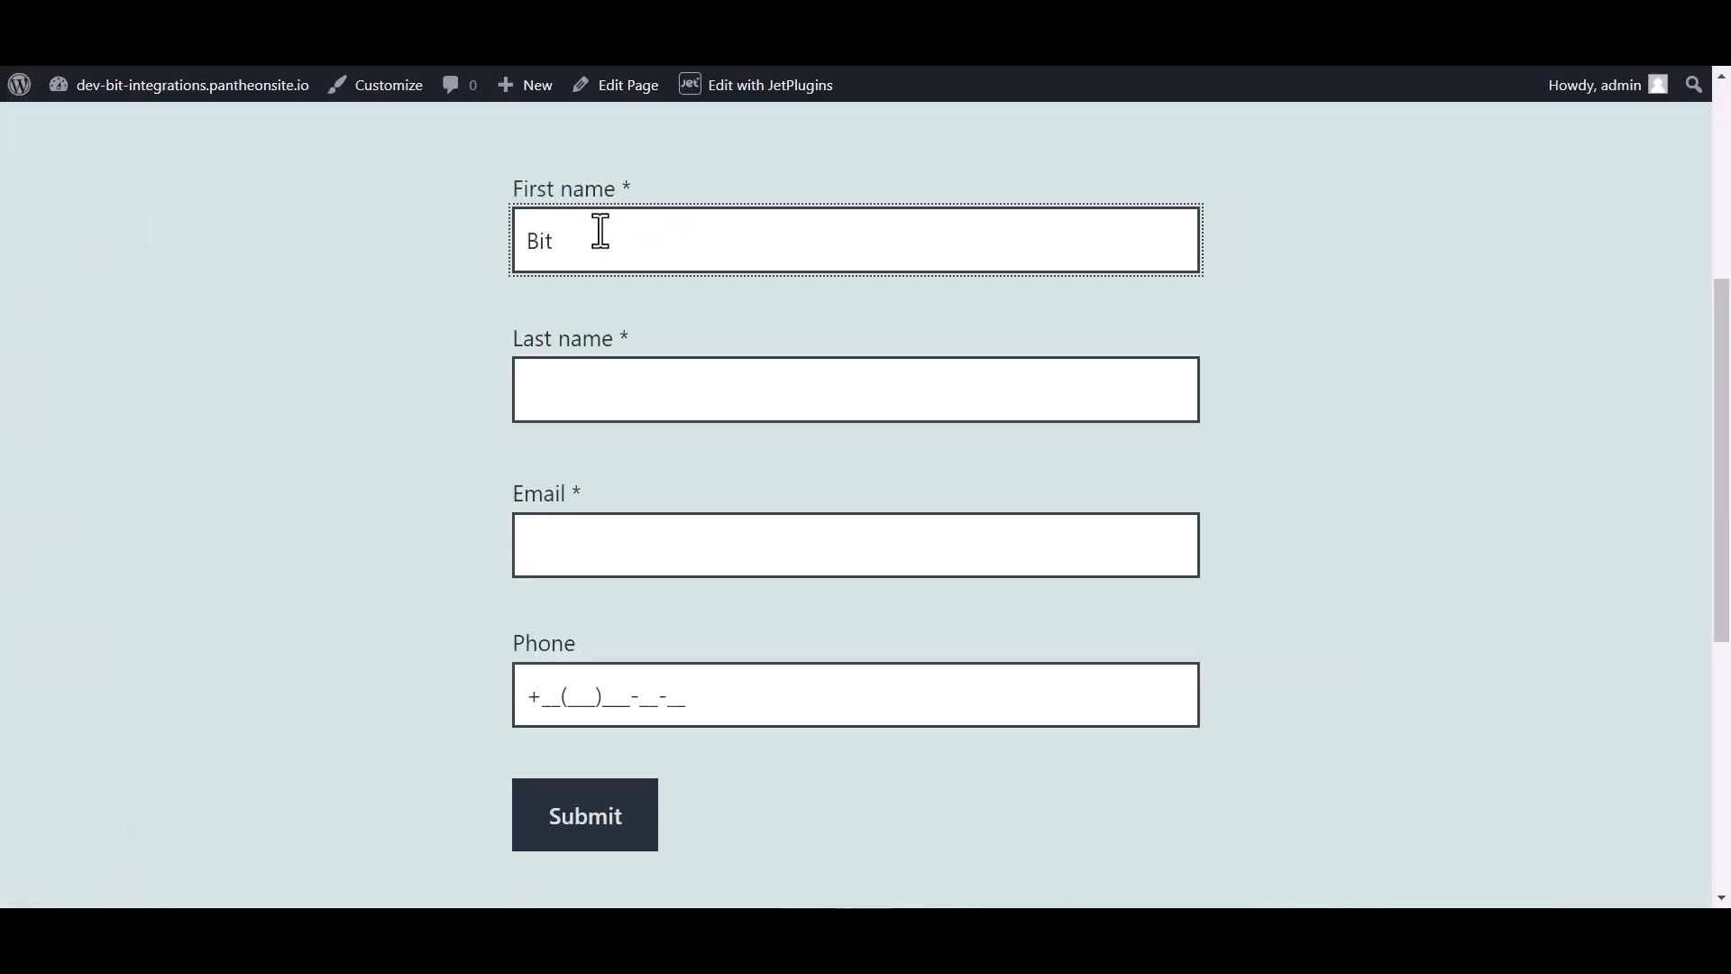
text(Integration)
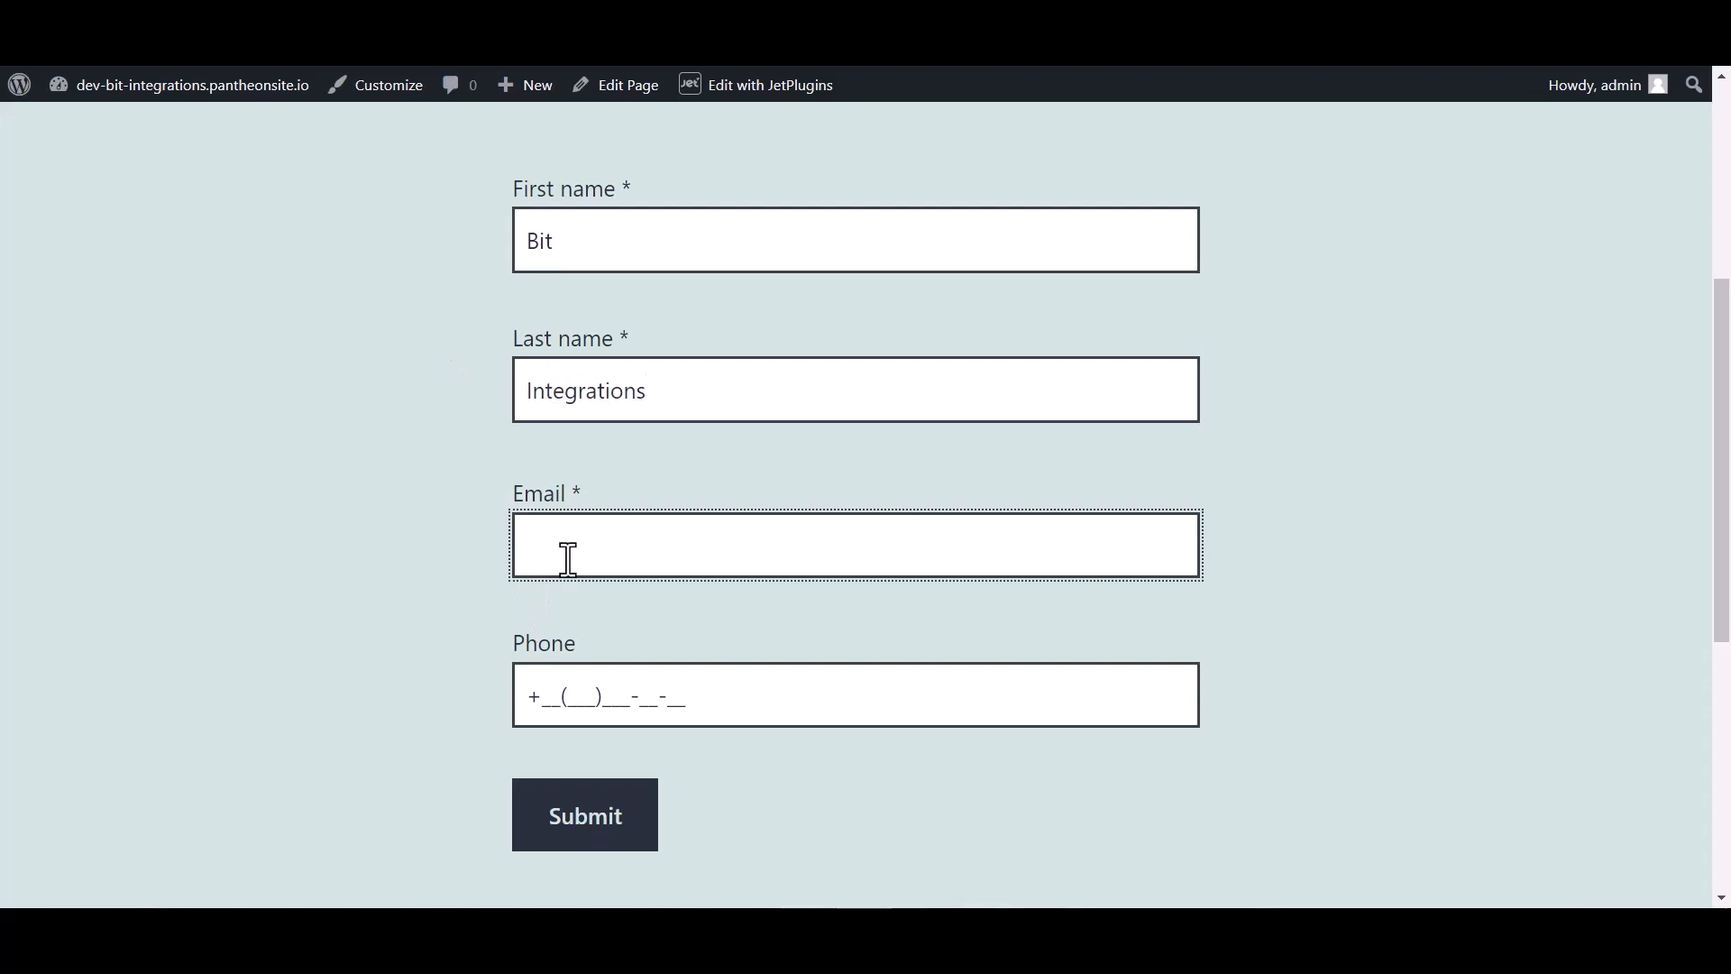
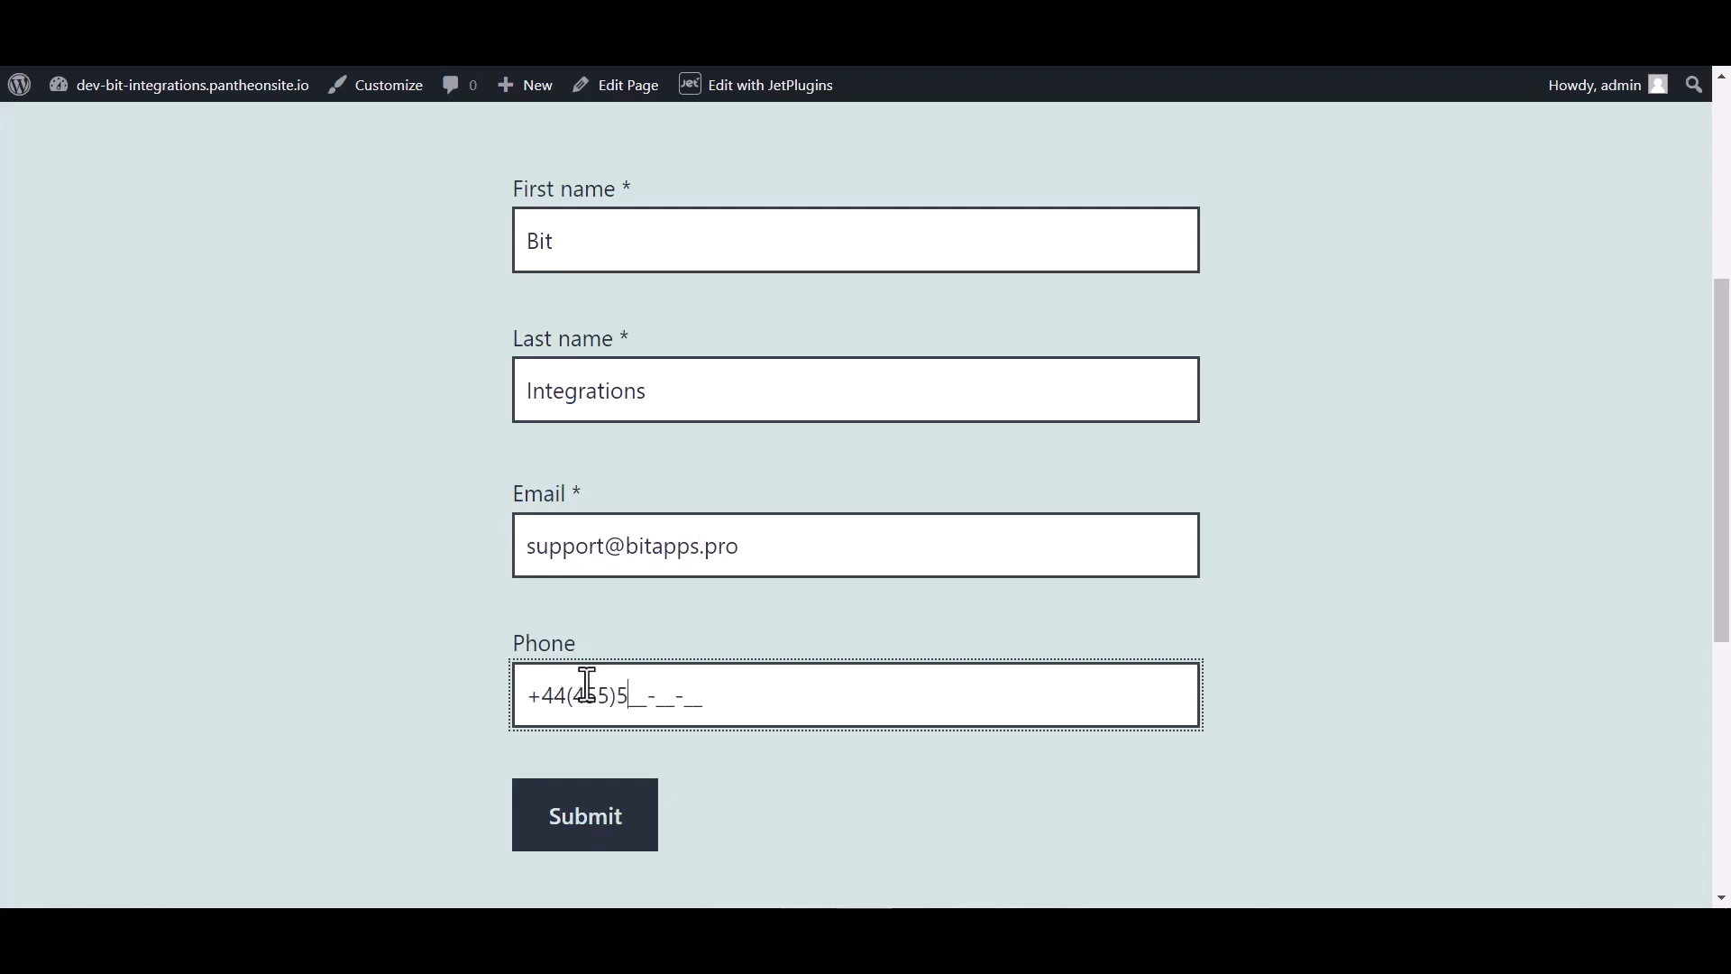
text(66-6)
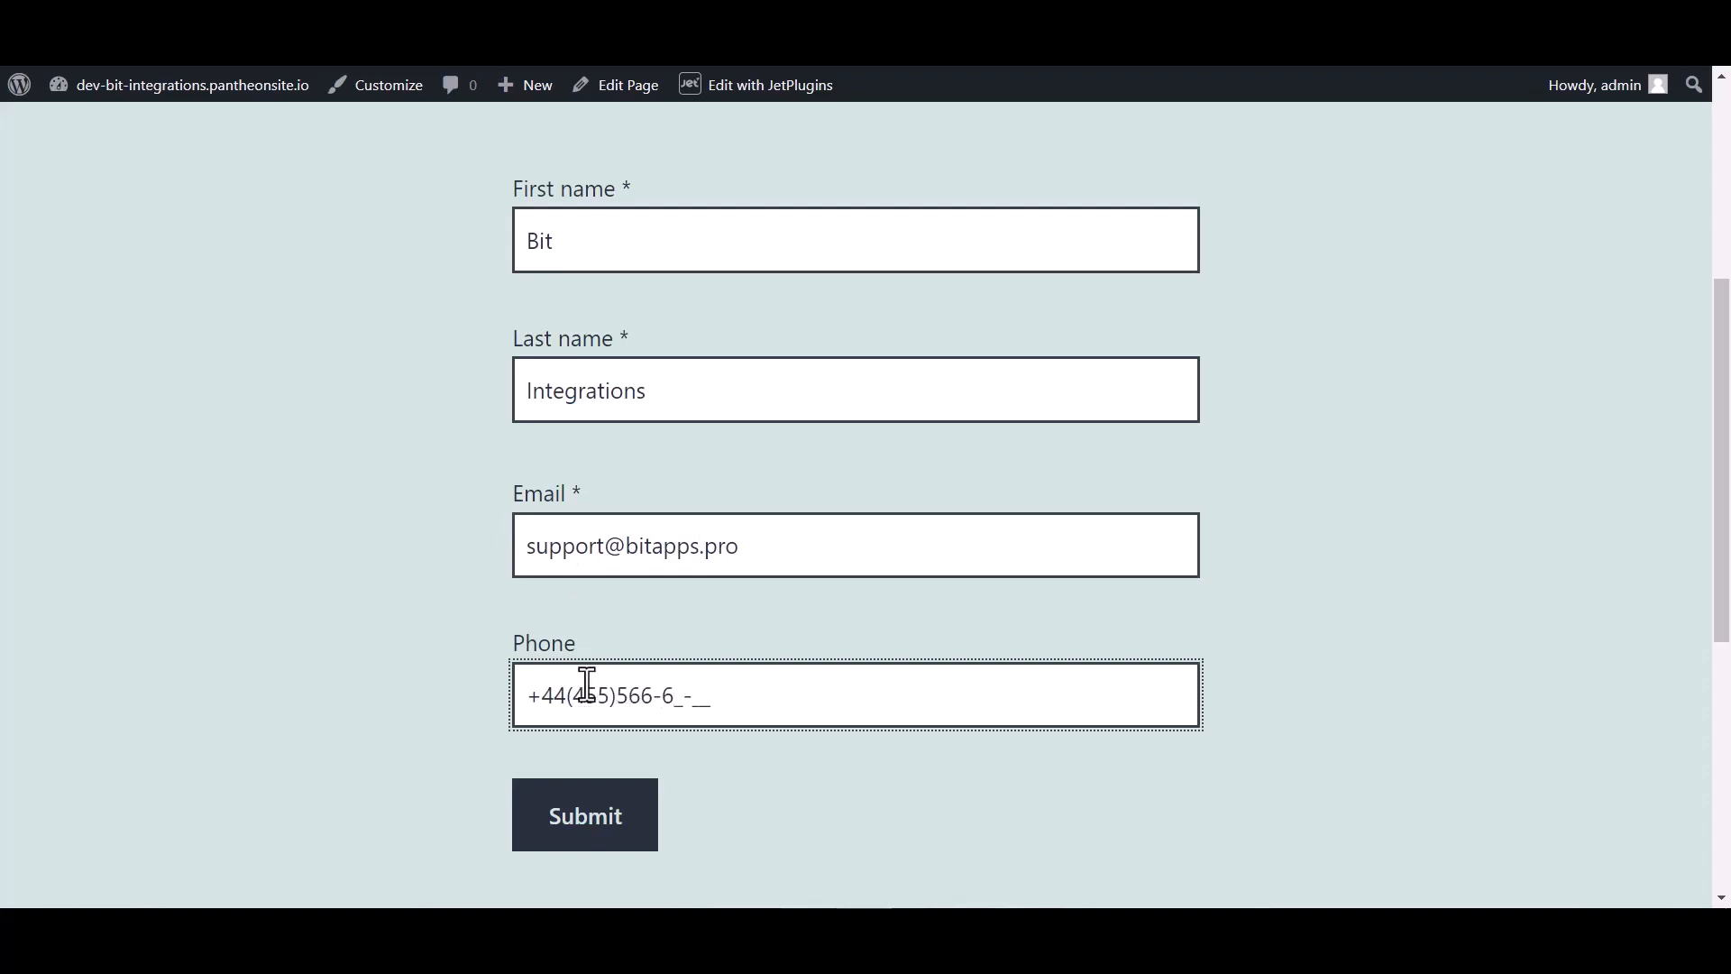
click(584, 816)
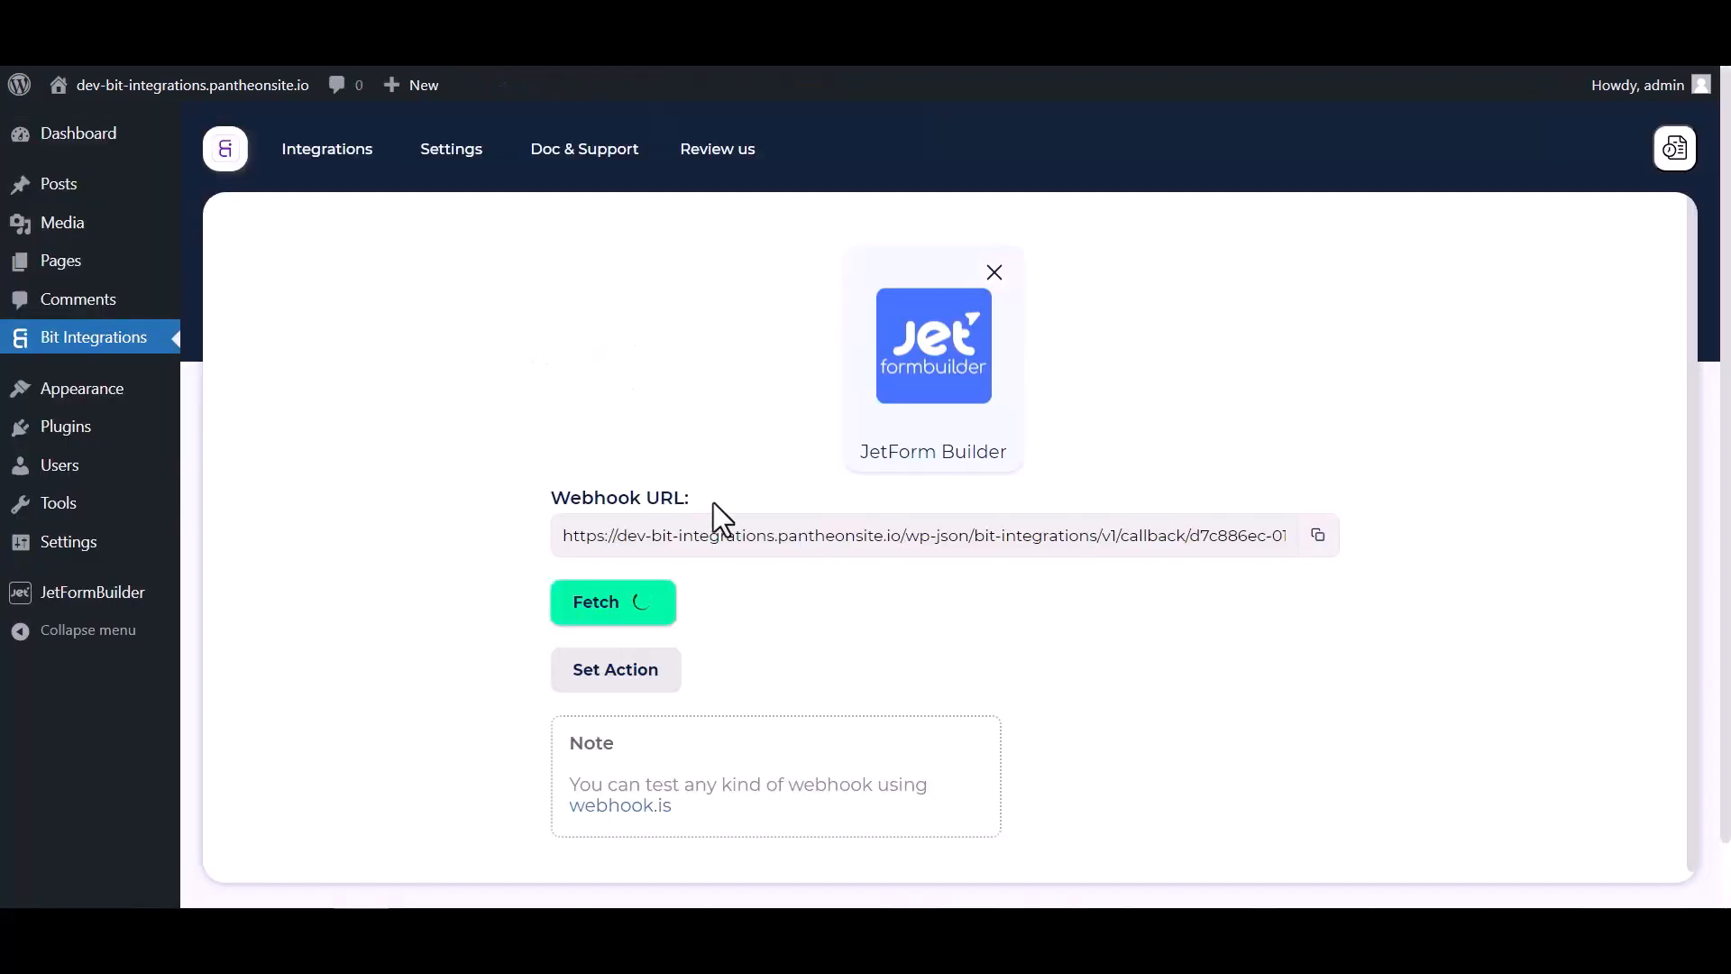
- Fetch the test submission's webhook response and proceed to Set Action
click(613, 602)
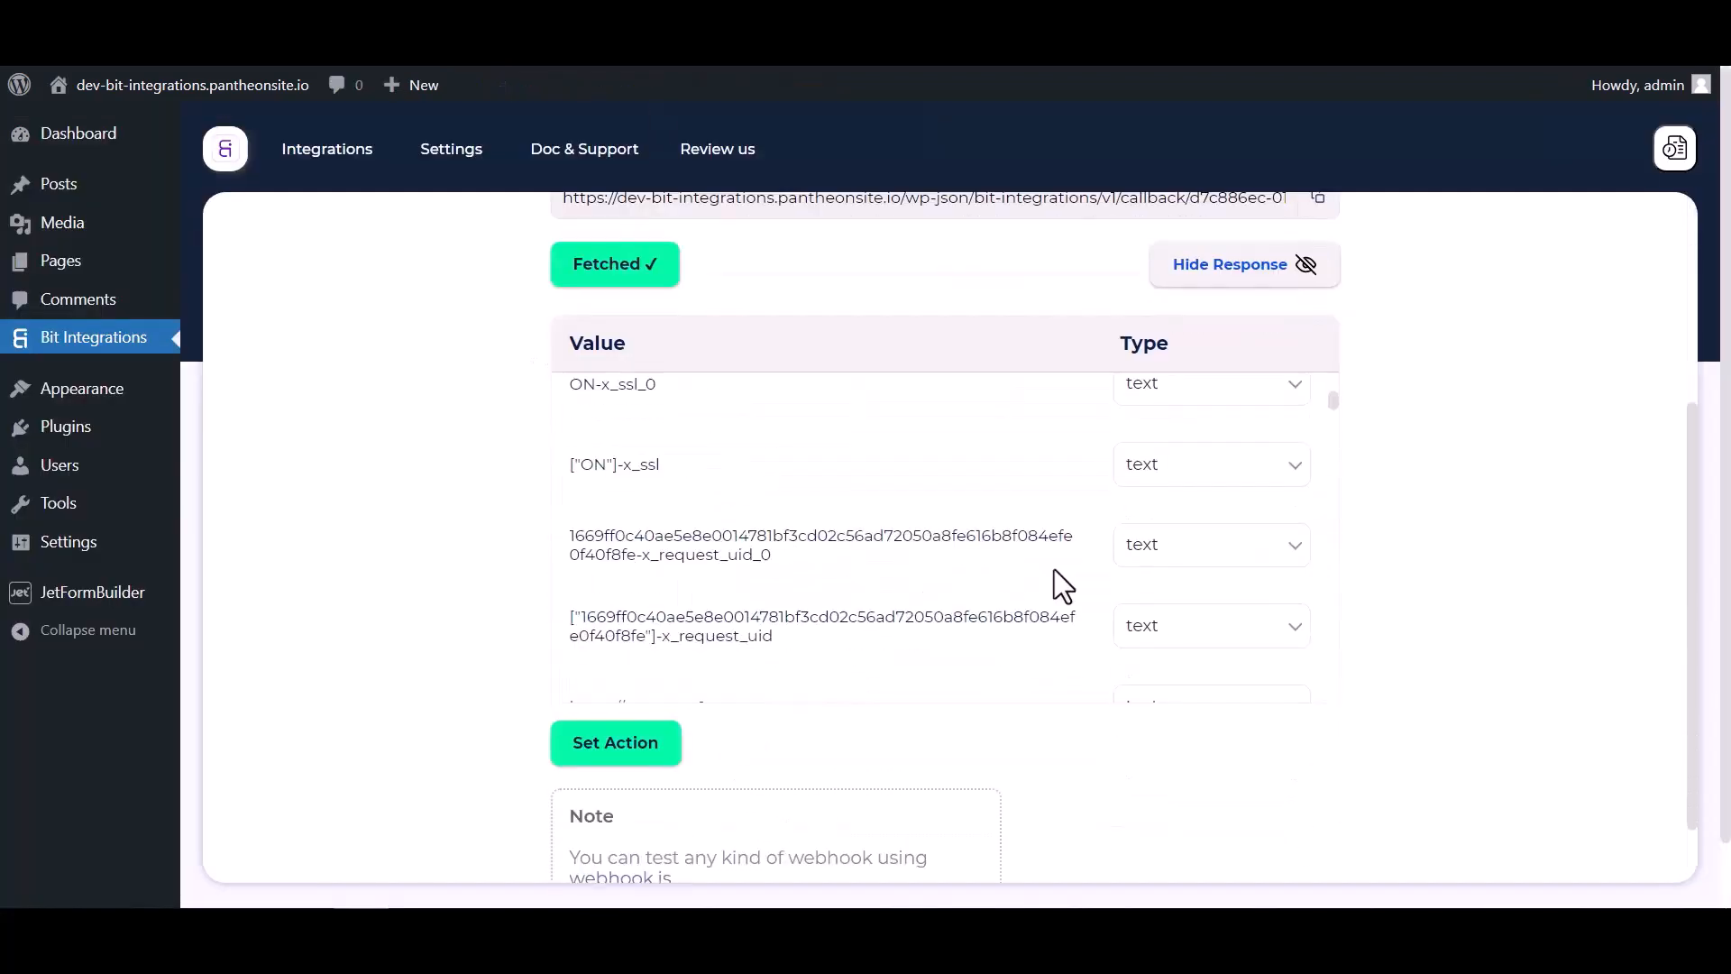
scroll(down, 3)
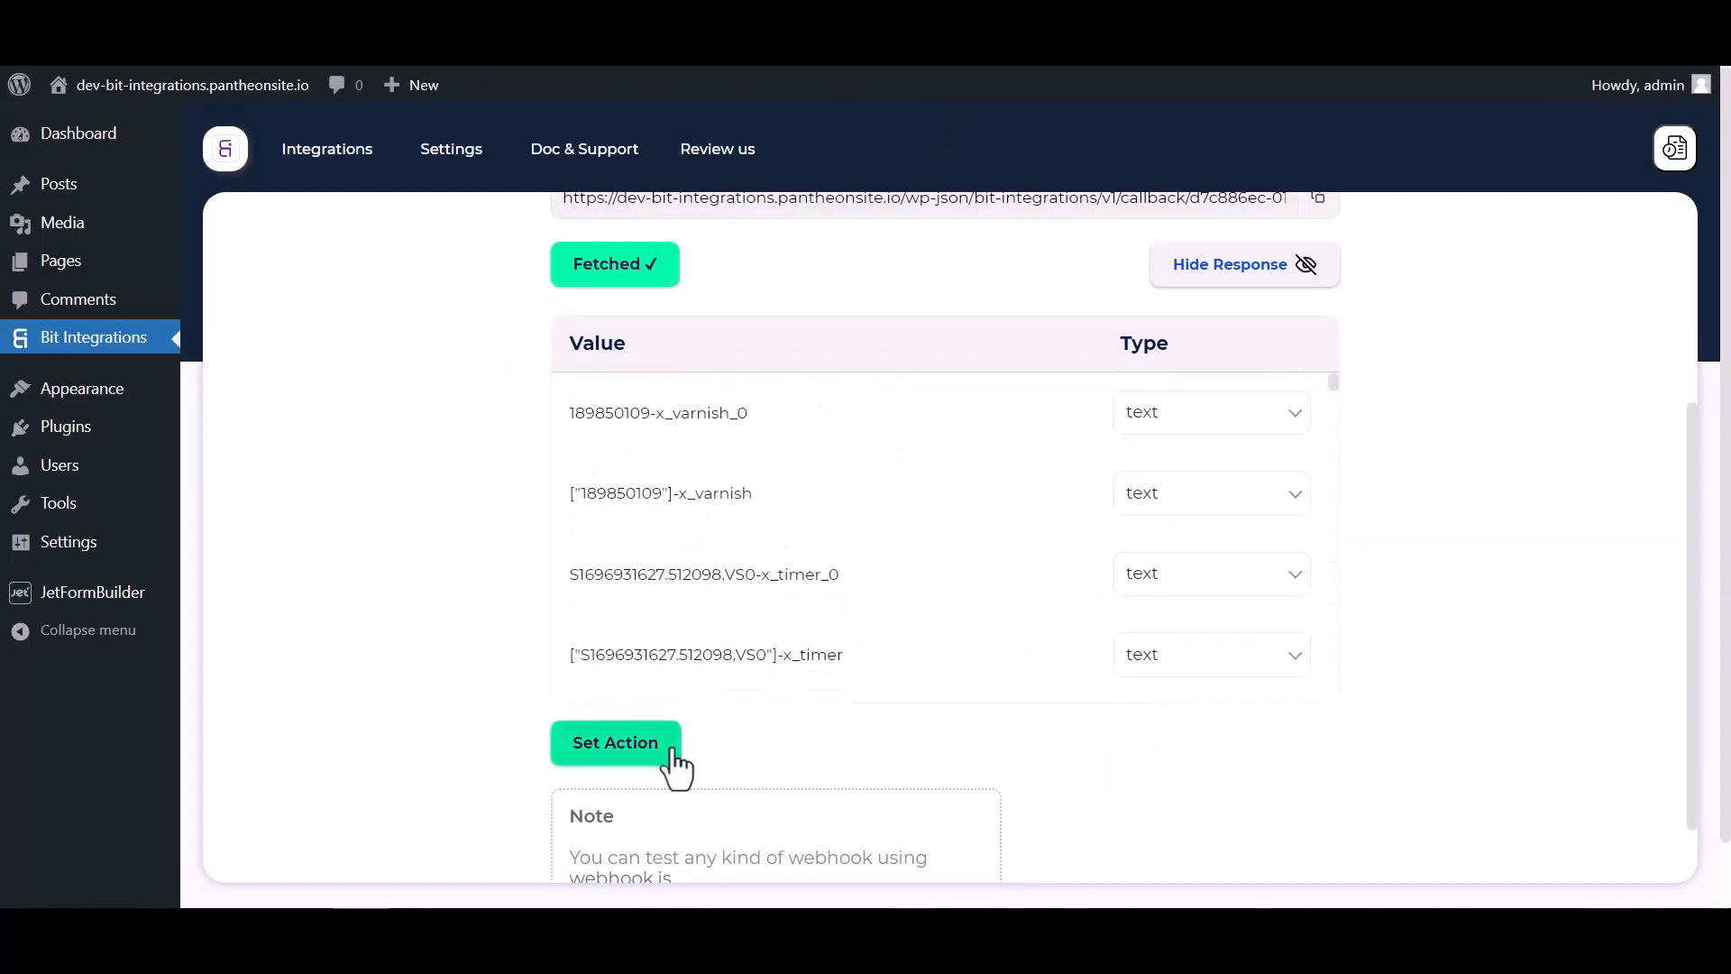
click(615, 742)
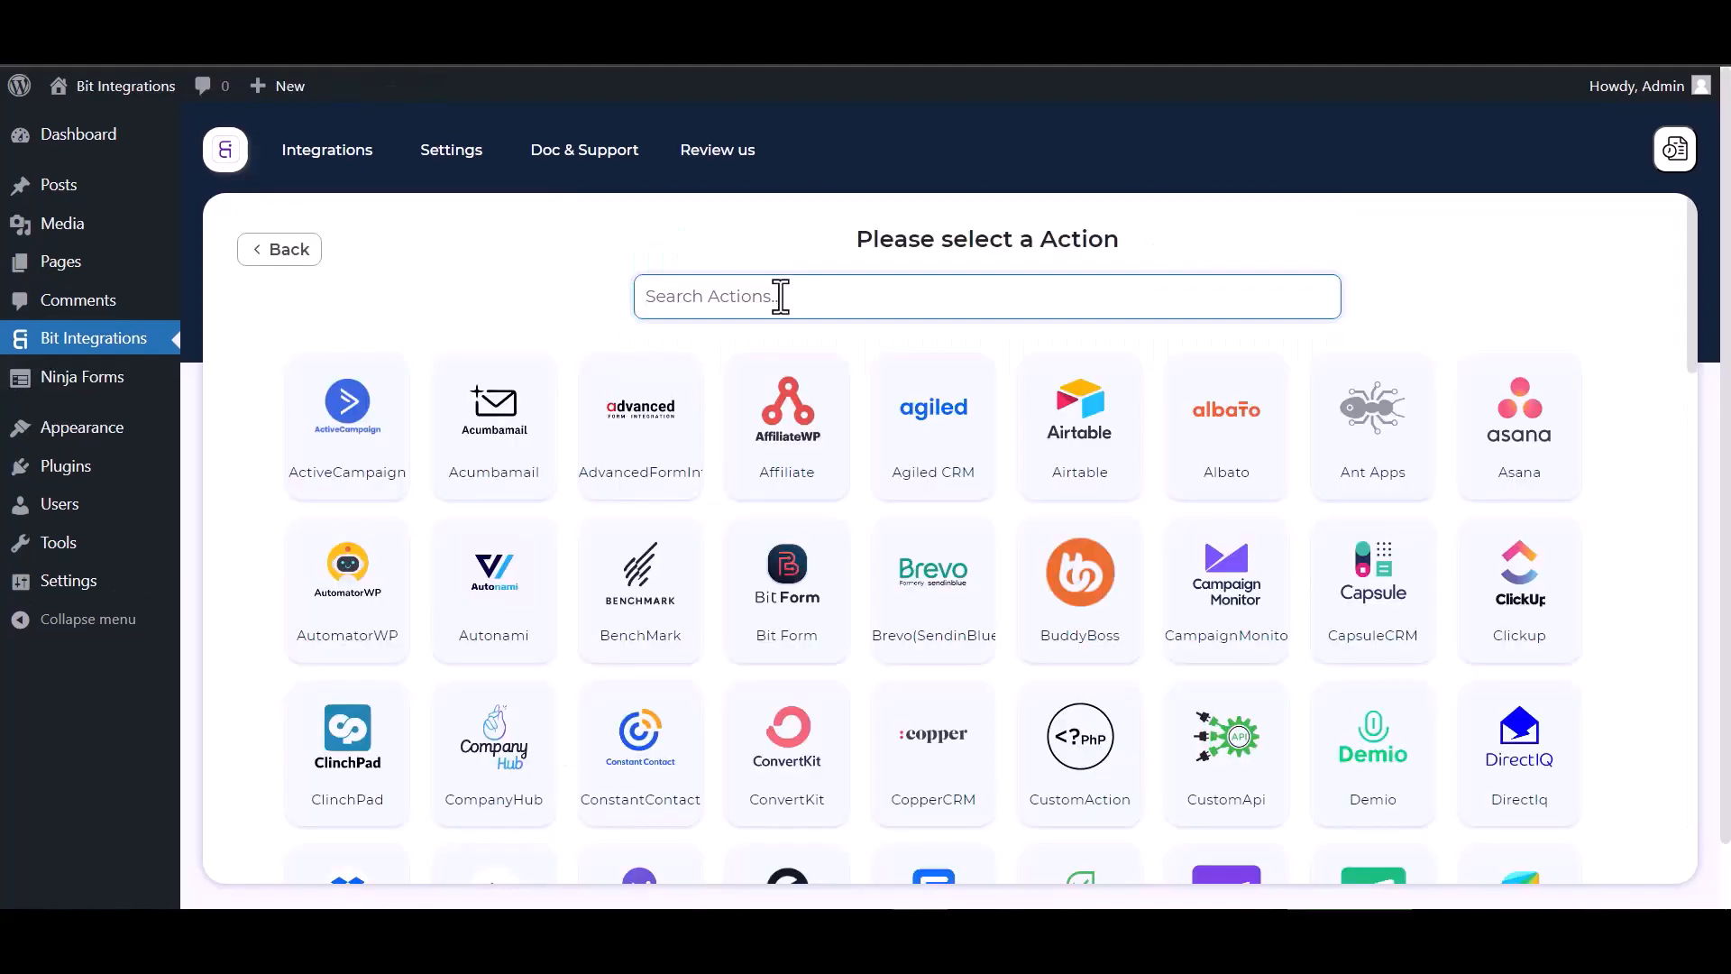
- Choose CompanyHub as the action and follow its Sub Domain & API Key link
text(comp)
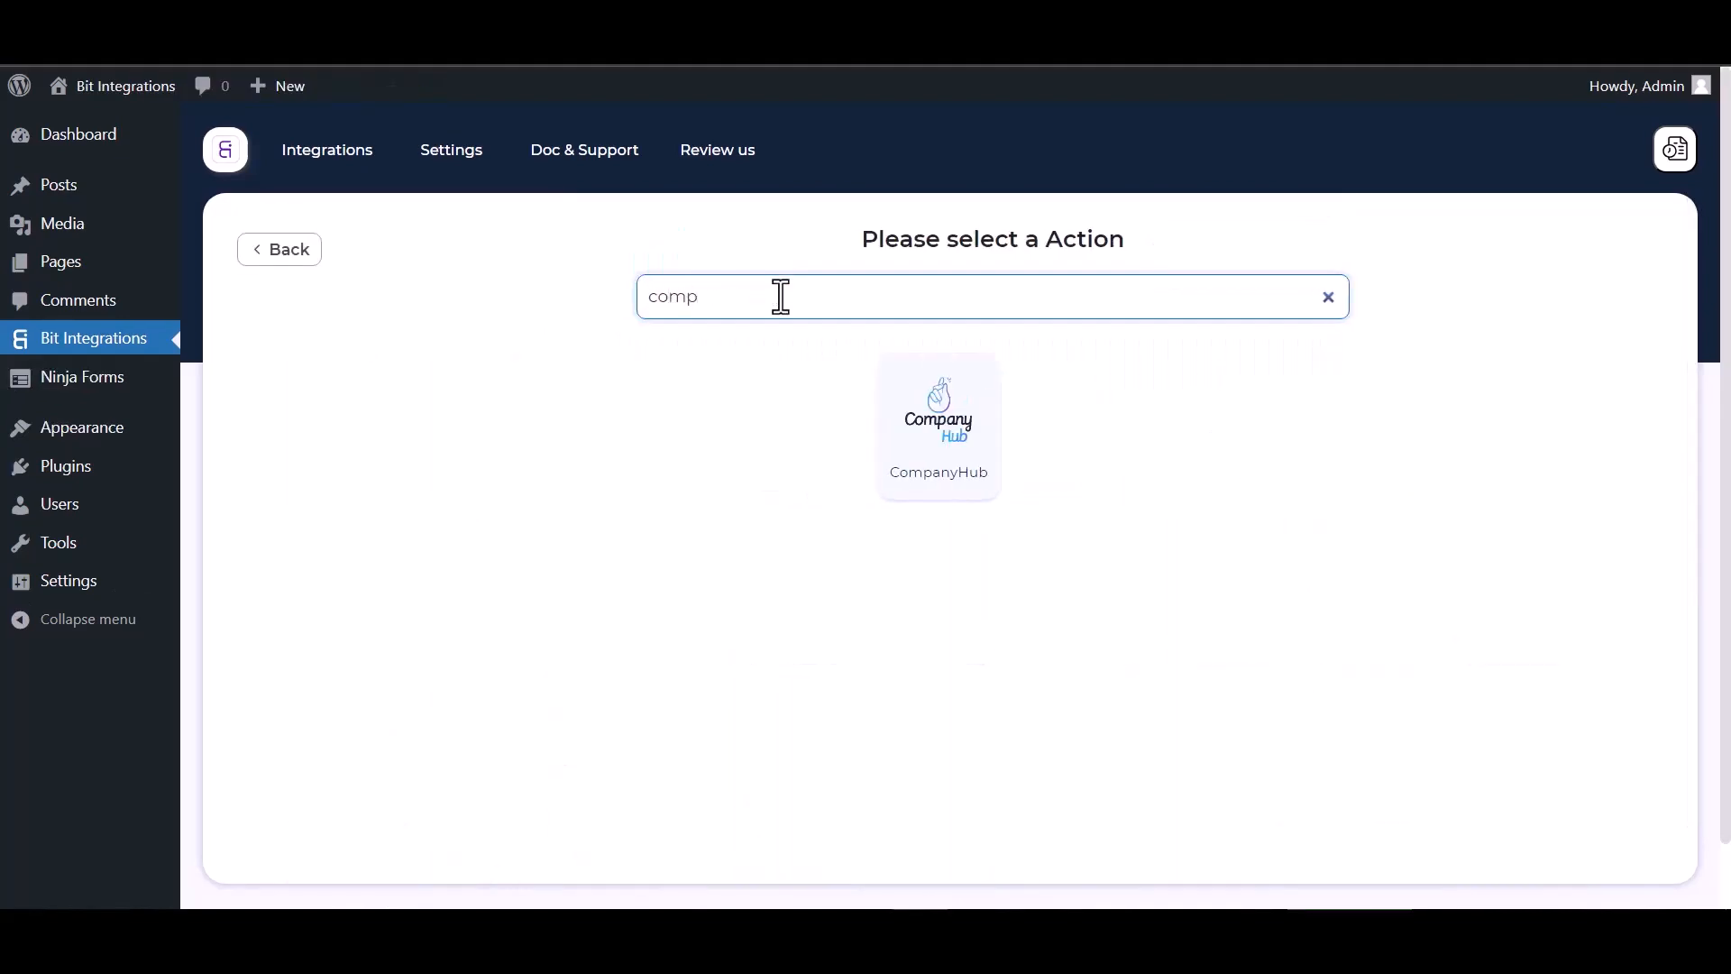
click(938, 414)
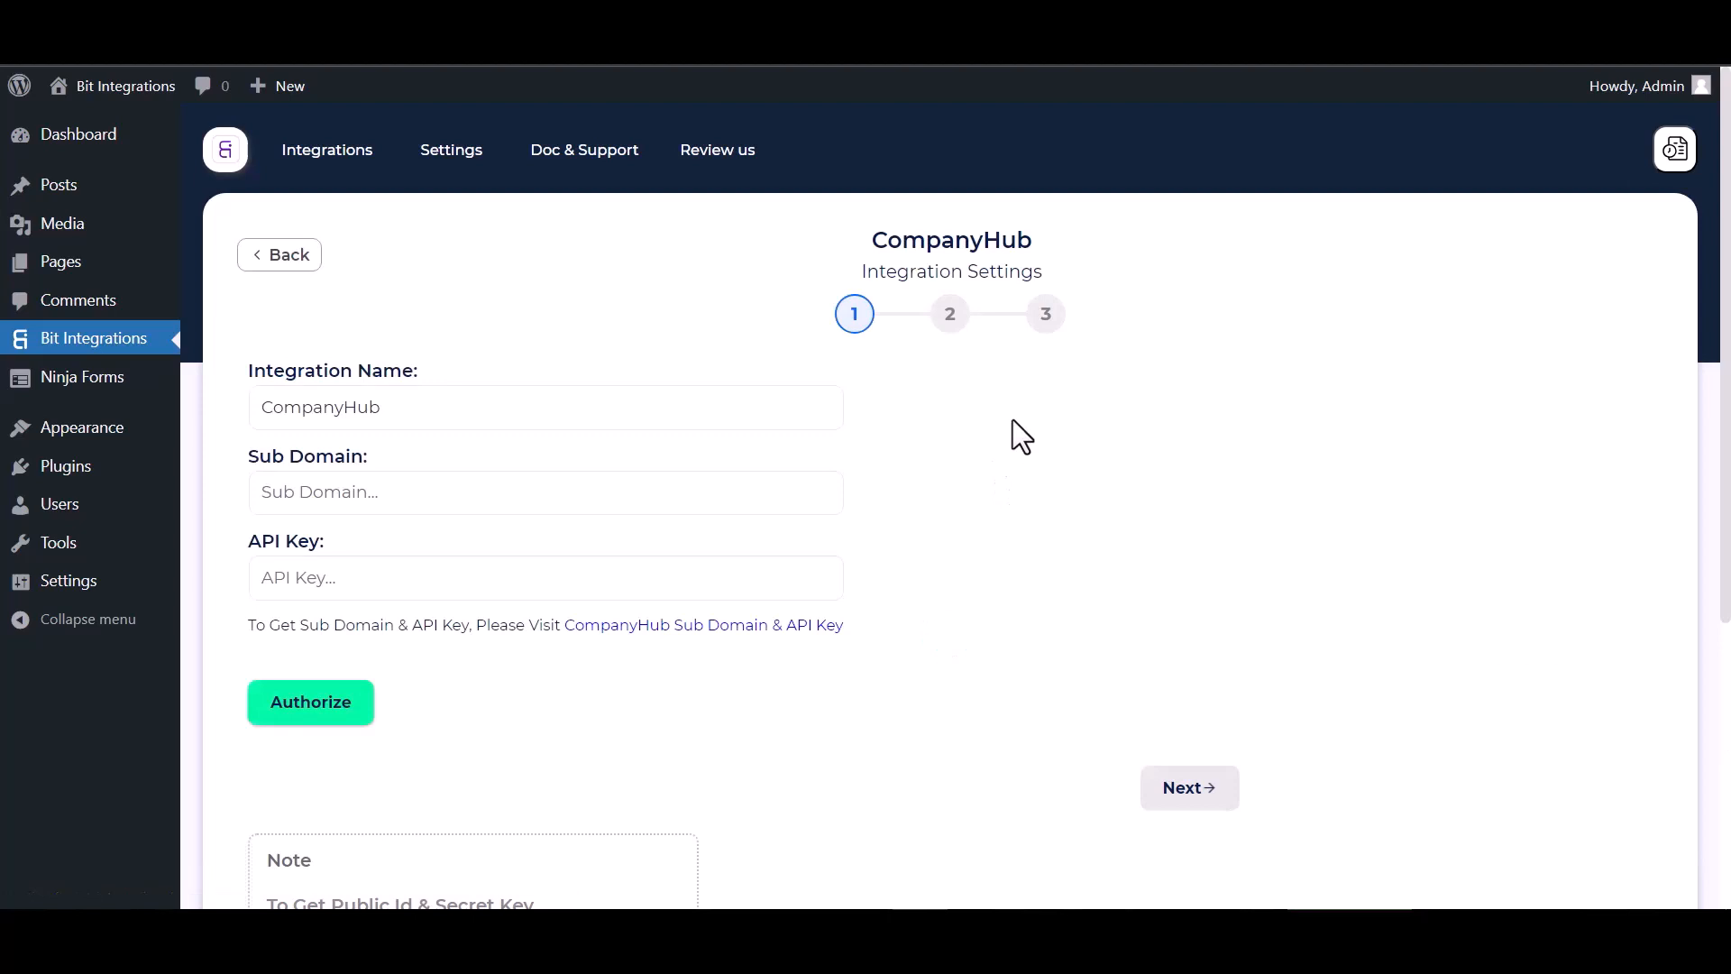
click(546, 492)
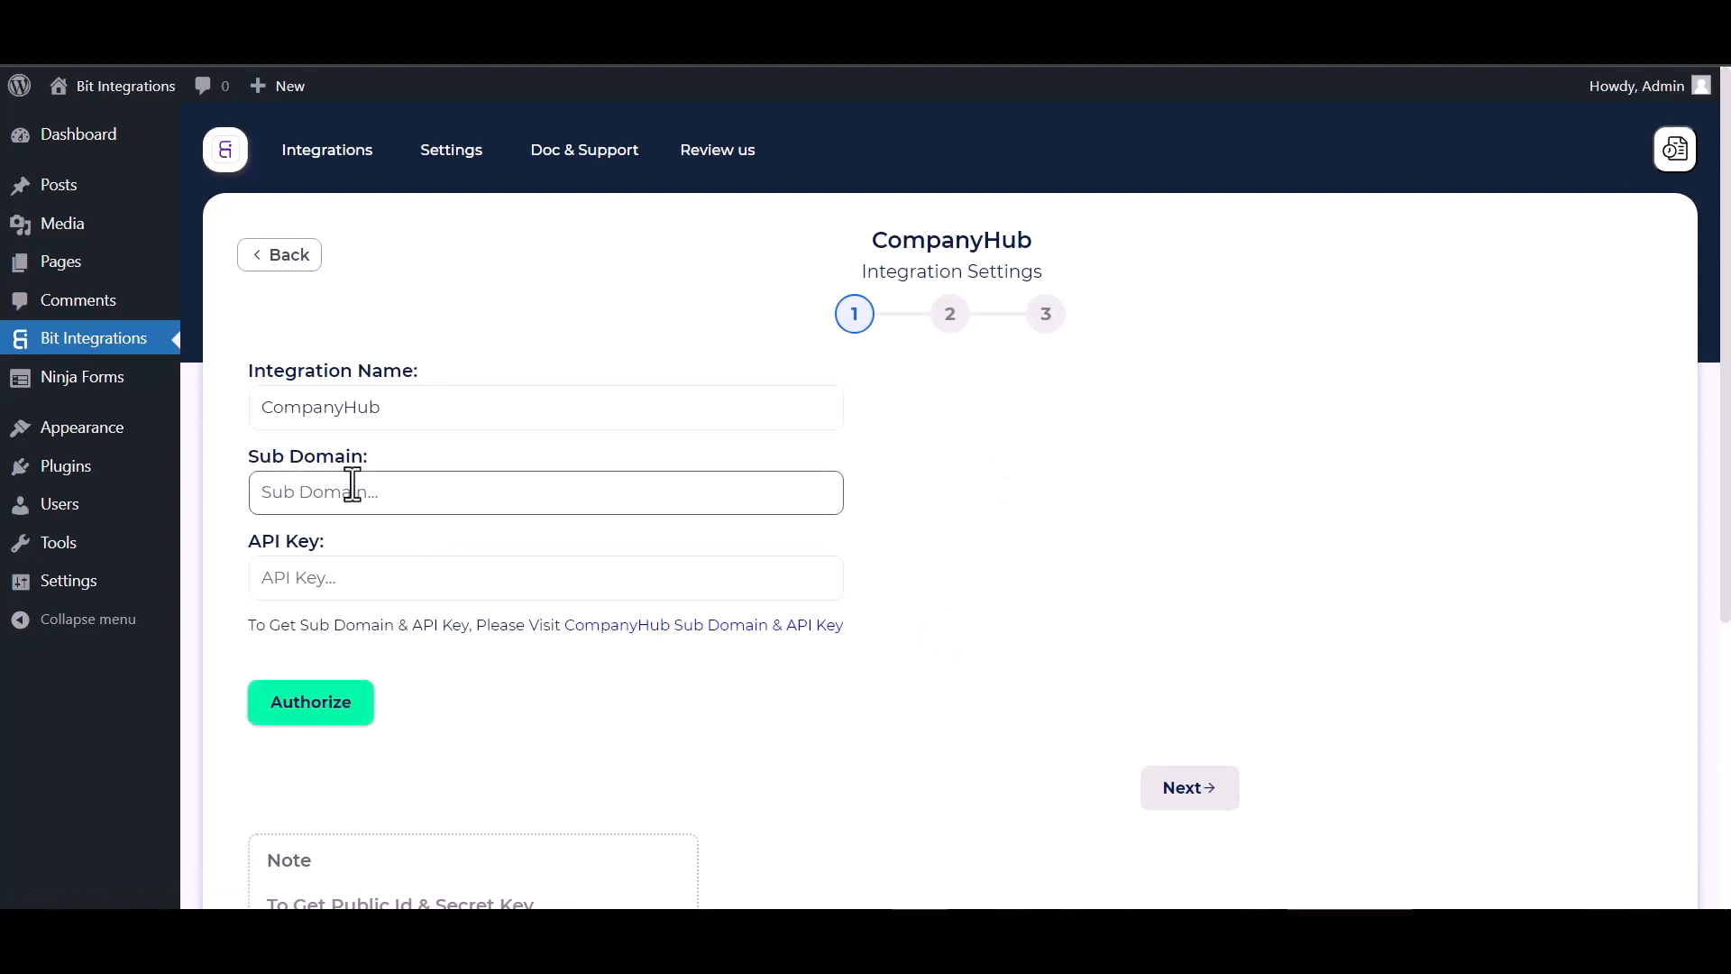
click(546, 491)
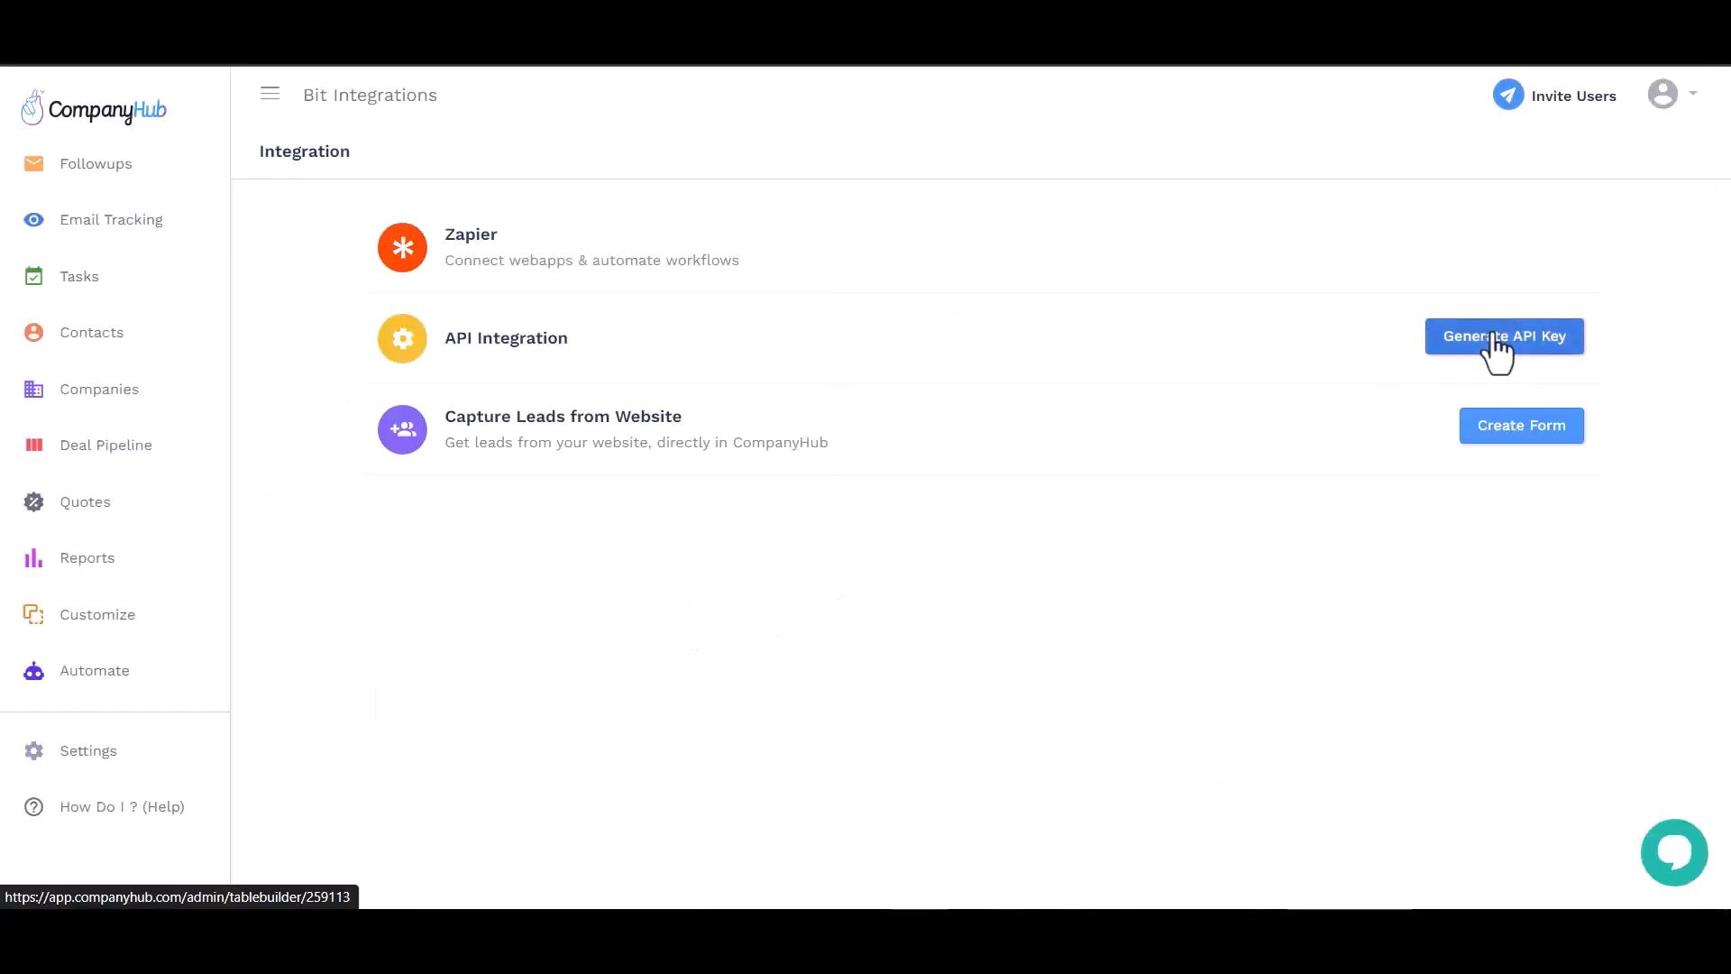
- Generate a CompanyHub API key noted for Bit Integrations use and copy it
click(1503, 336)
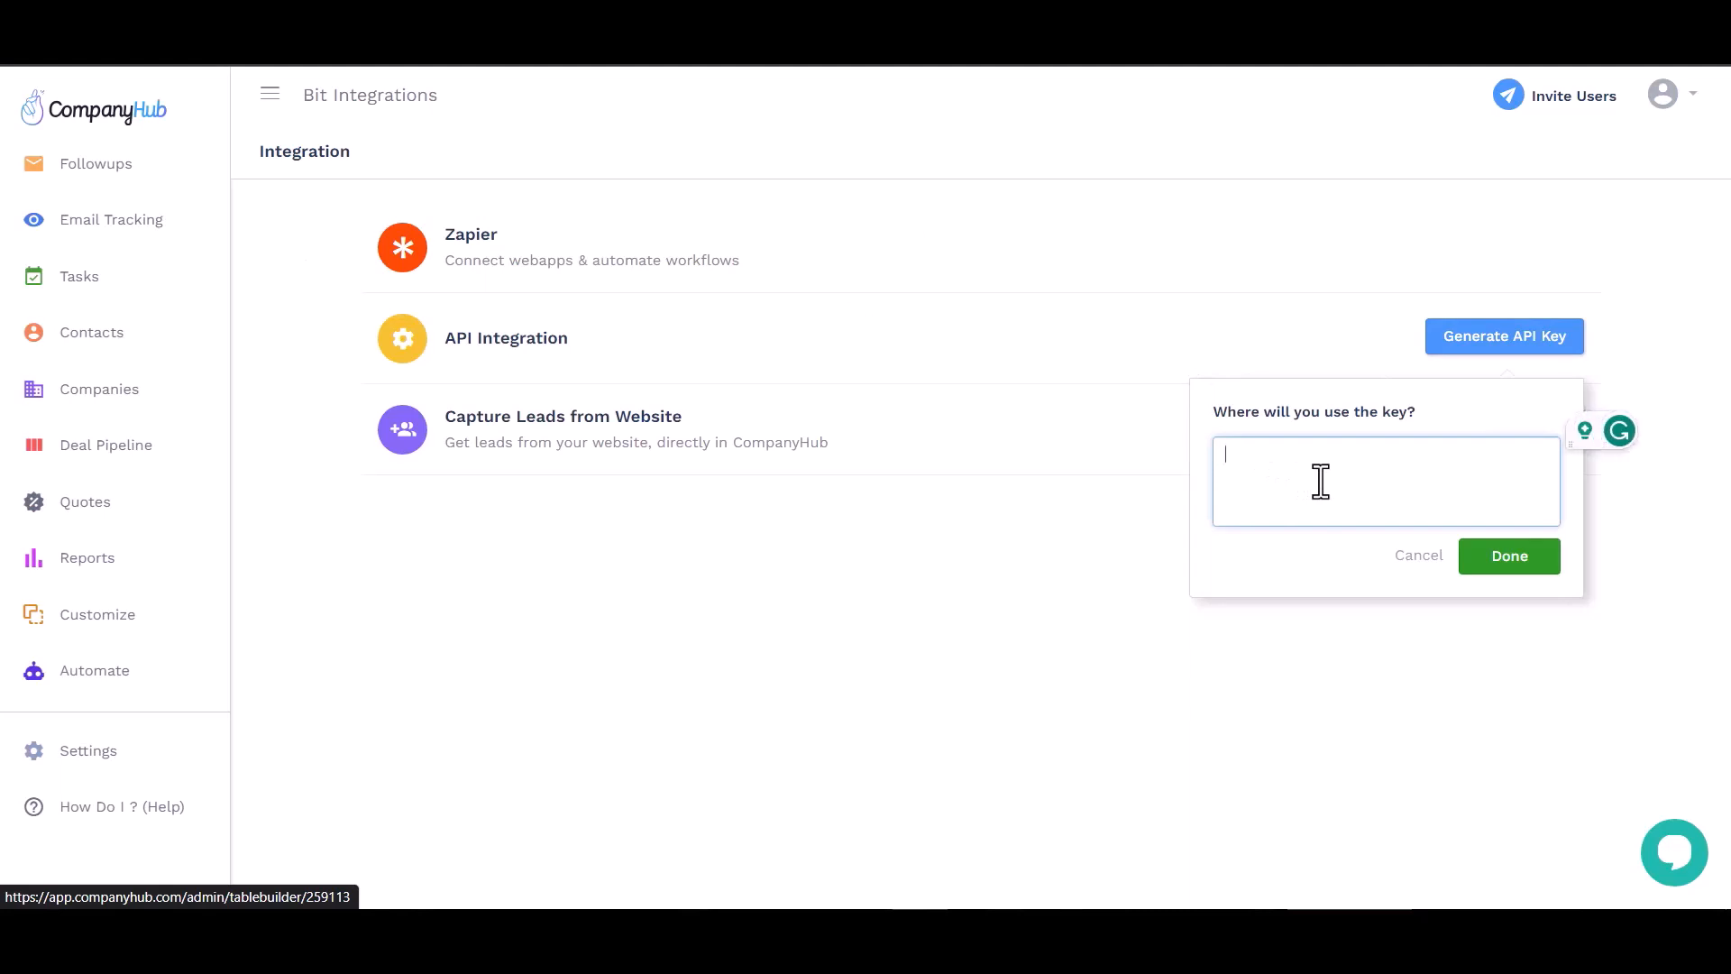
text(Bit Integrations)
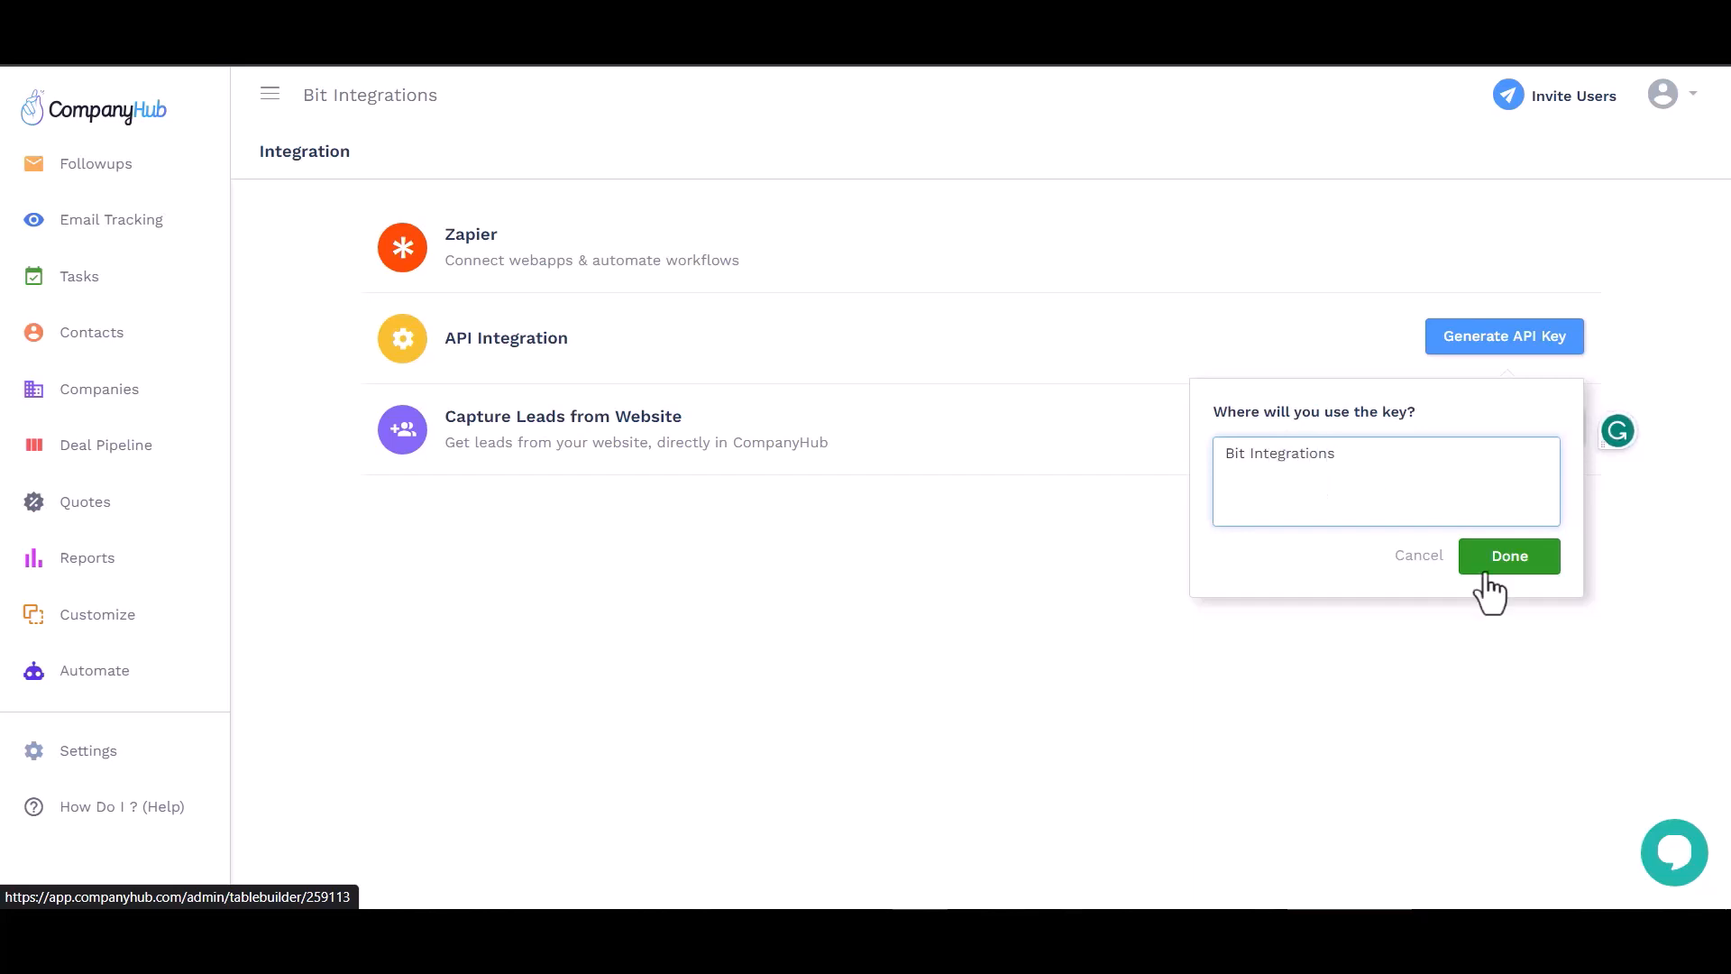
click(1509, 556)
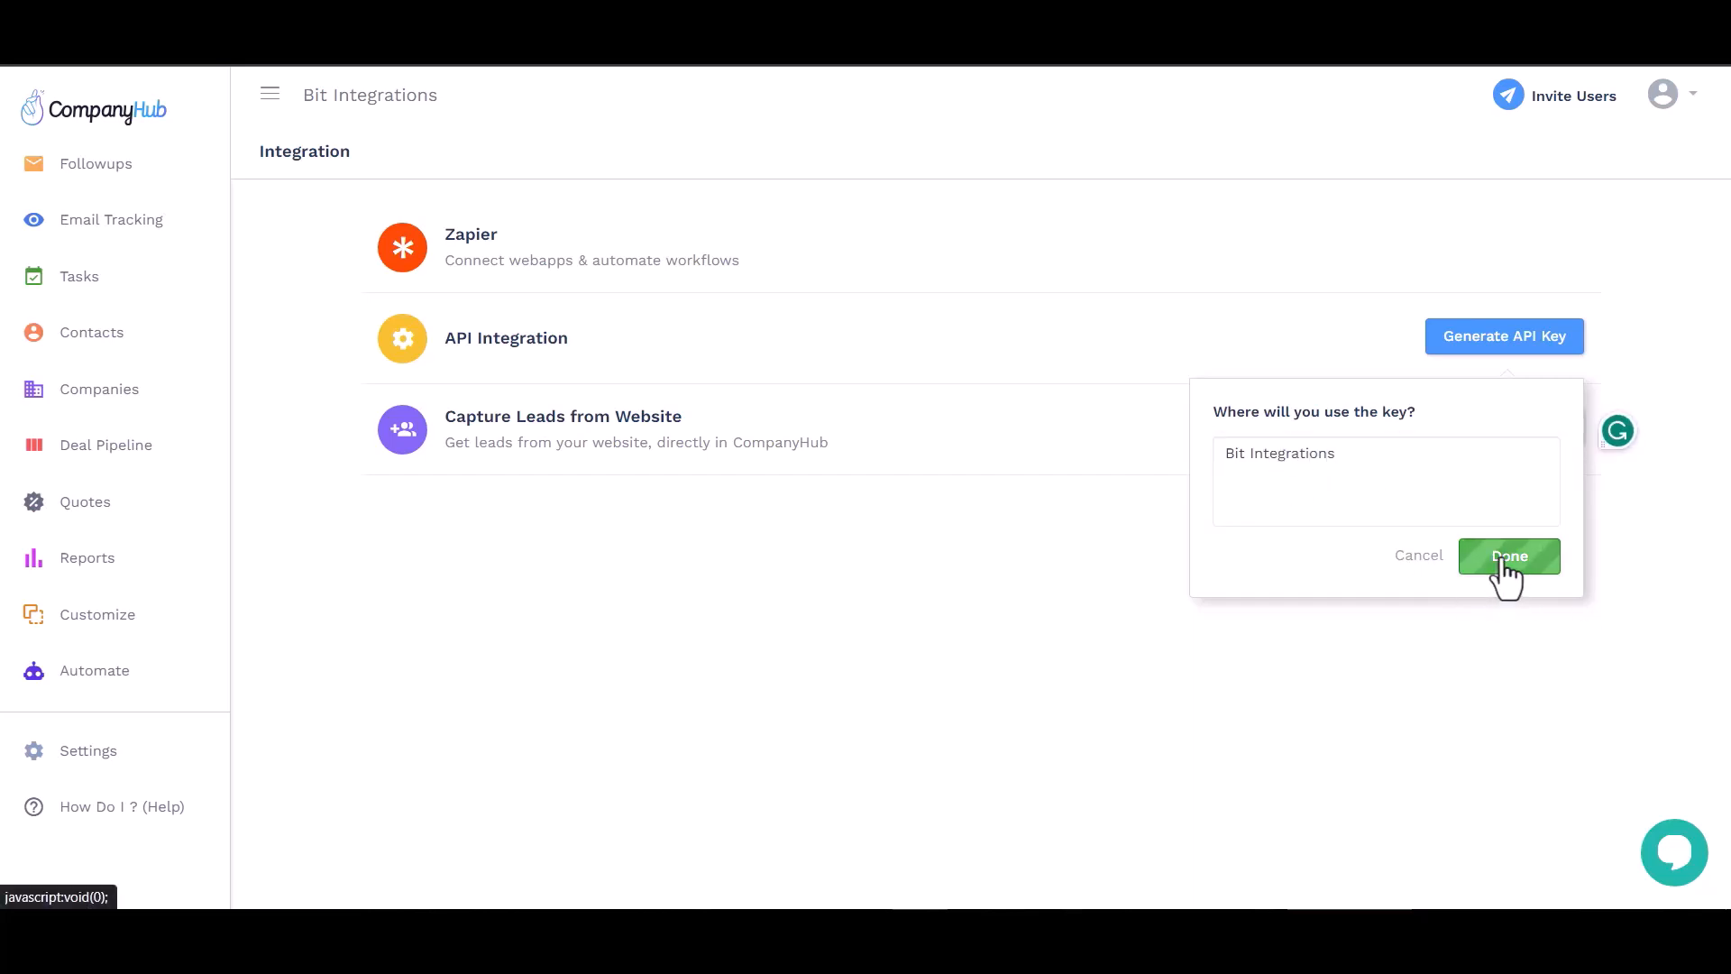
click(1509, 556)
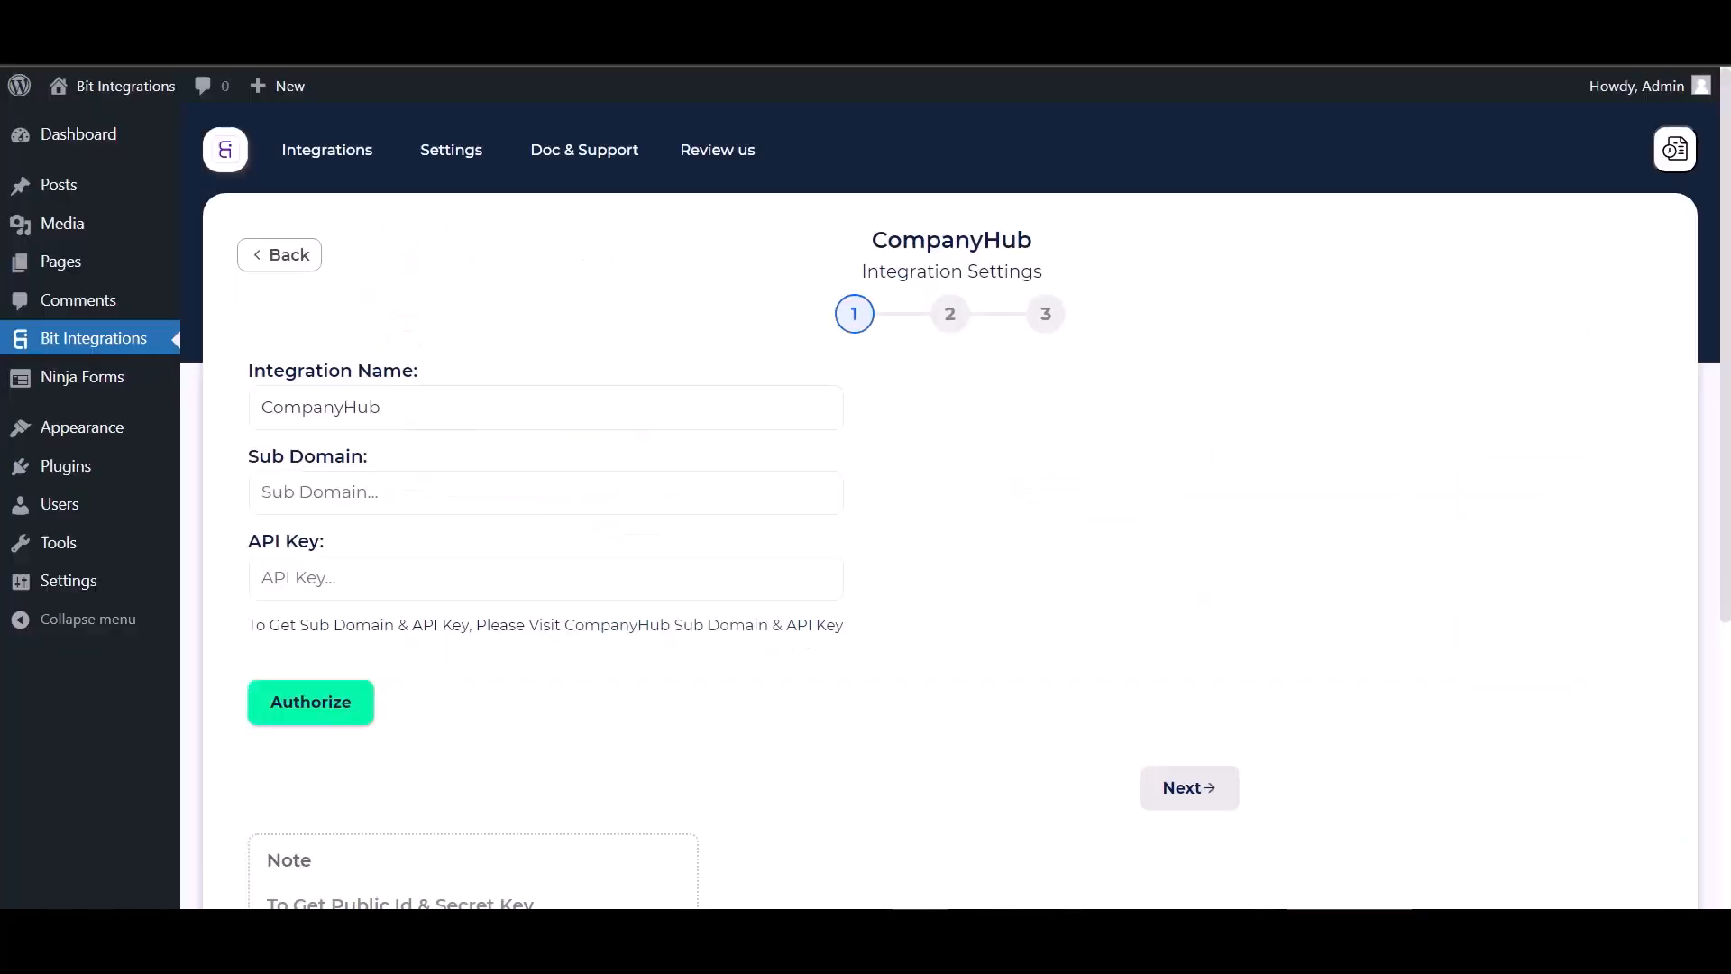
- Authorize CompanyHub with the sub domain and API key, then continue with Next
click(544, 577)
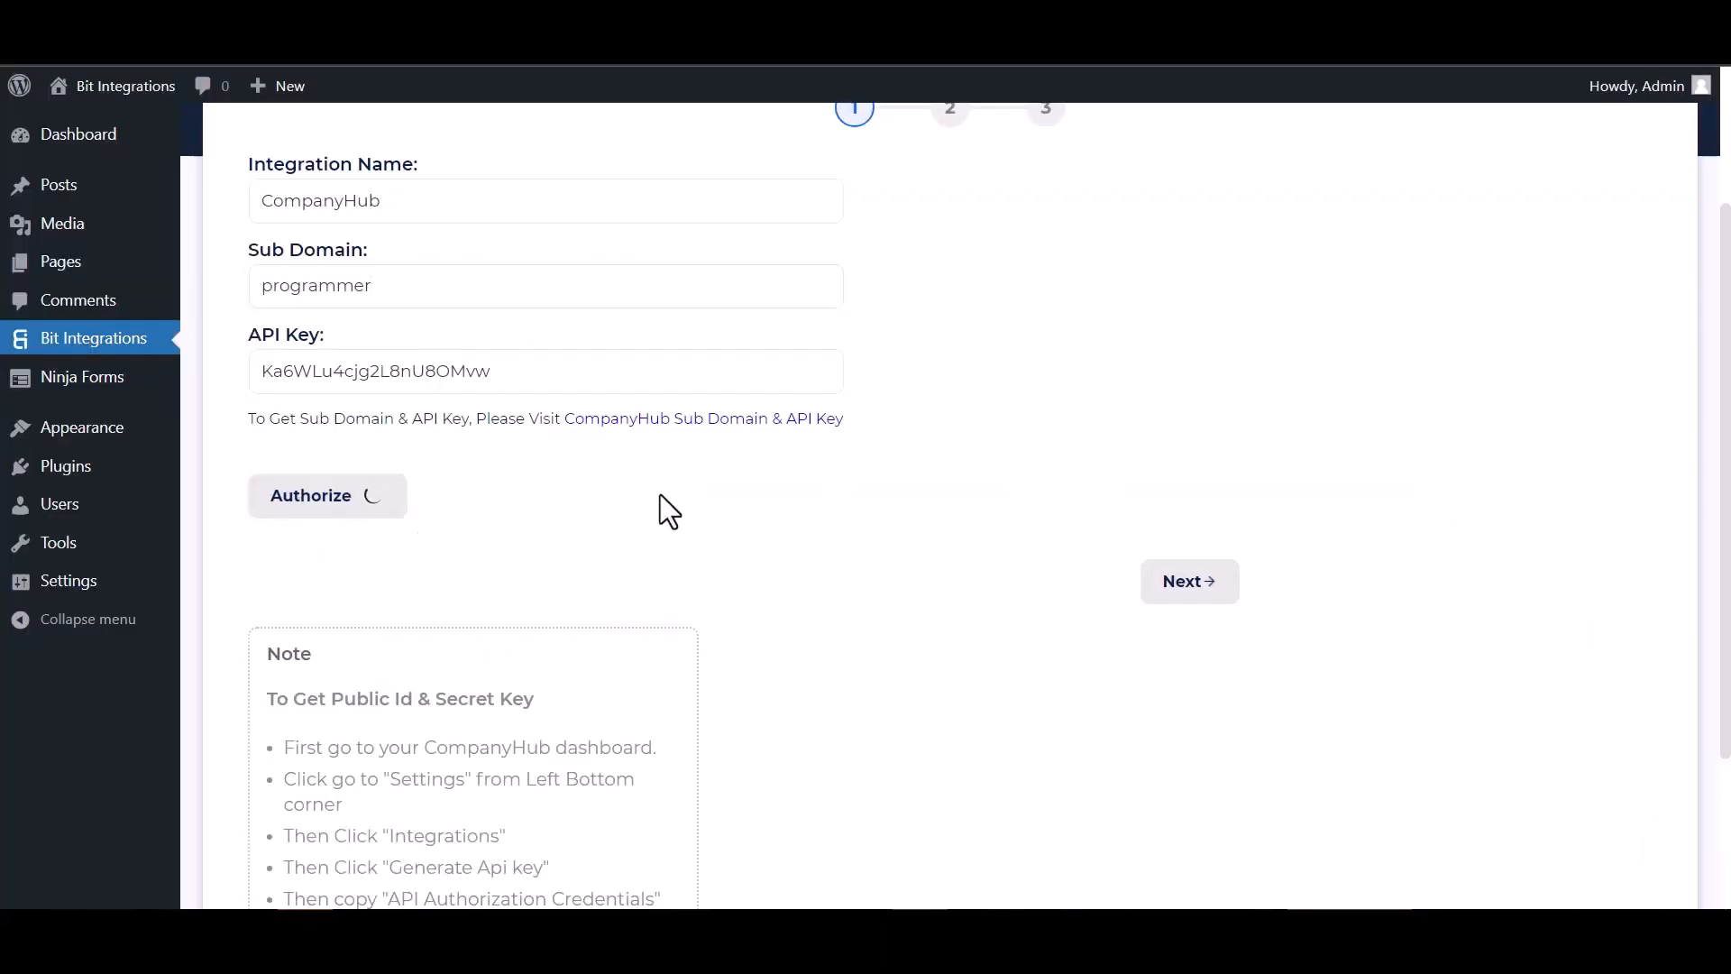
click(310, 495)
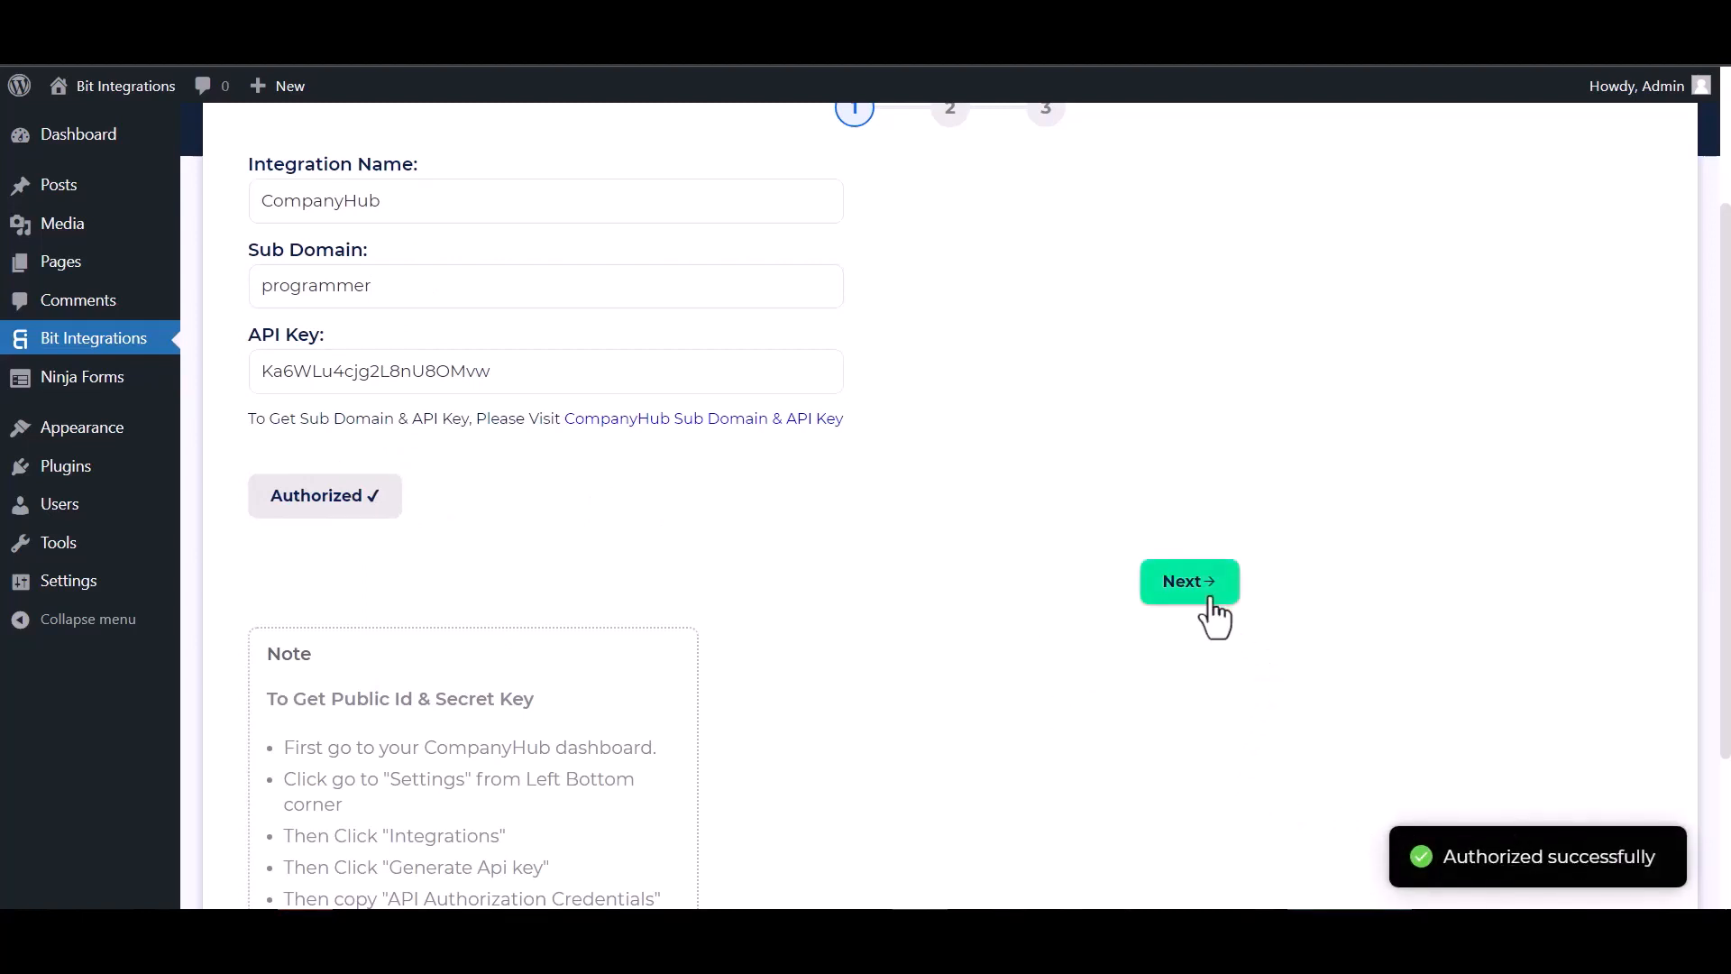
click(1189, 581)
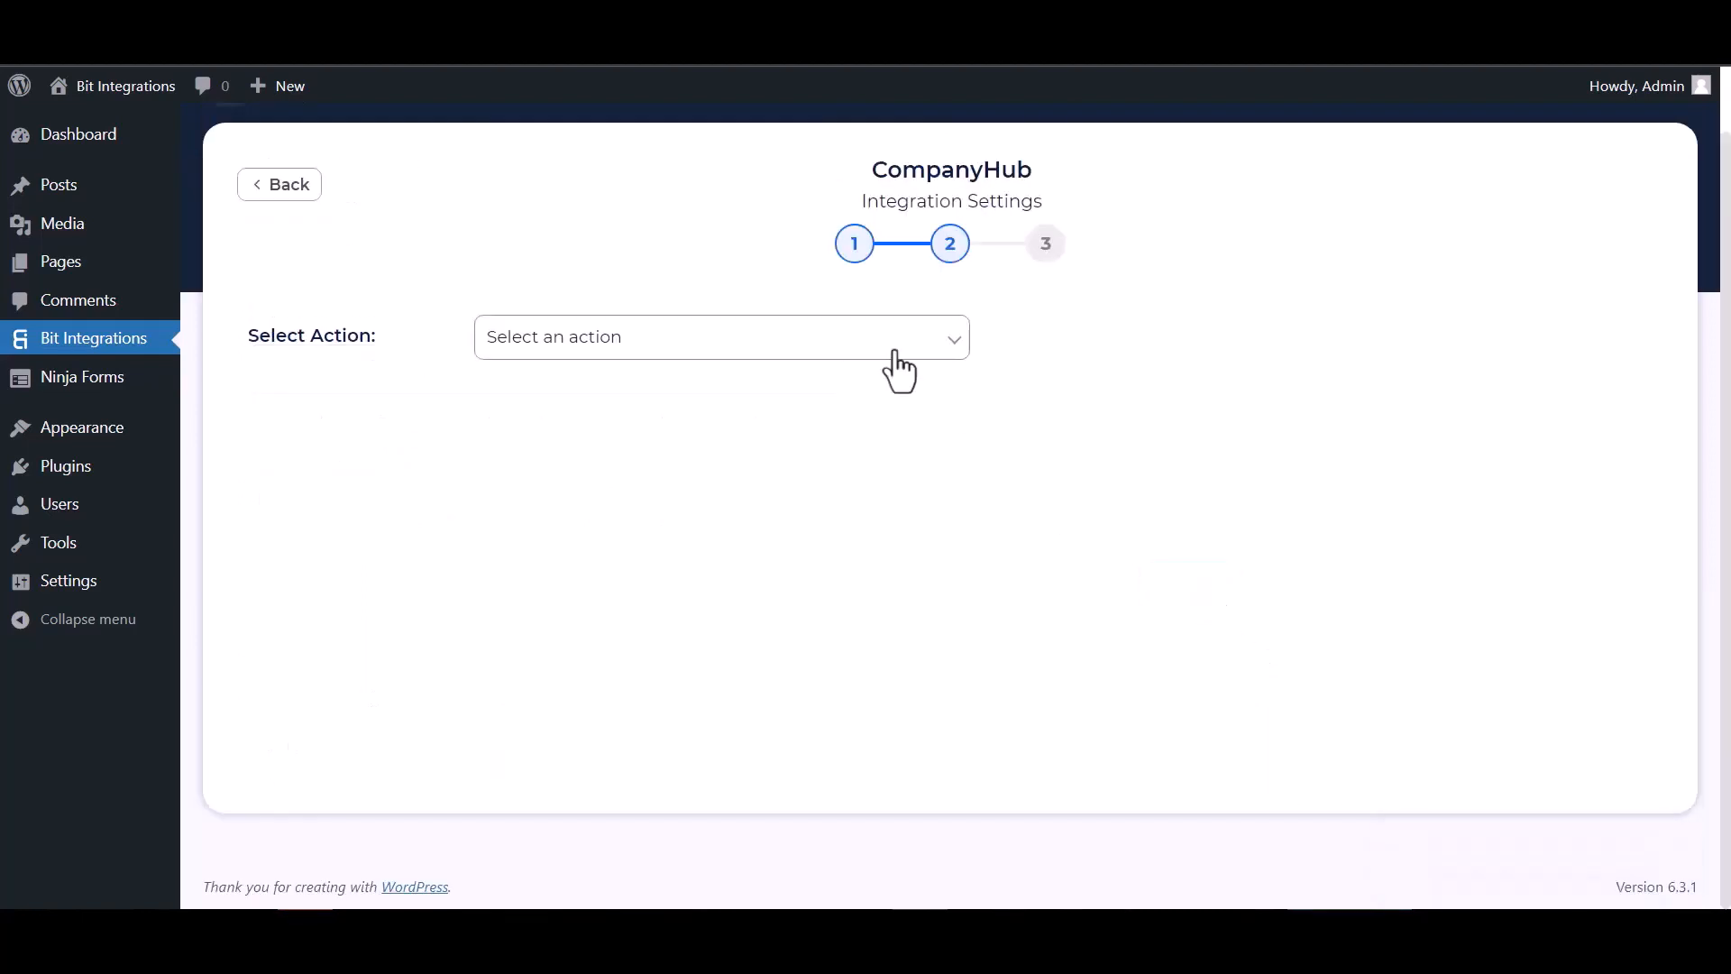
- Choose Create Contact and map Last Name, First Name, Email Address and Phone Number
click(721, 337)
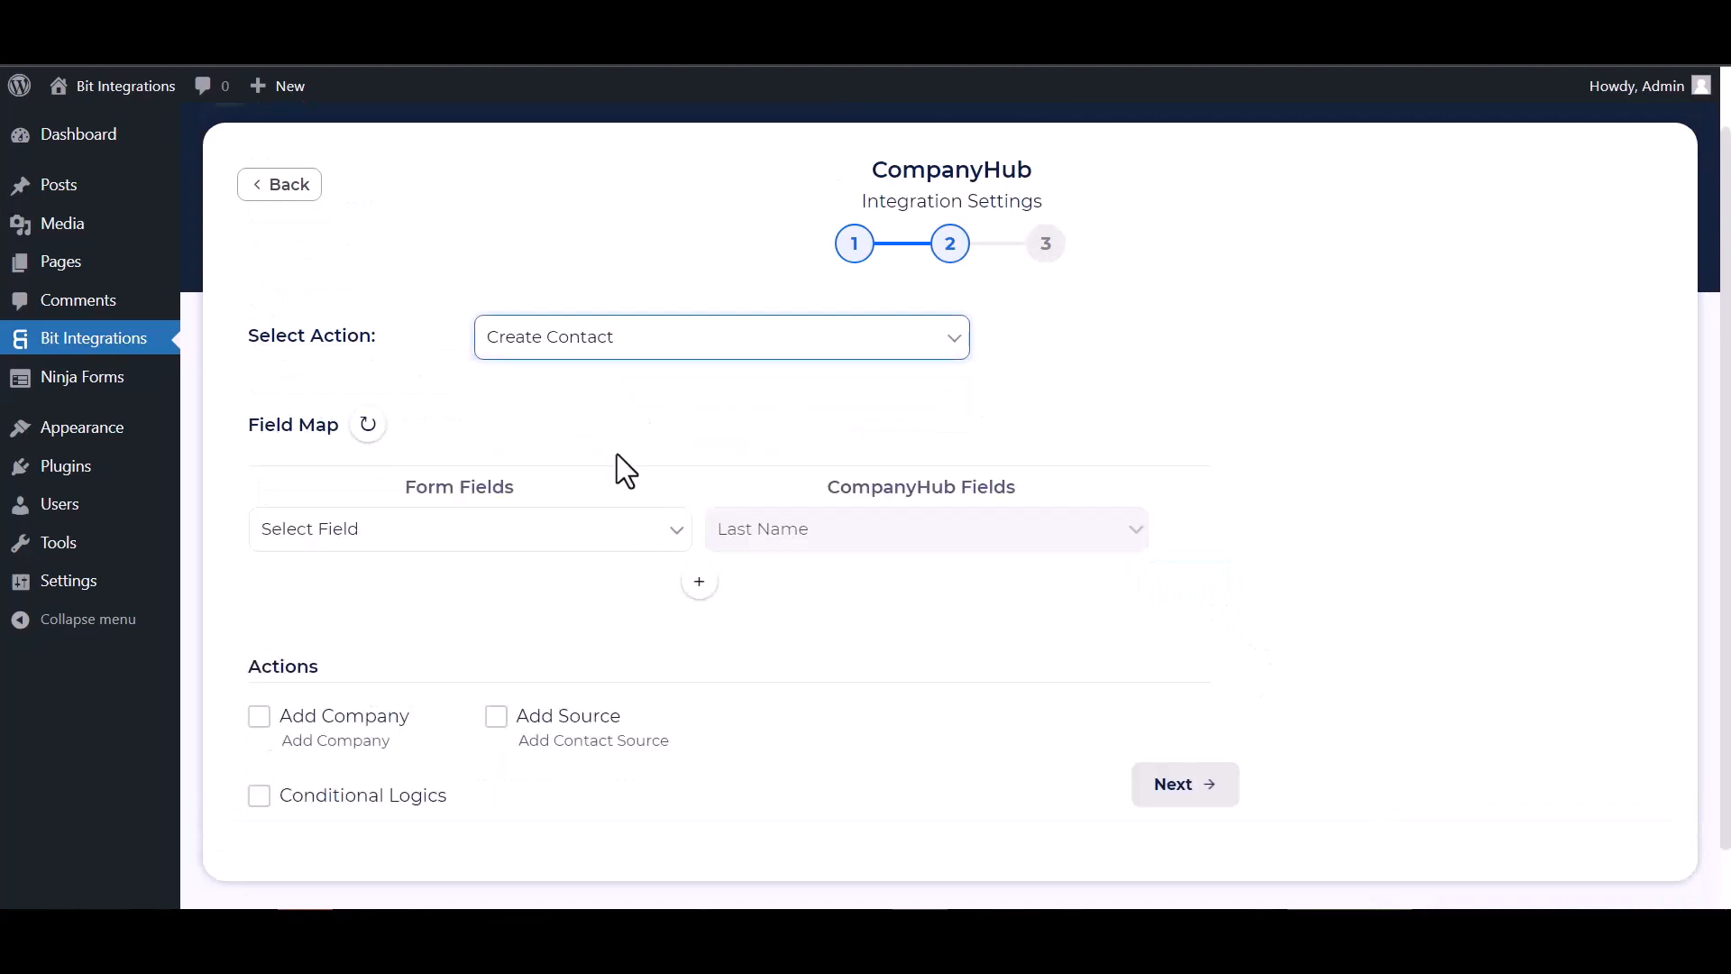
click(468, 528)
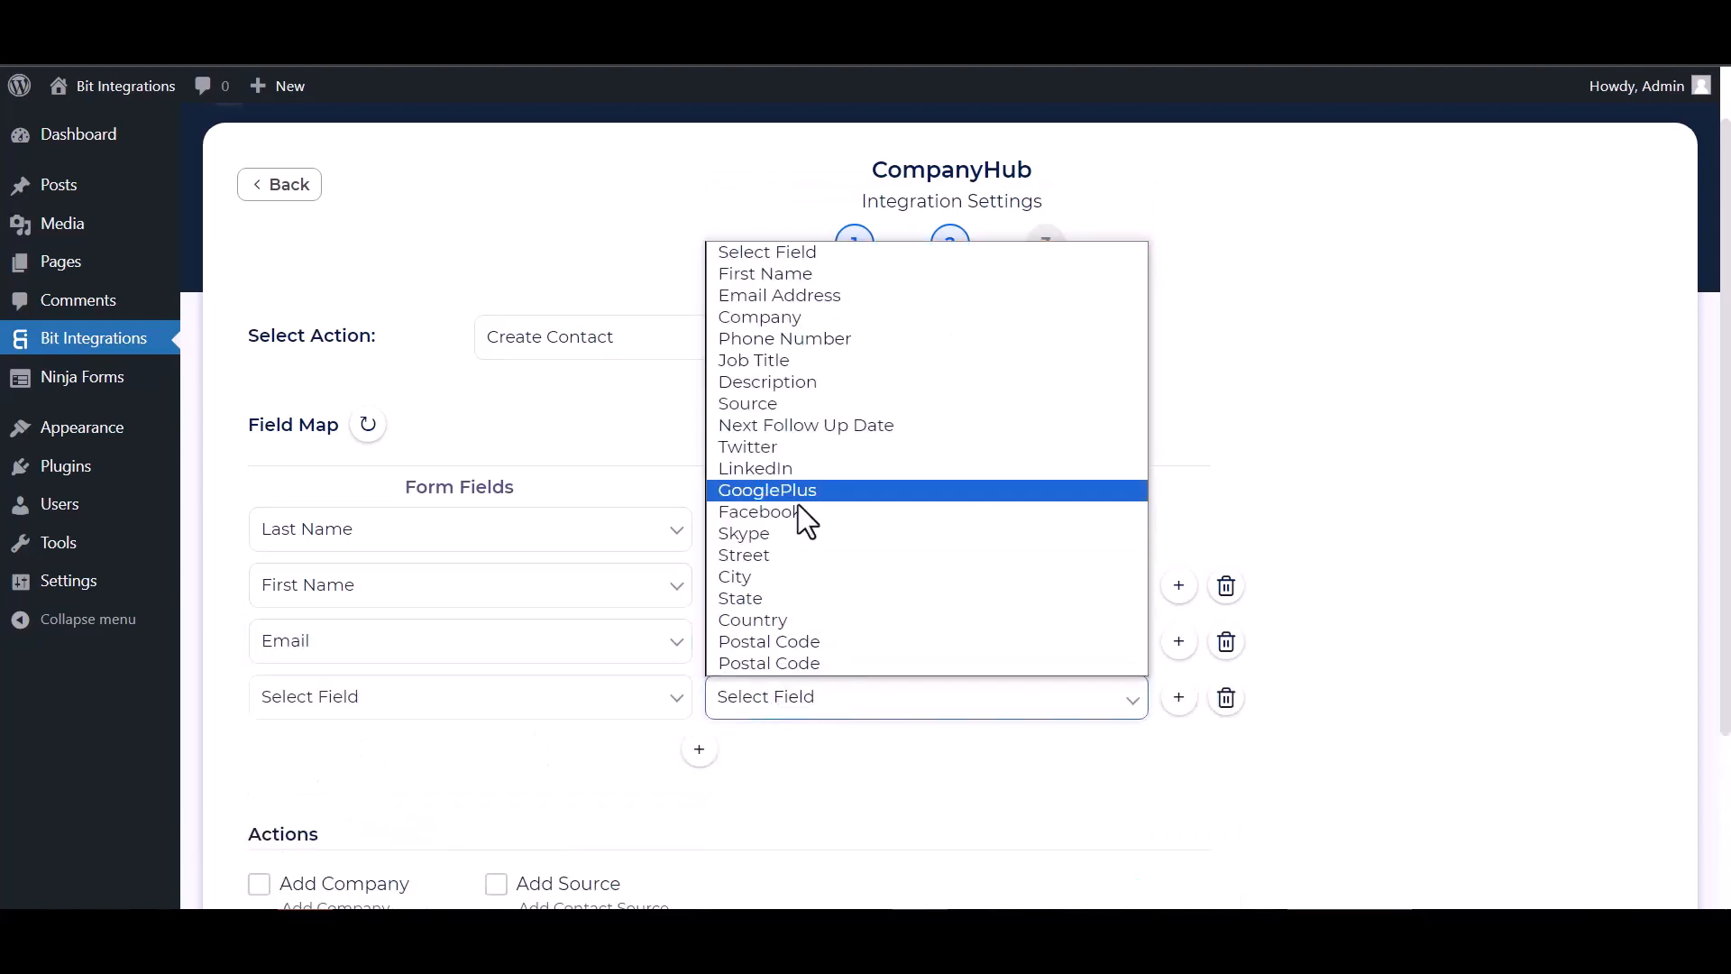
click(784, 339)
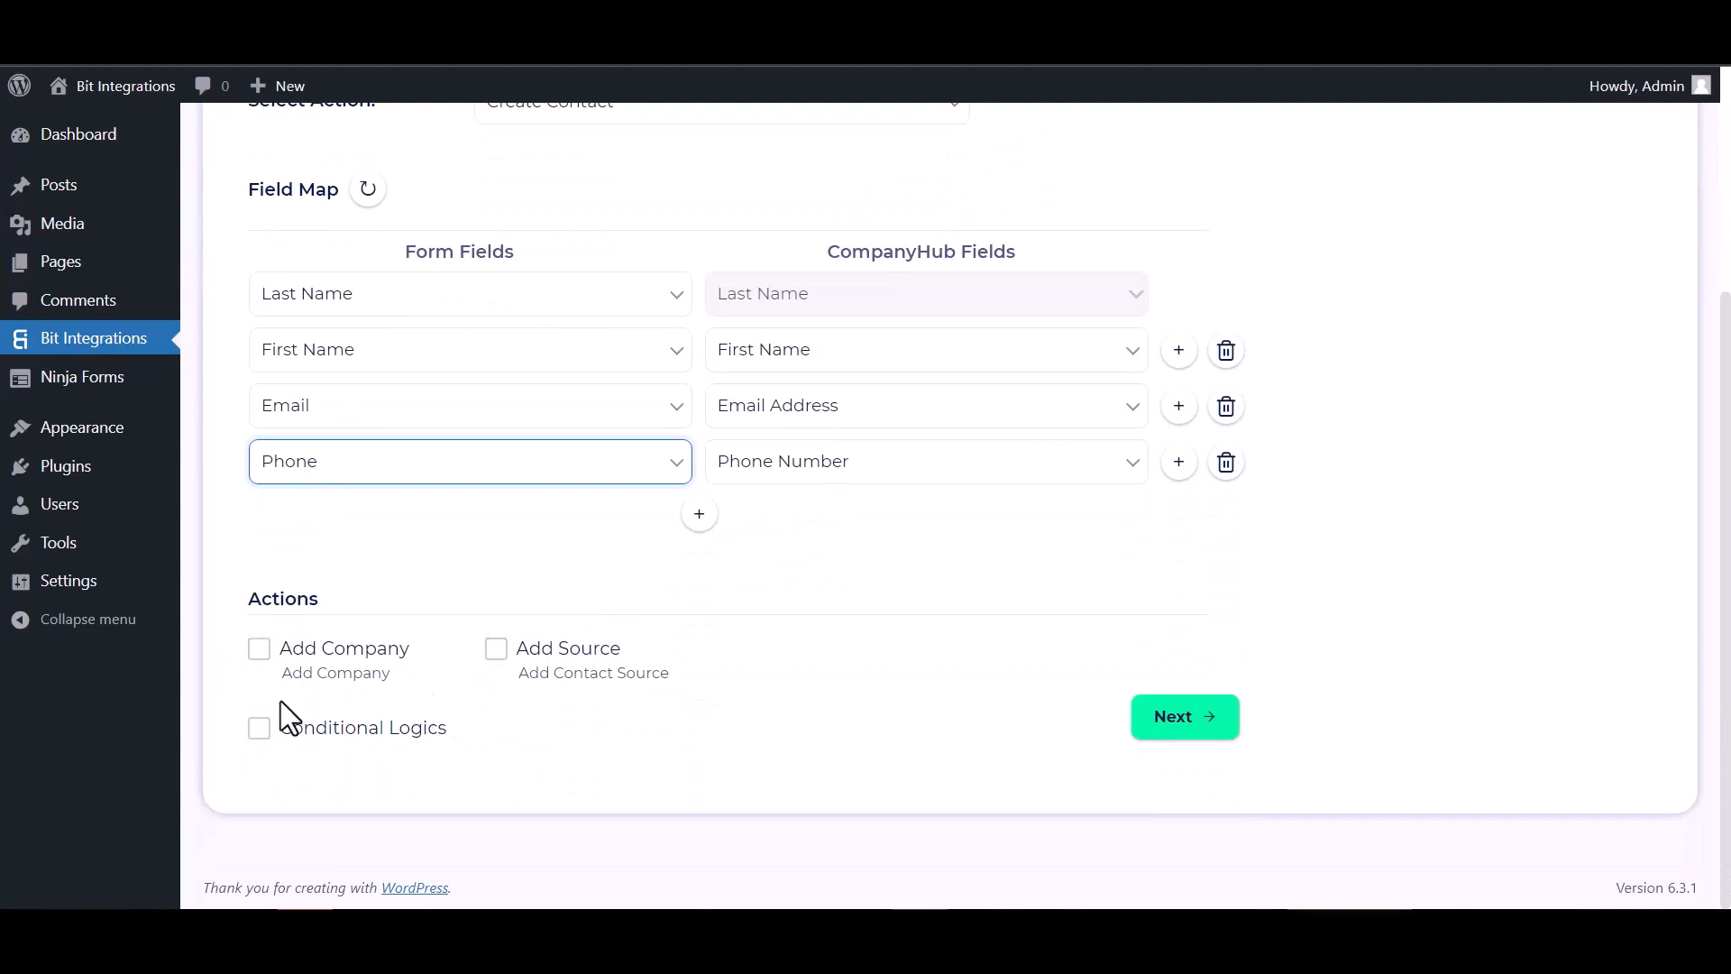
click(258, 727)
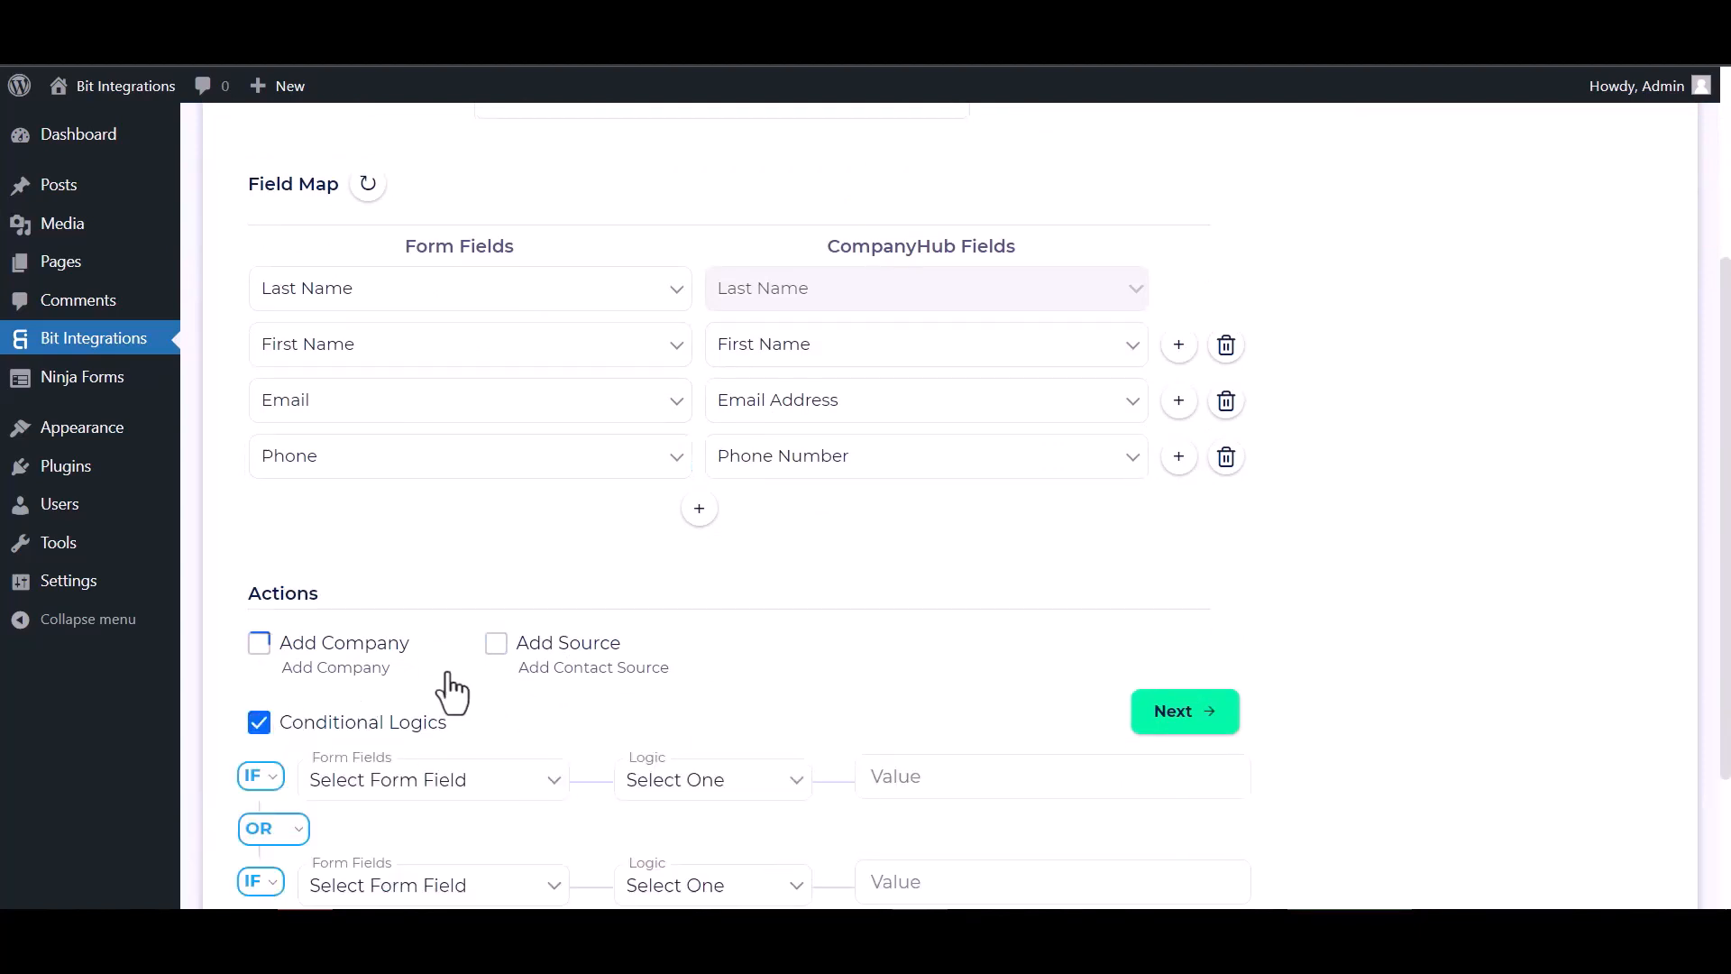
scroll(down, 3)
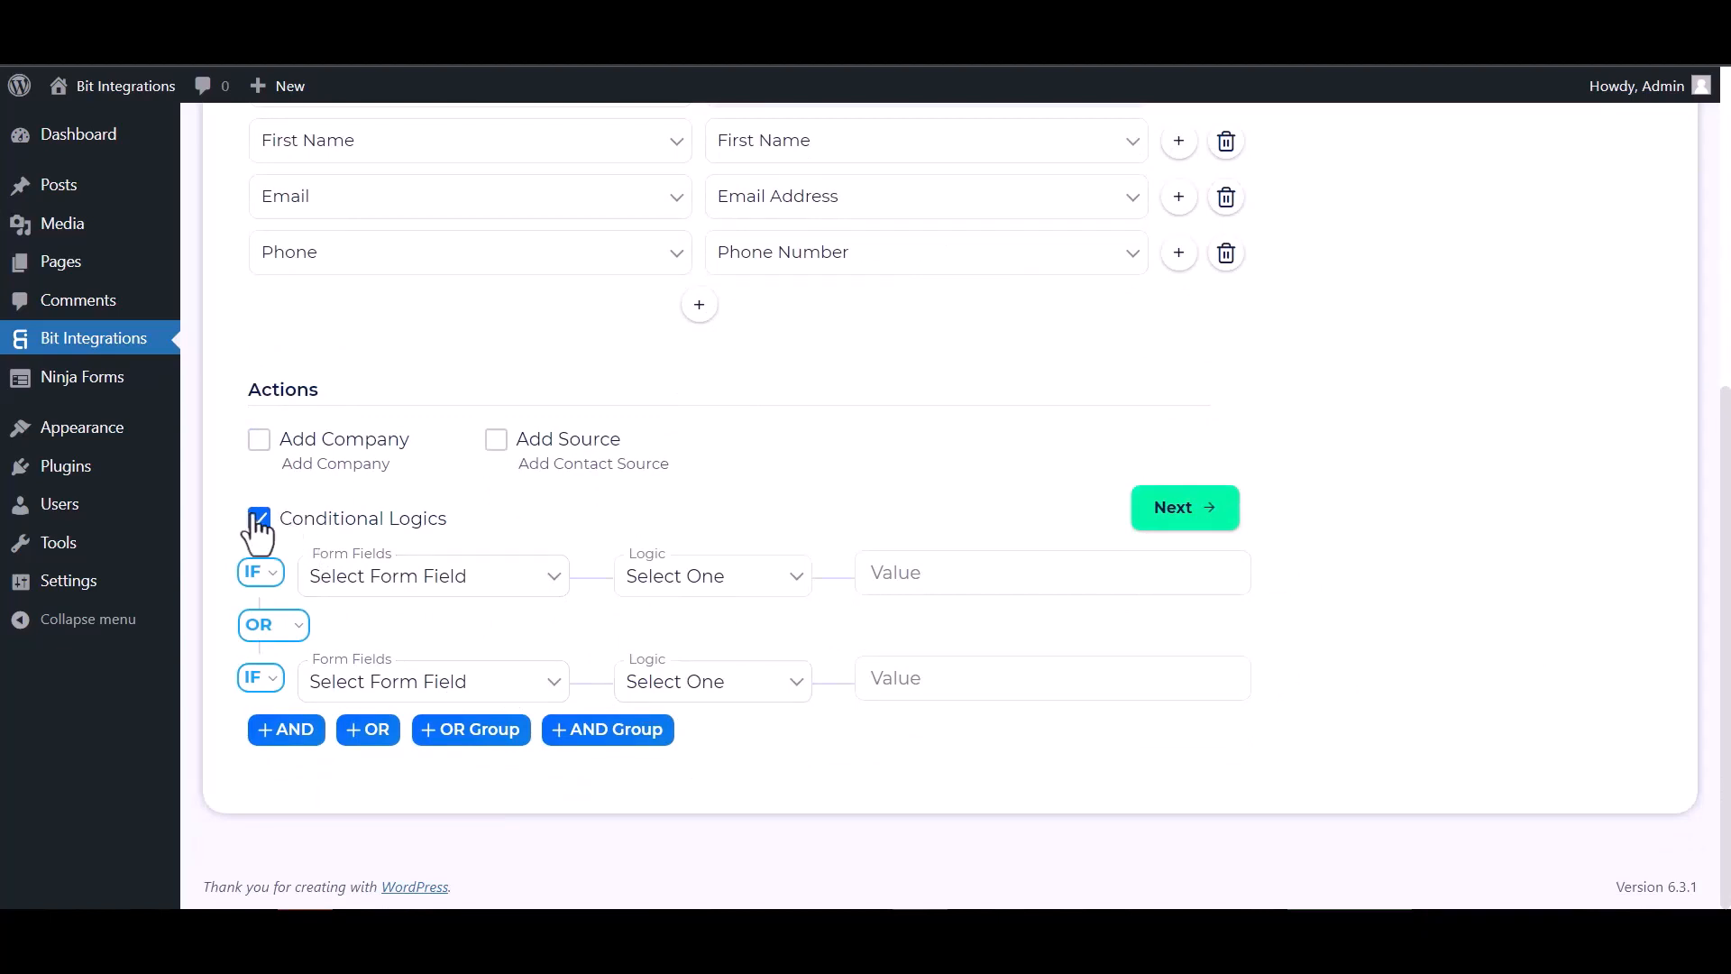
- Finish and save the CompanyHub integration, reaching 'Successfully Integrated'
click(1184, 507)
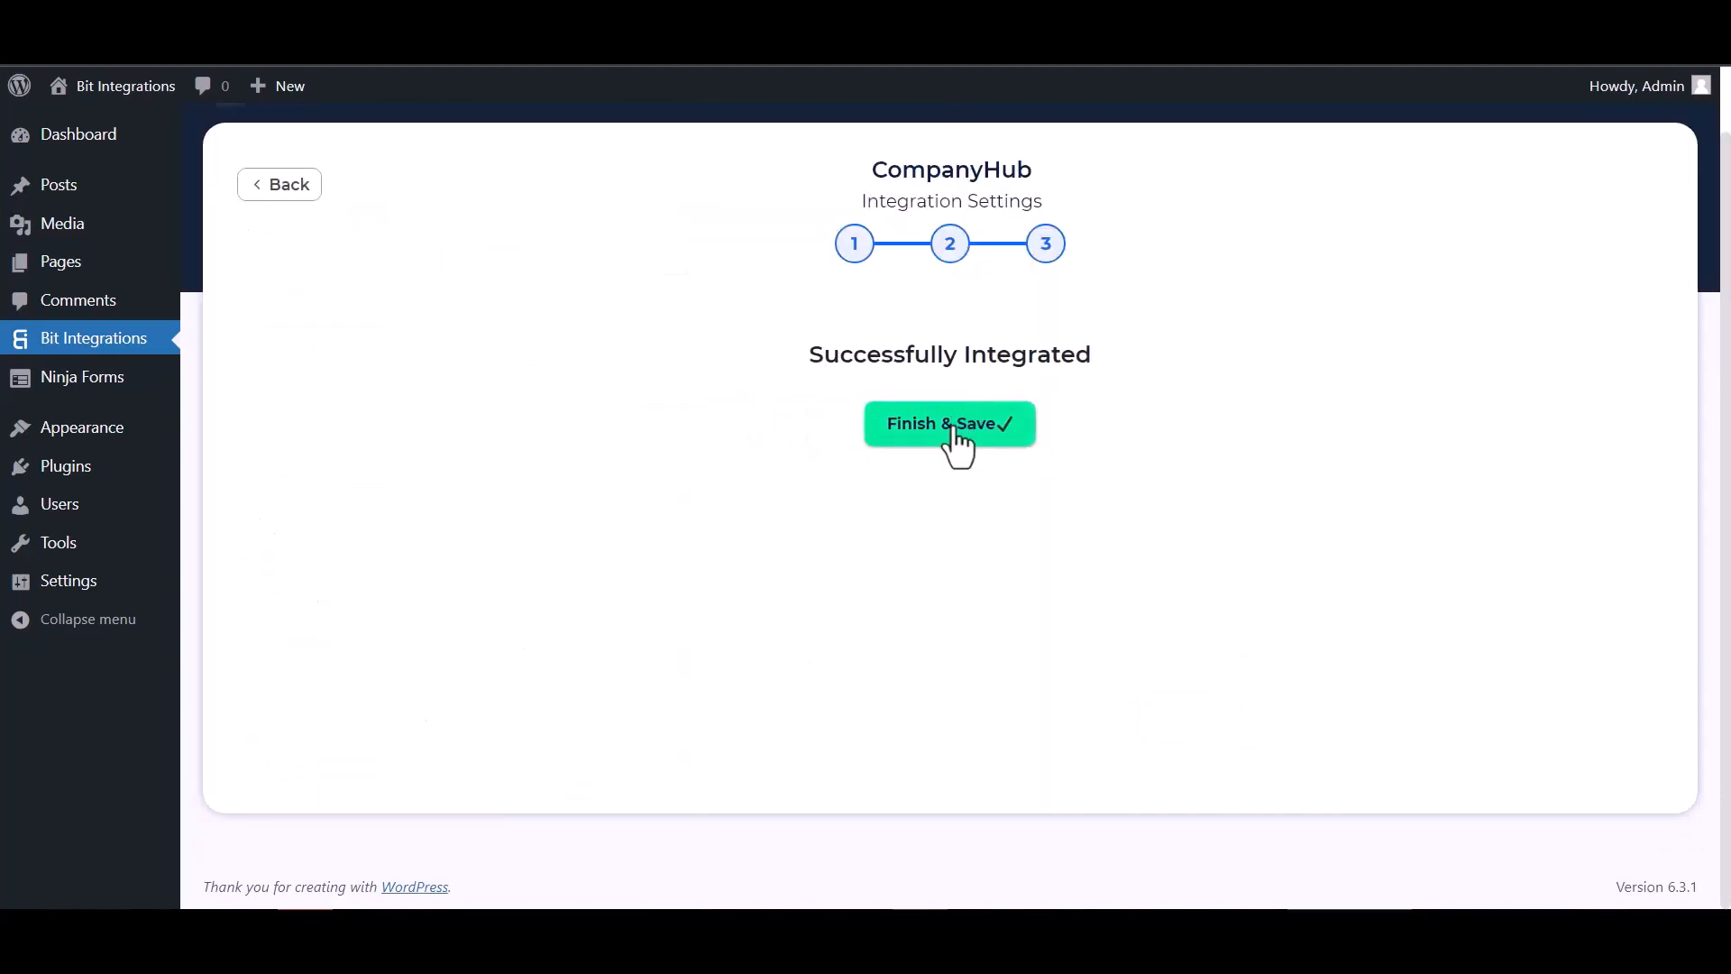
click(948, 424)
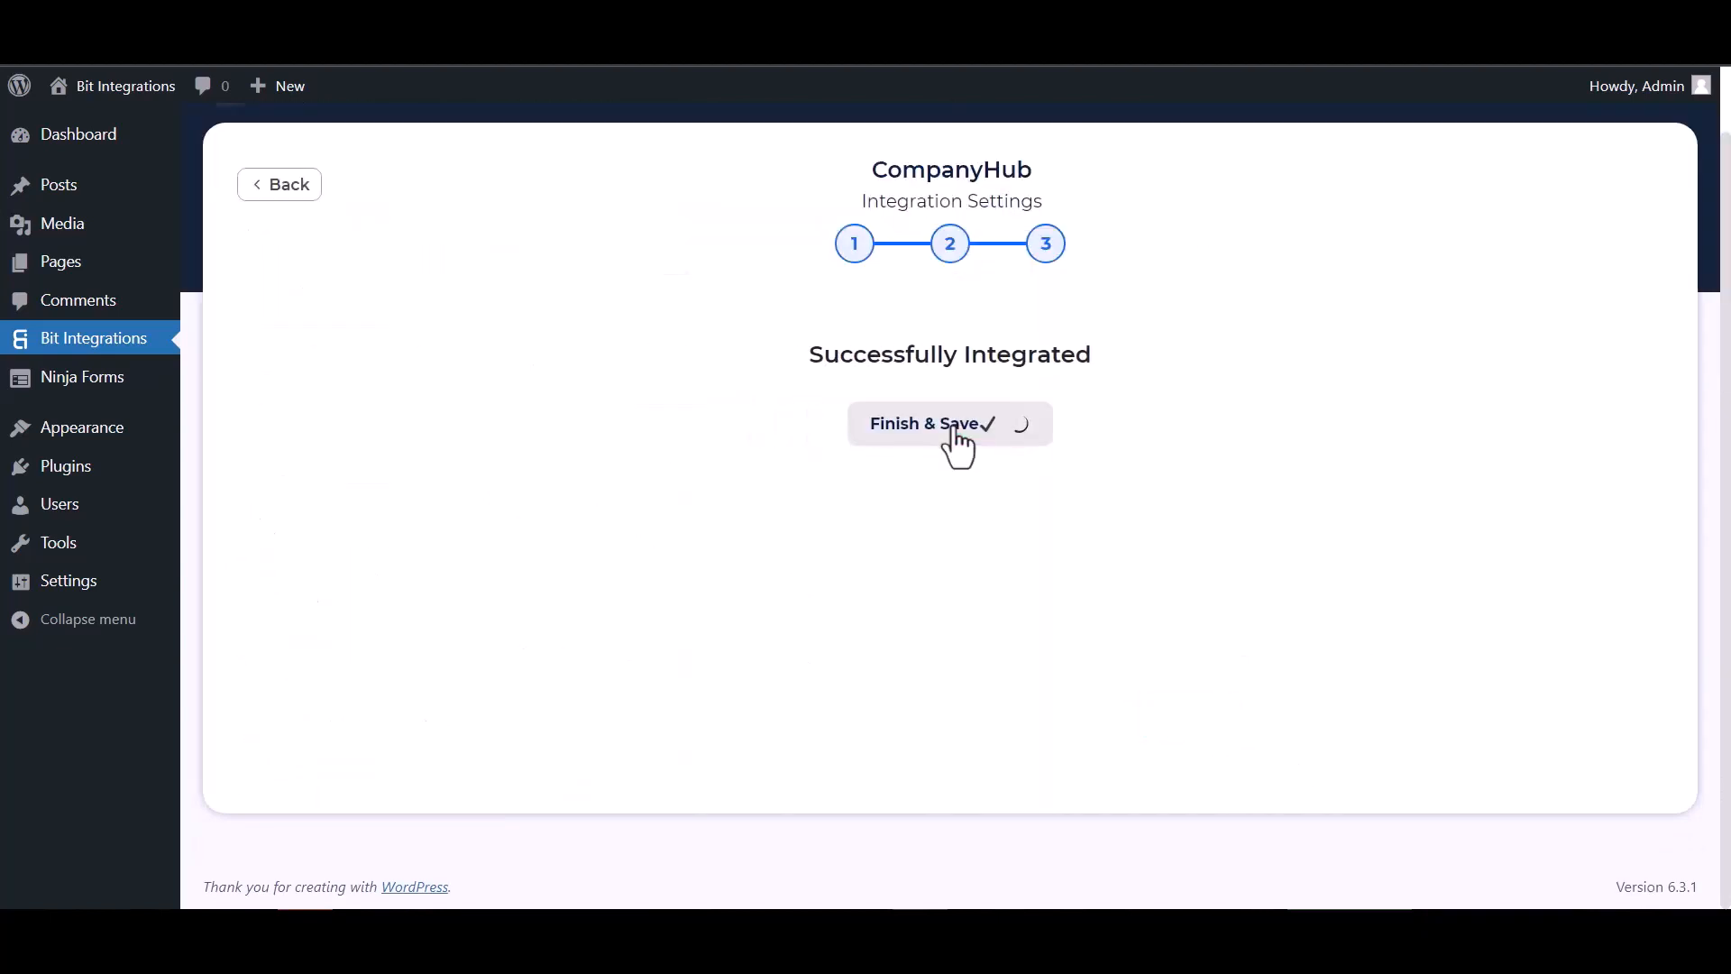
click(949, 424)
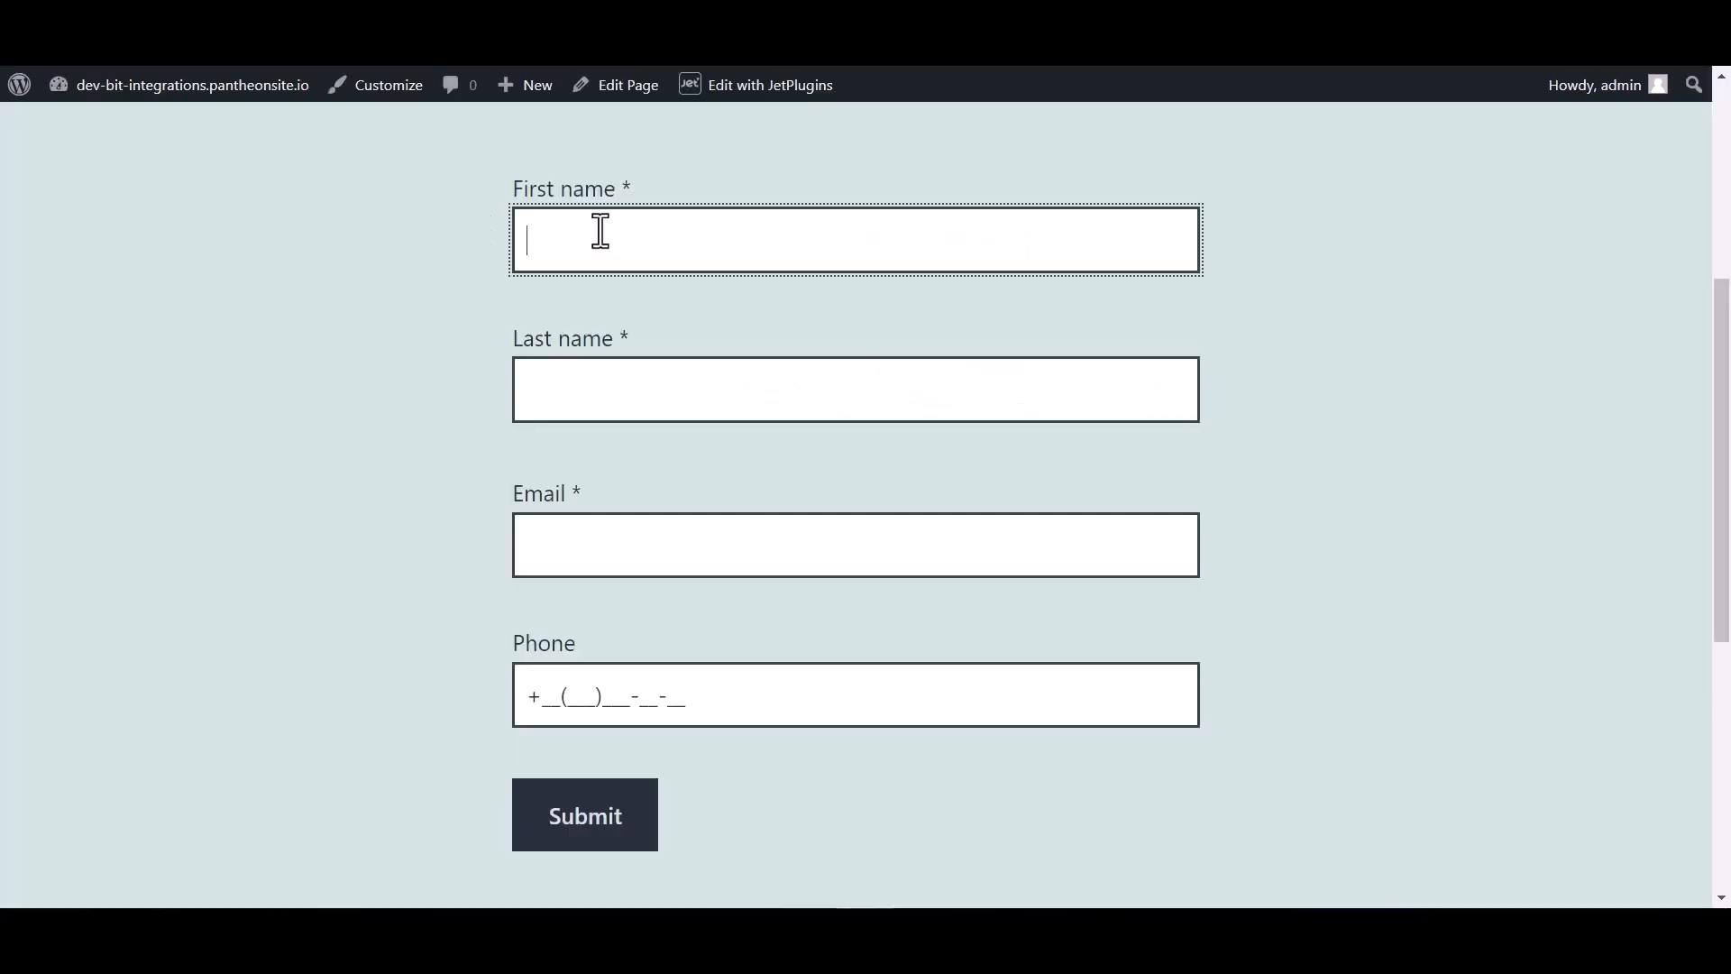
text(Bit)
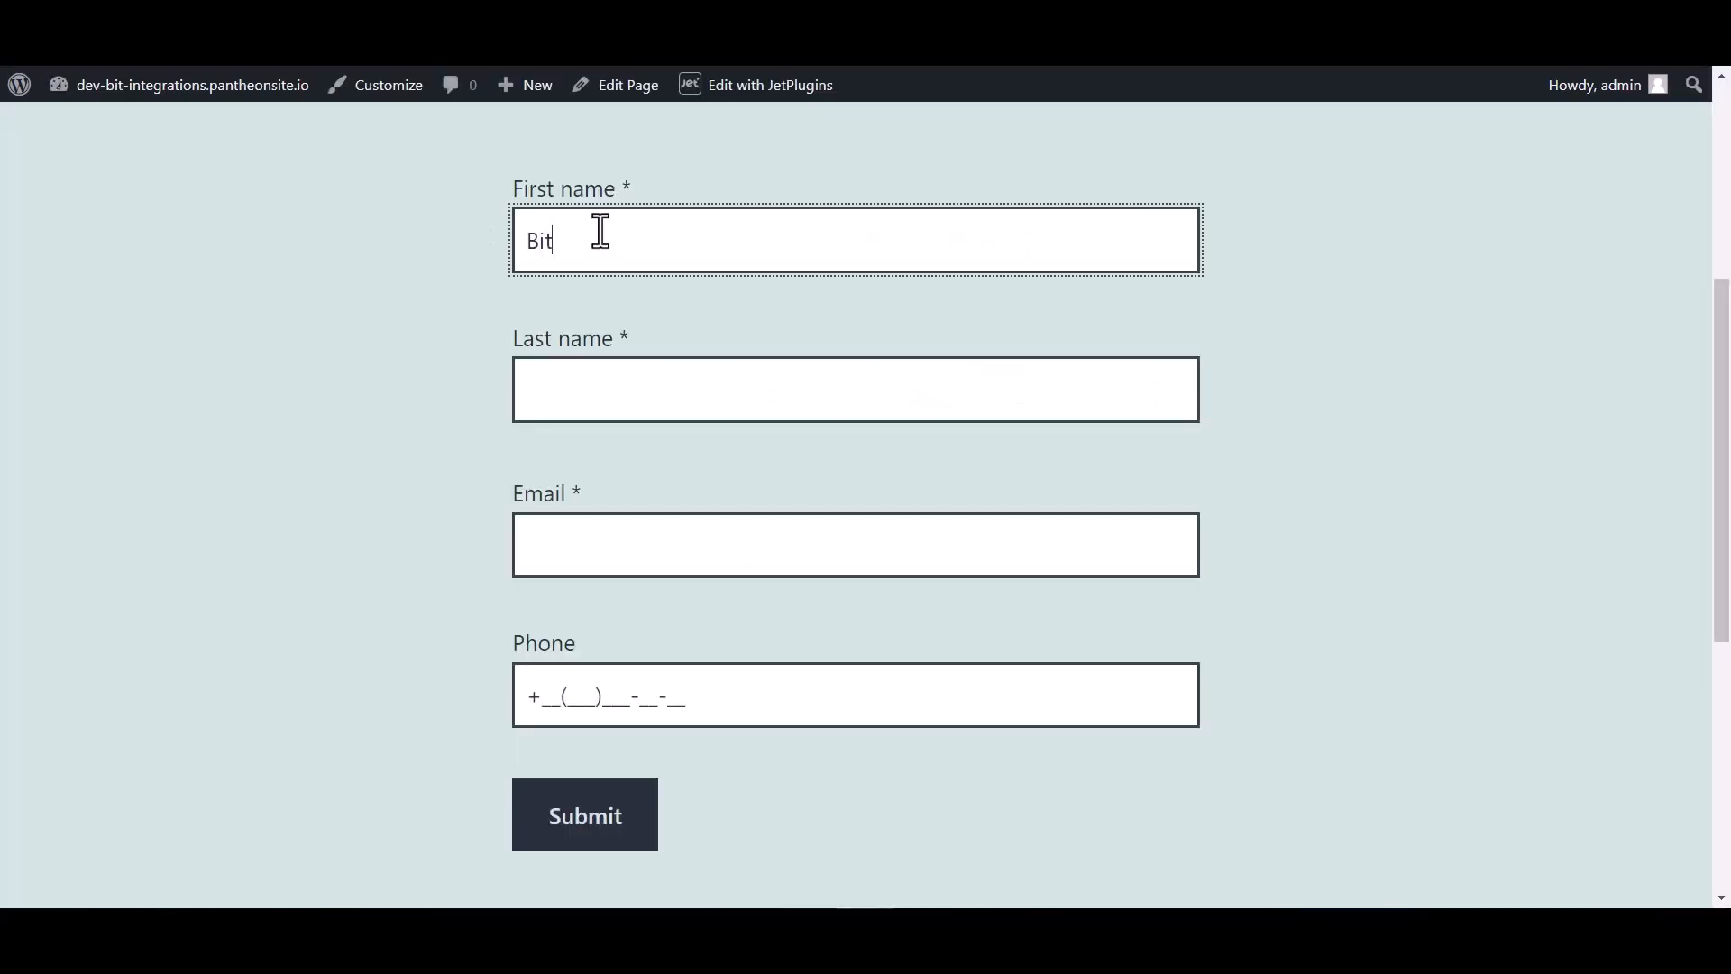
click(855, 389)
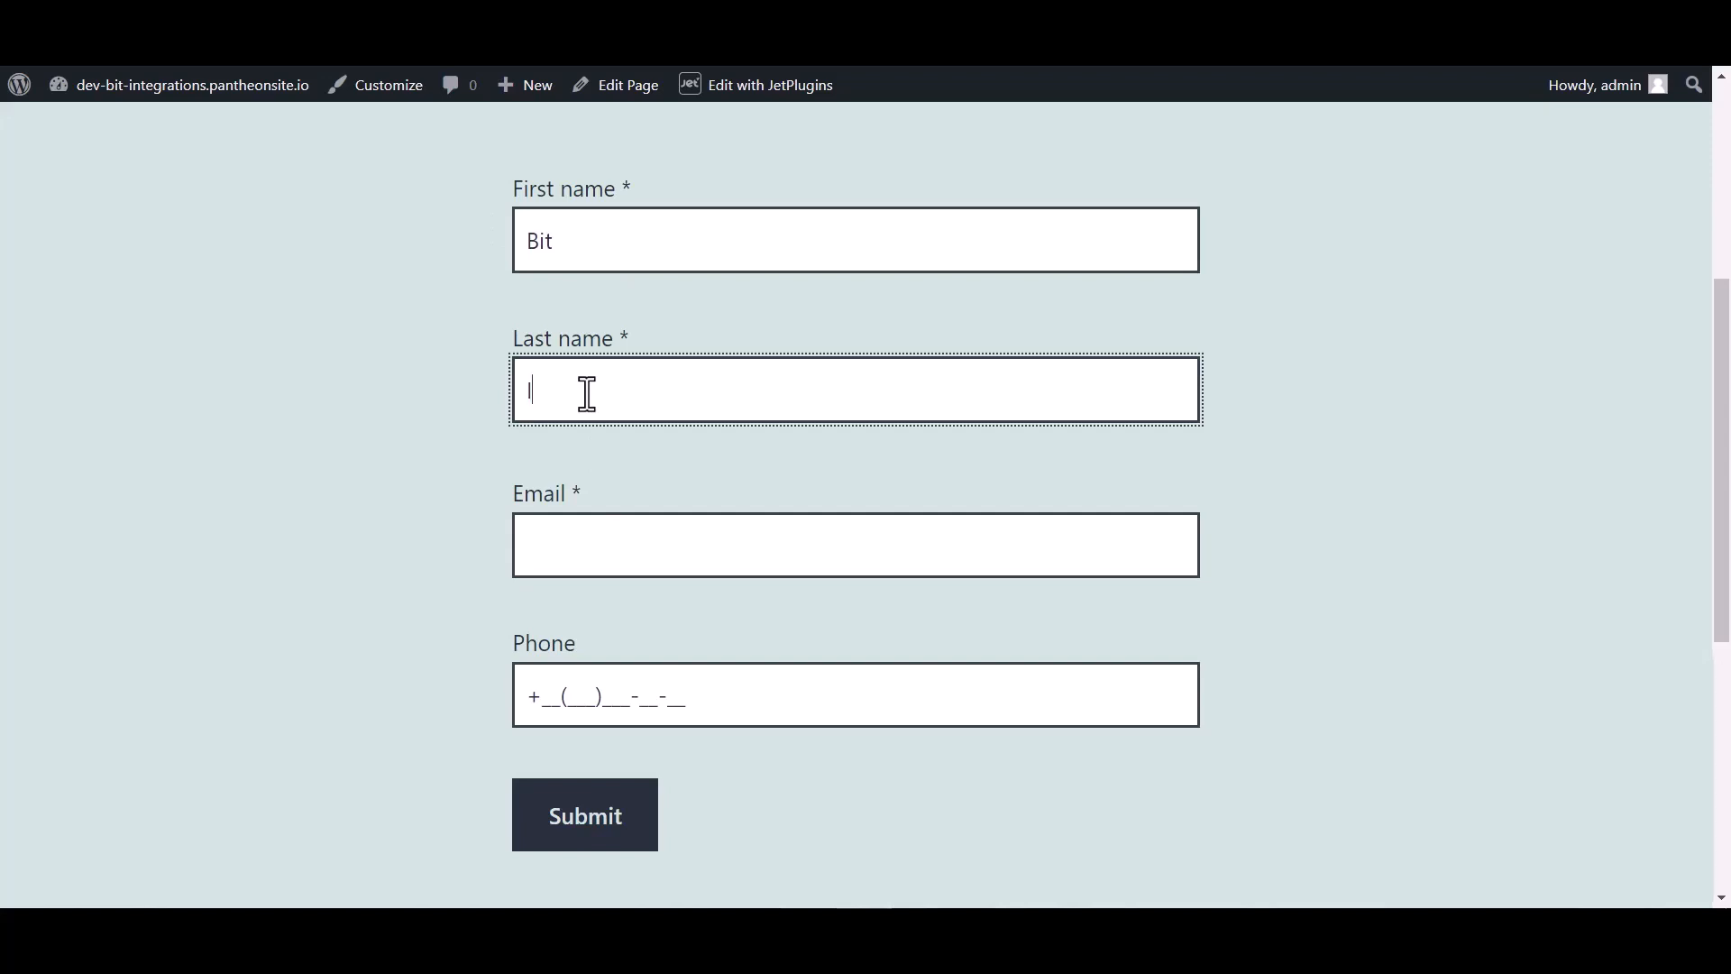
text(Integration)
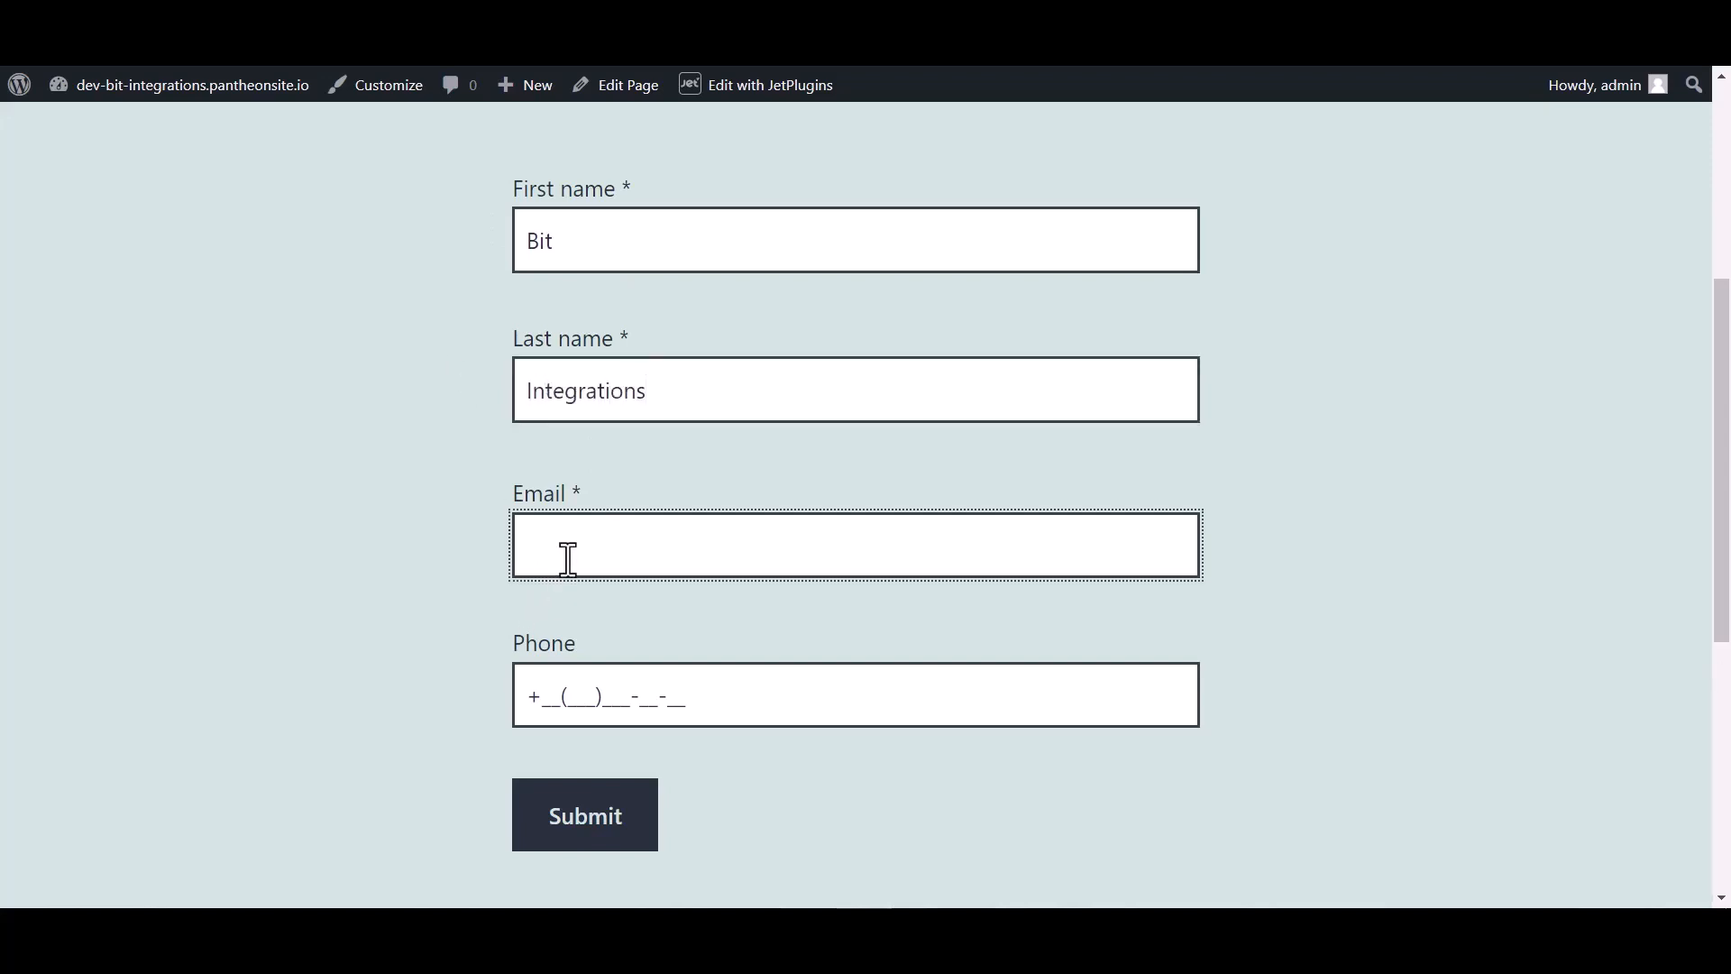
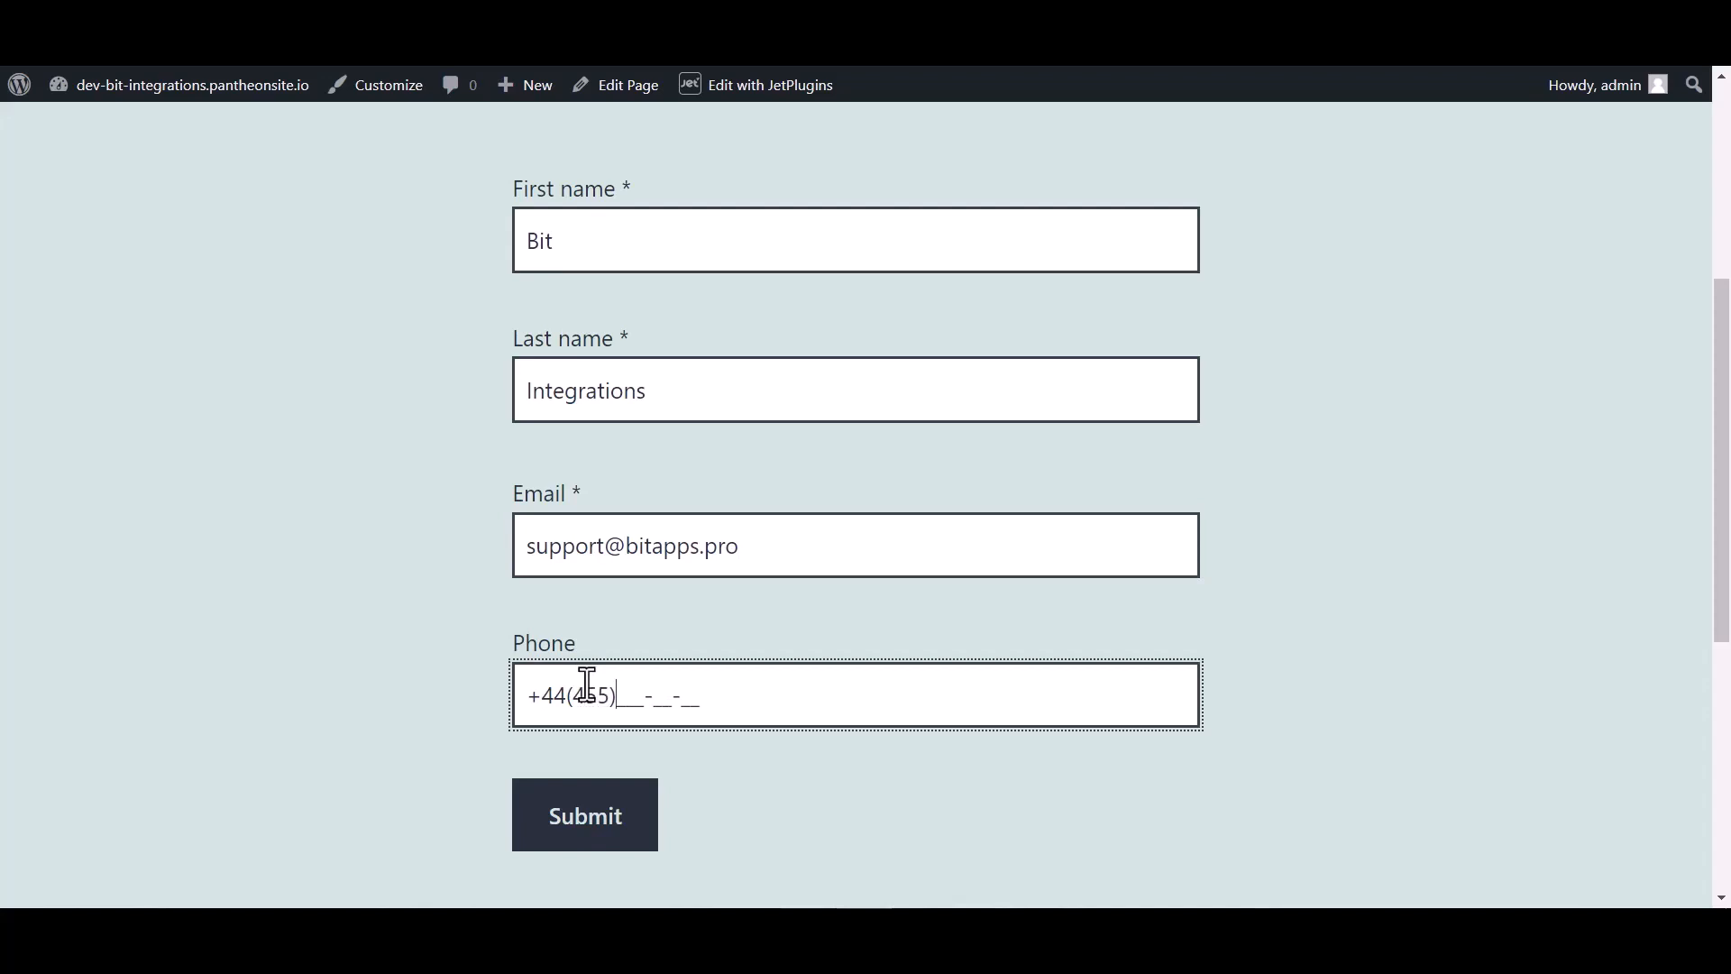
text(566-6)
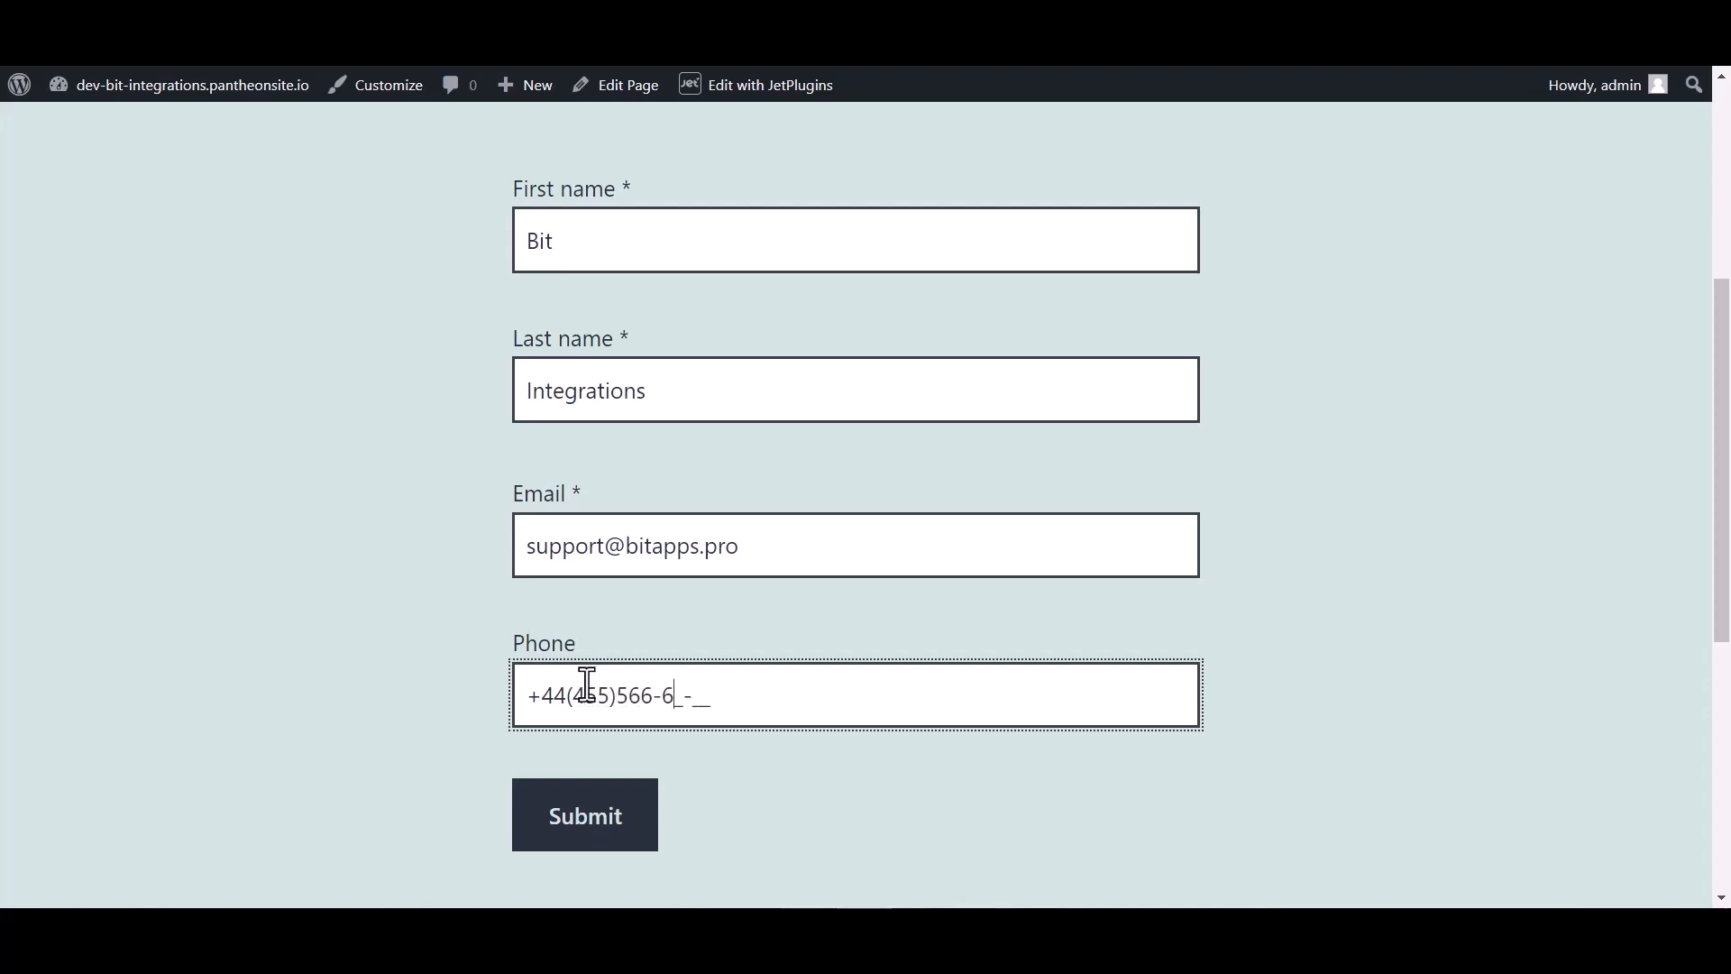
click(584, 815)
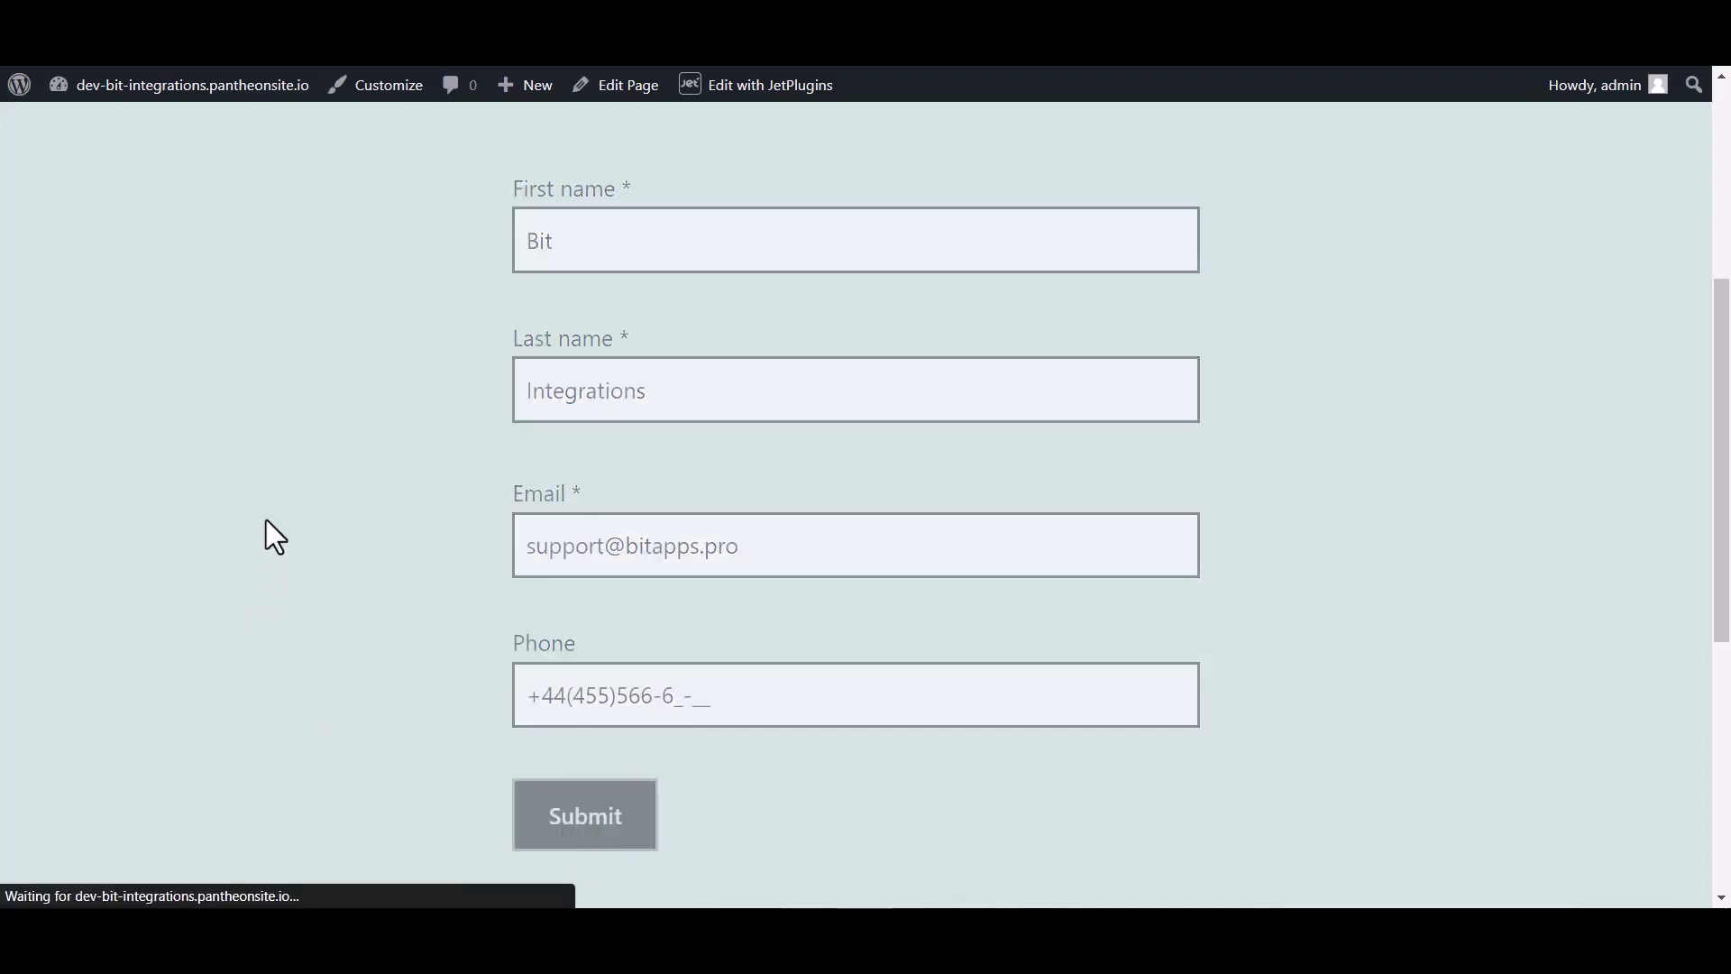
click(585, 815)
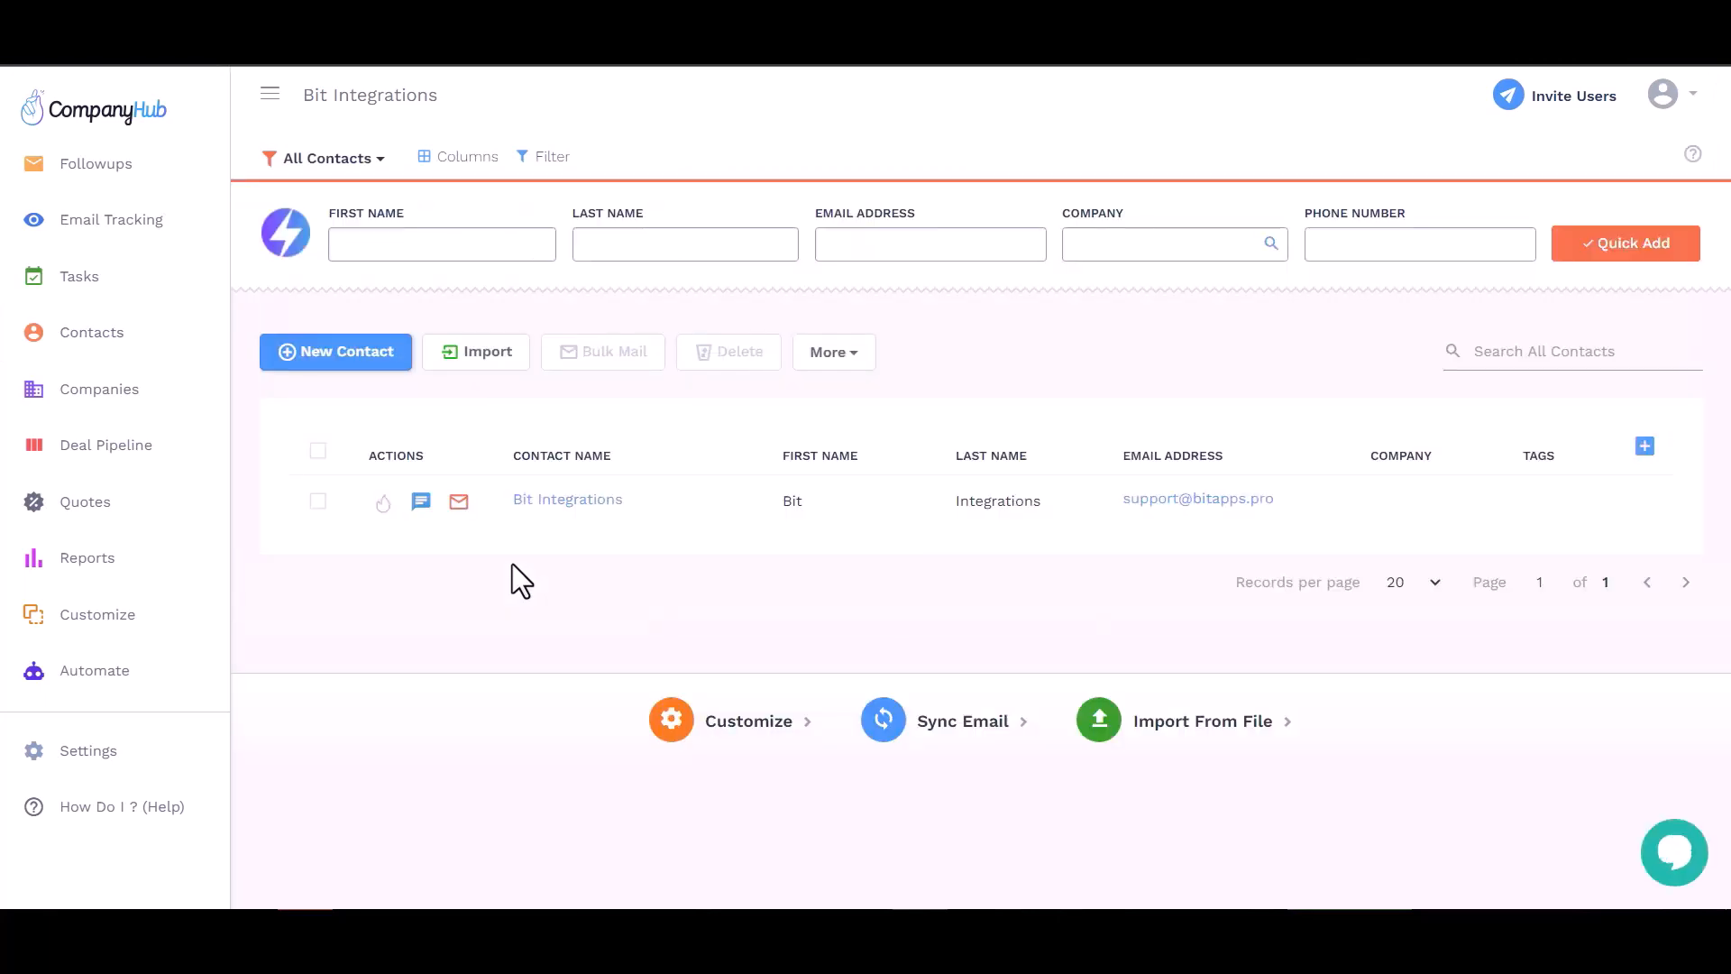
- Check the Bit Integrations row's last name, leave it unchanged, and view the contact's overview
double_click(998, 500)
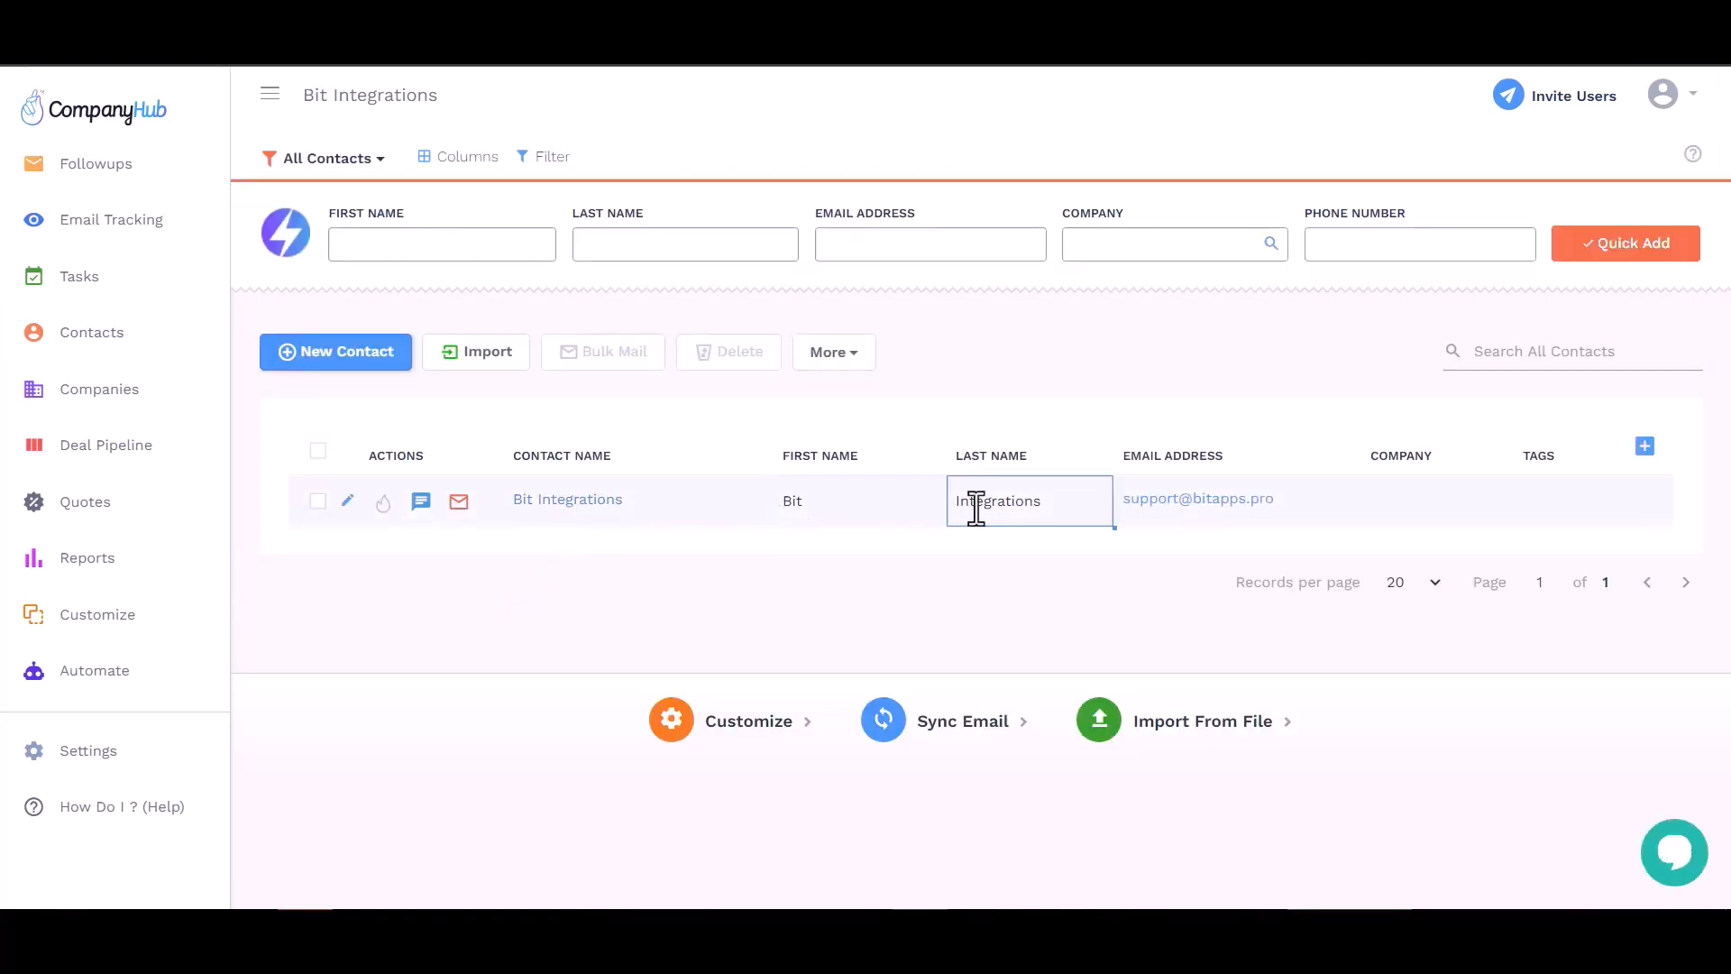
click(1435, 501)
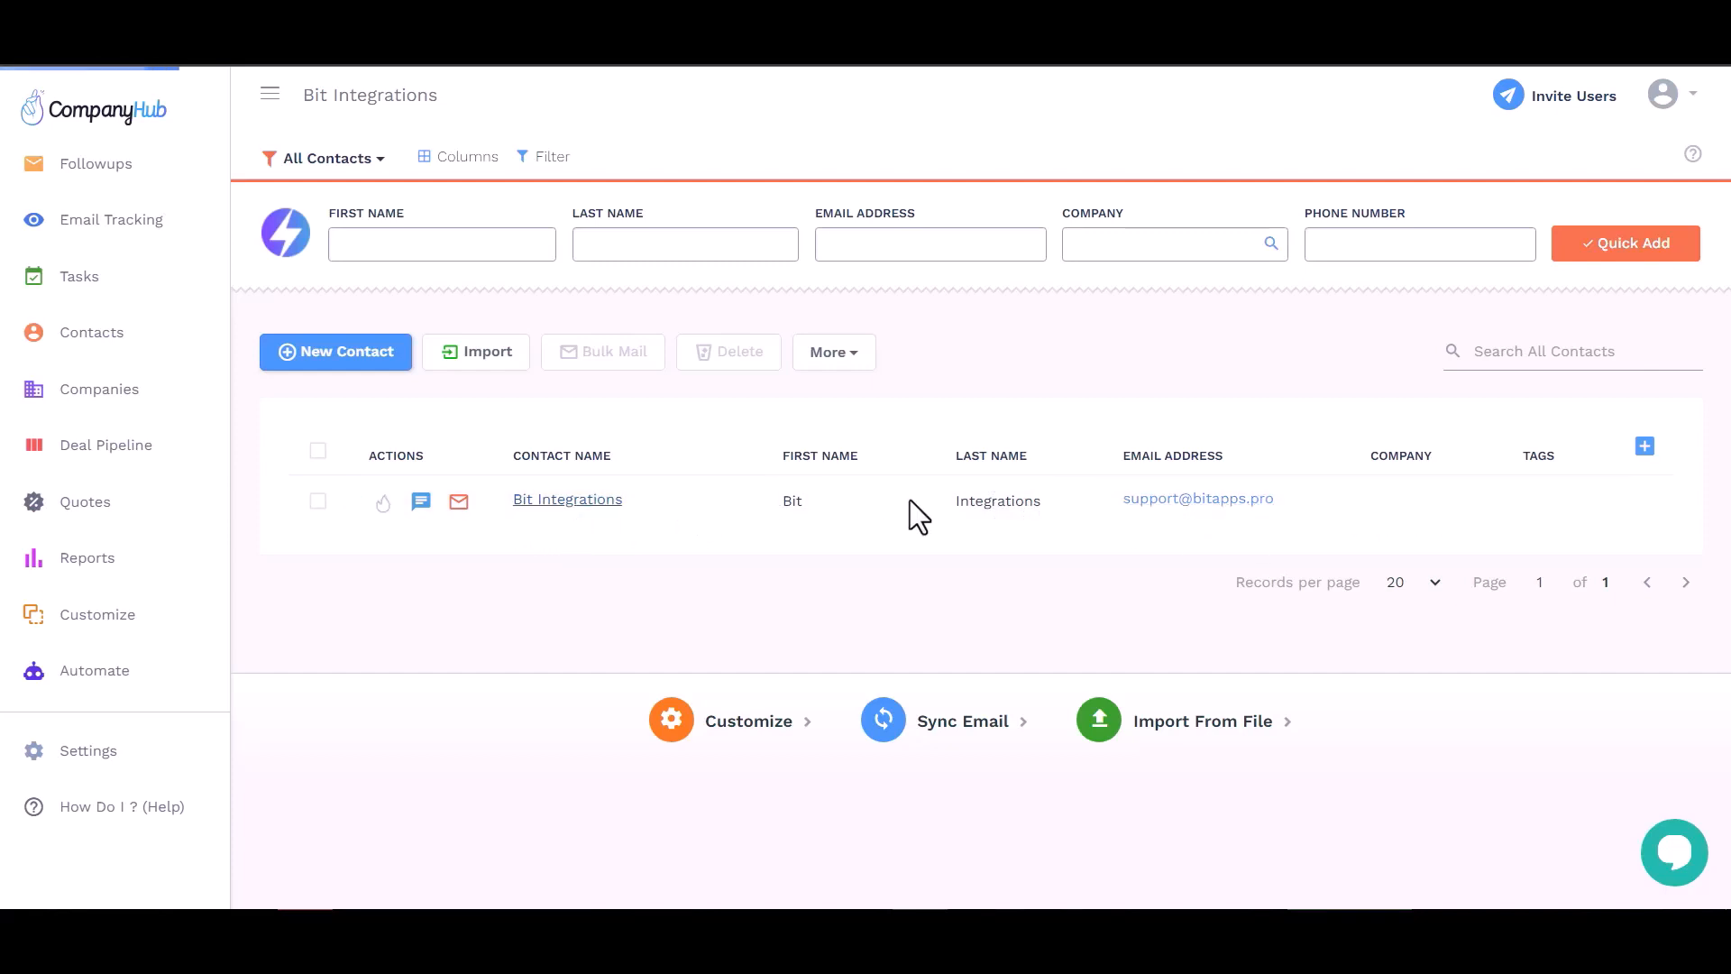
click(566, 499)
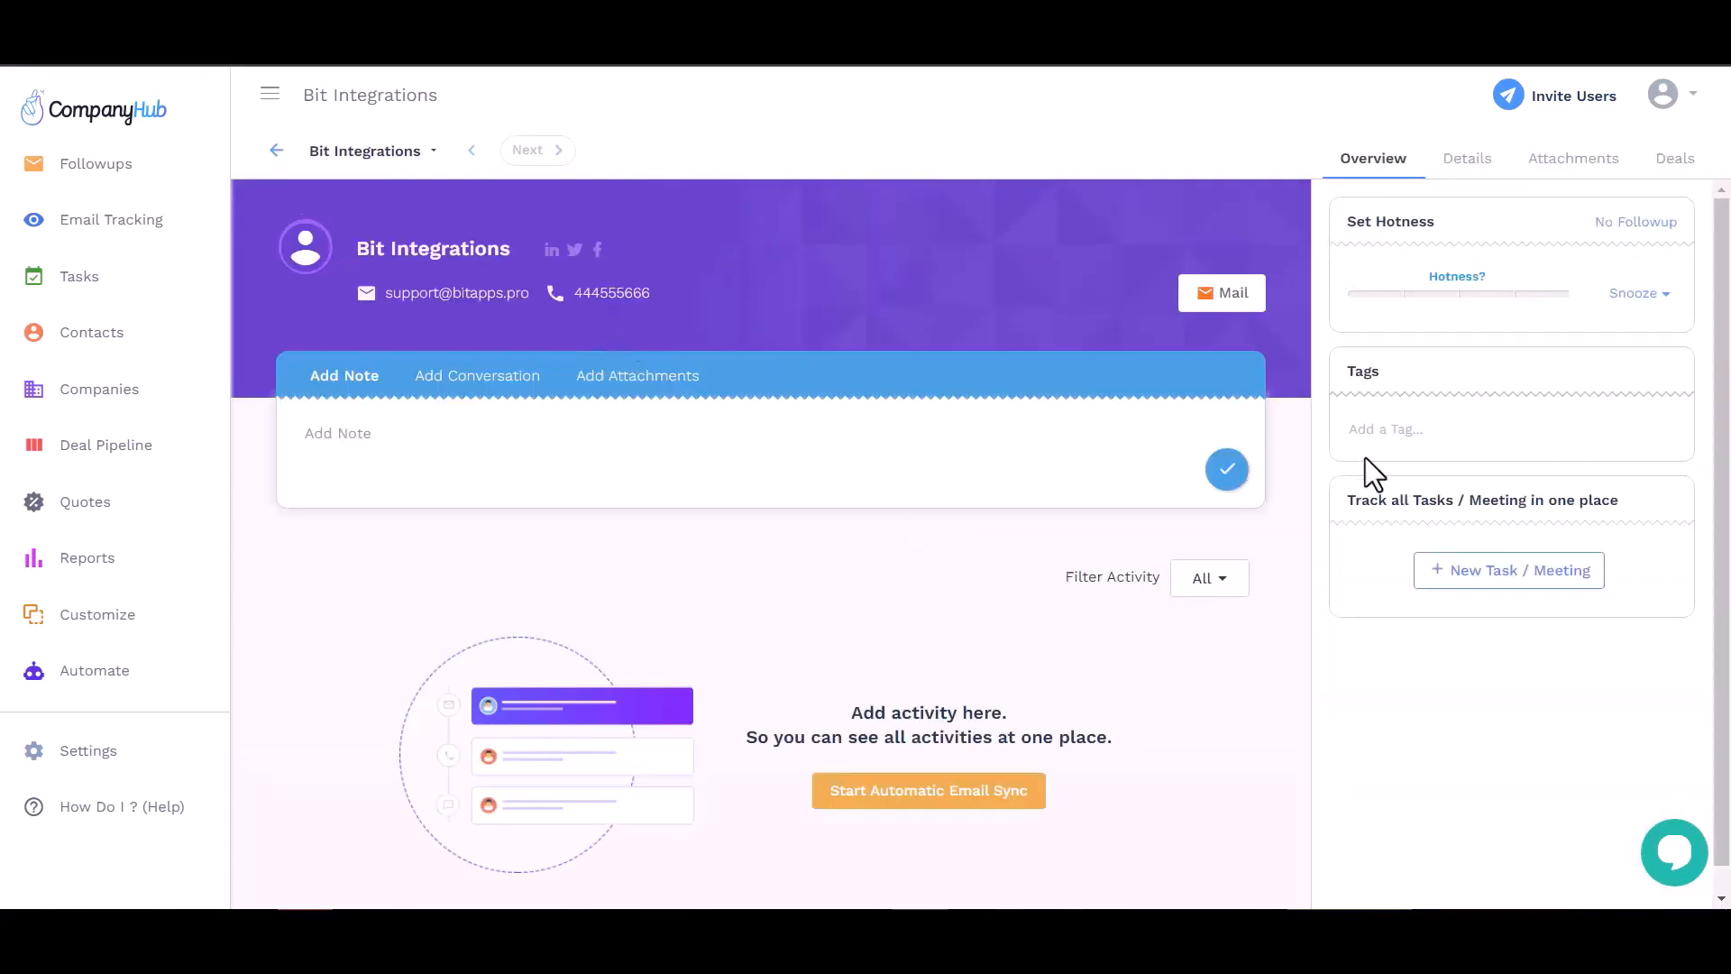